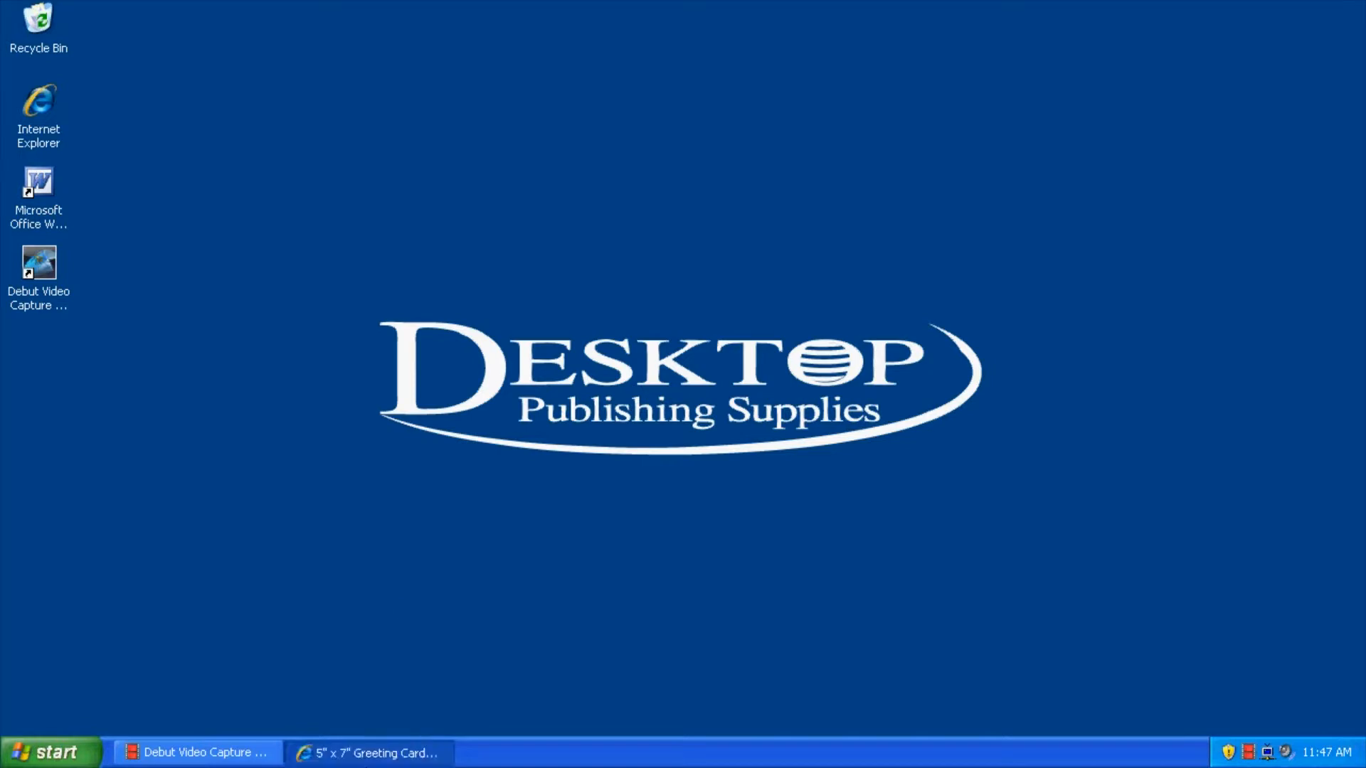
# Minimize the greeting card web page and launch Word 2003 from its desktop shortcut.
pyautogui.click(367, 752)
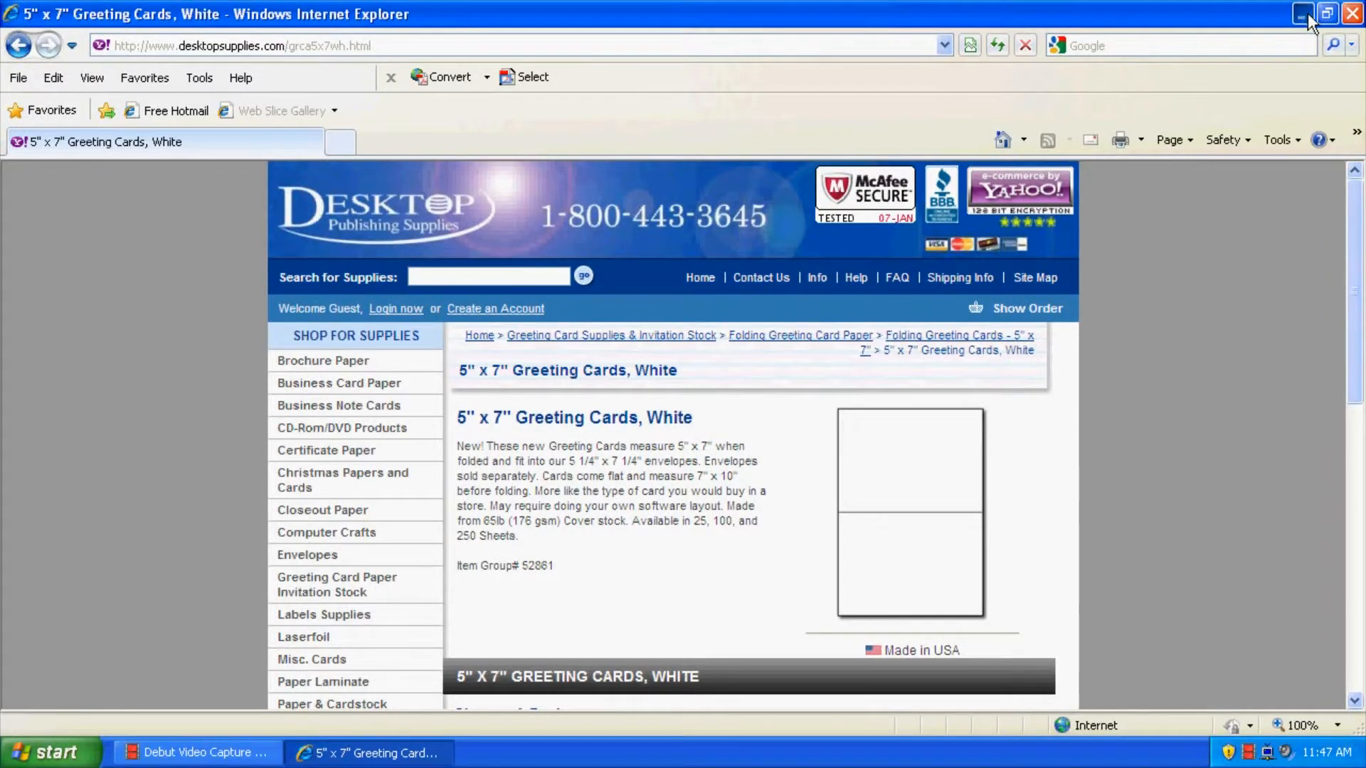
pyautogui.click(1302, 13)
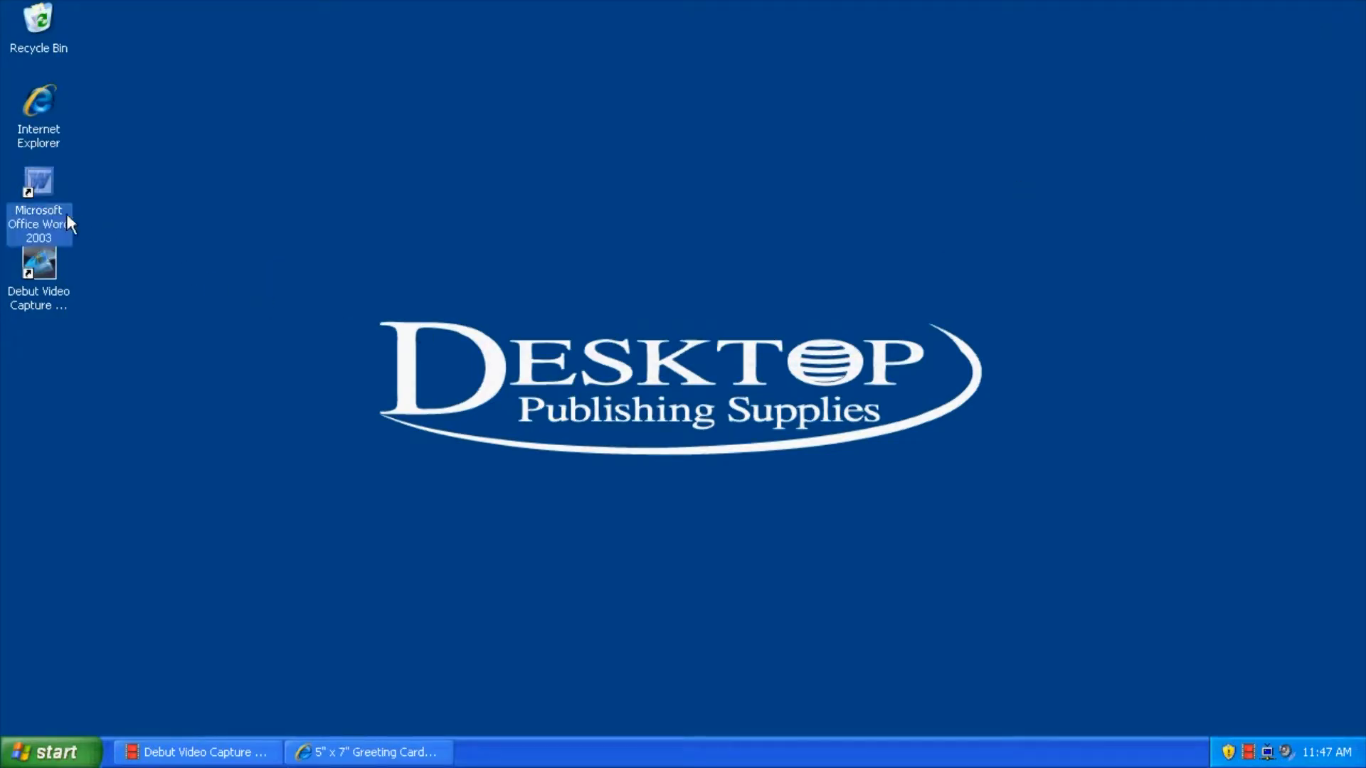
pyautogui.doubleClick(38, 191)
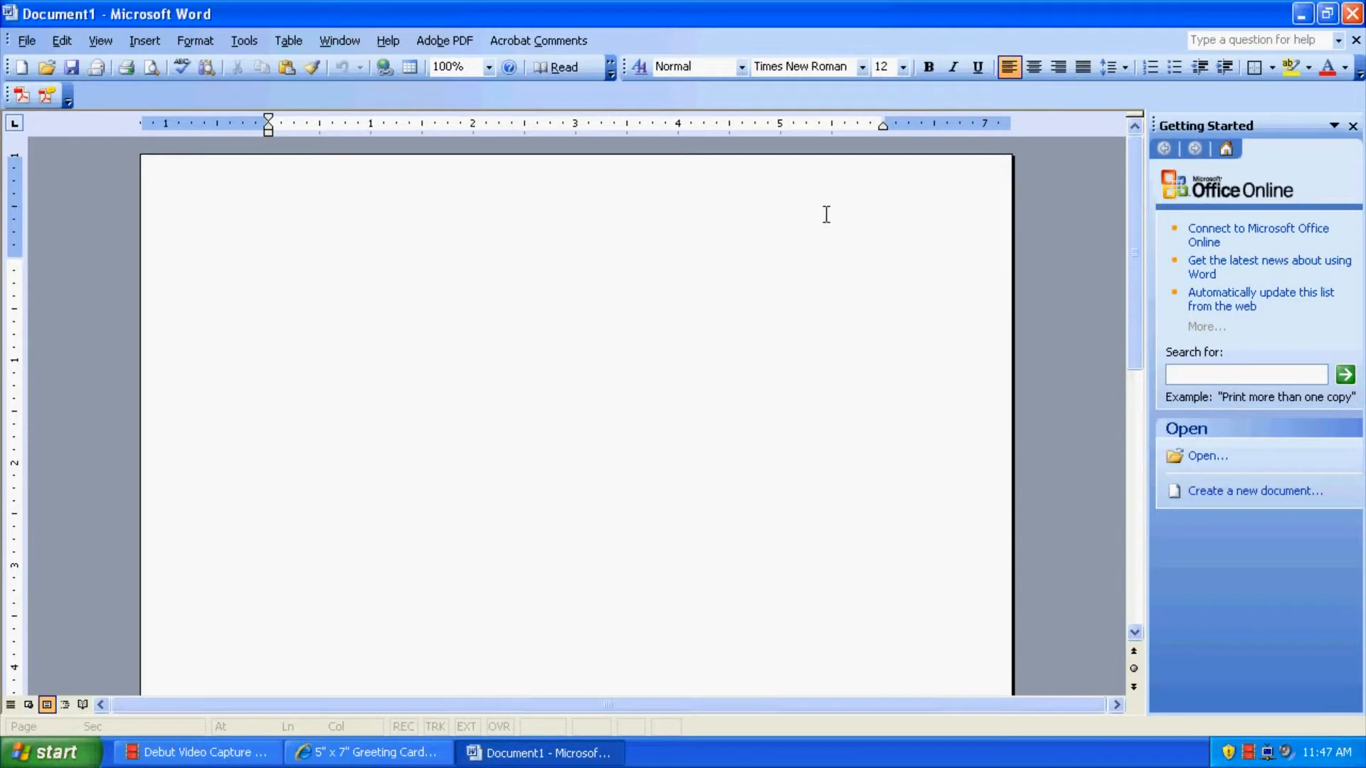
pyautogui.moveTo(126, 242)
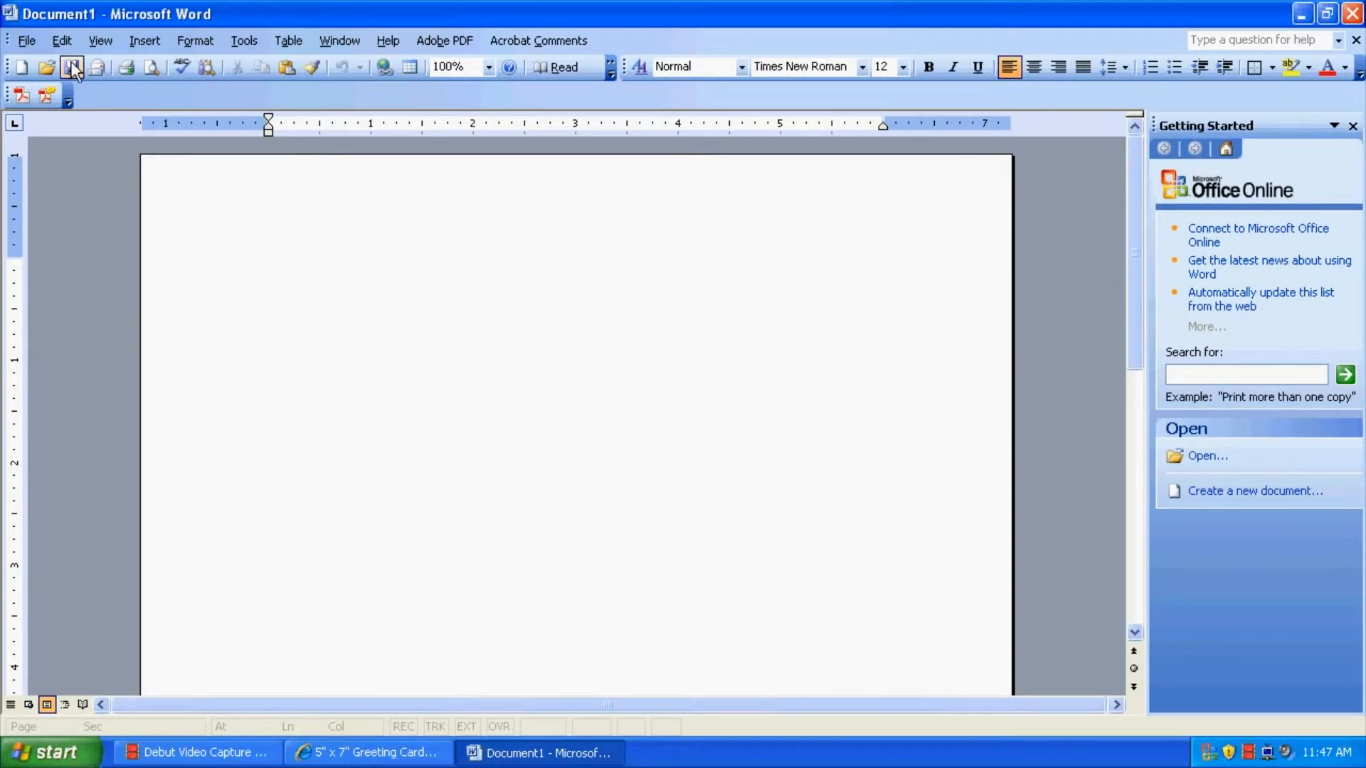
# Enter 0 for the top, bottom, left and right margins in Page Setup.
pyautogui.click(27, 40)
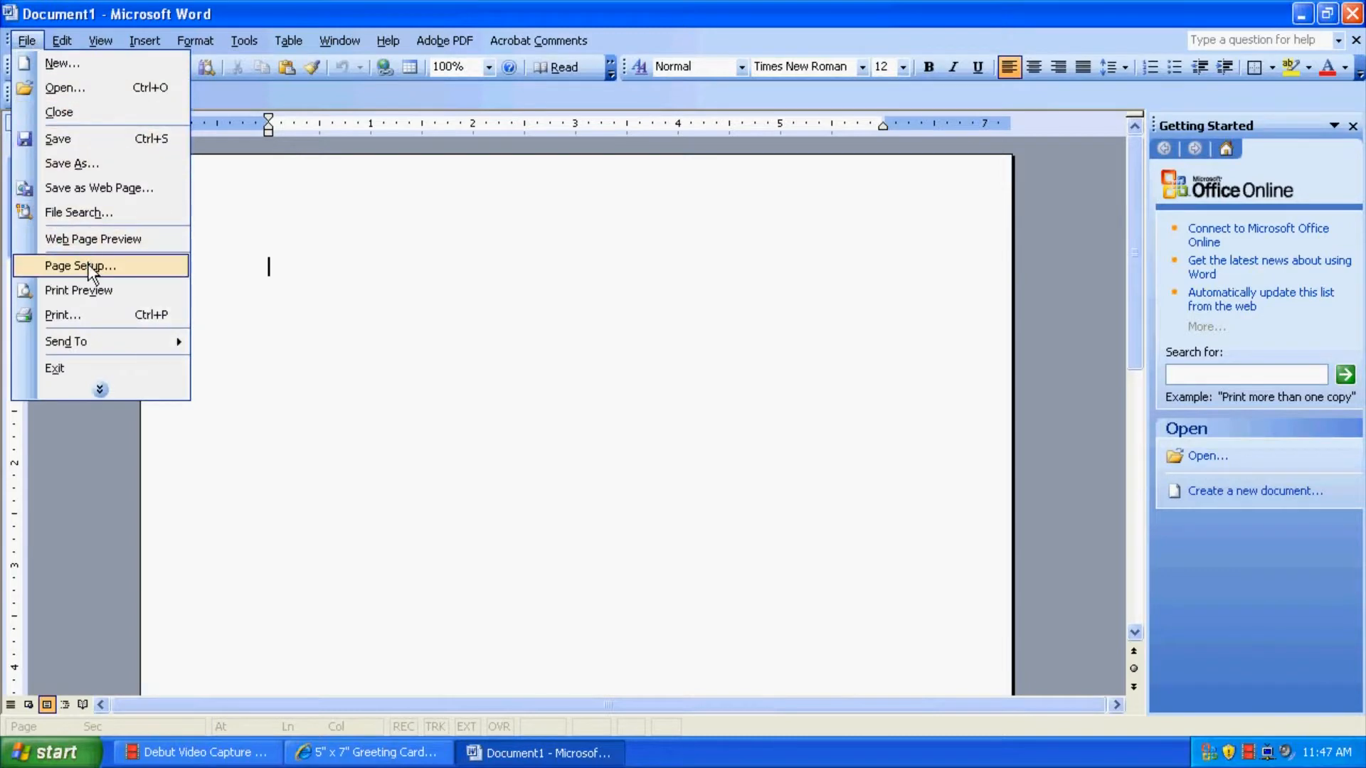
pyautogui.click(79, 265)
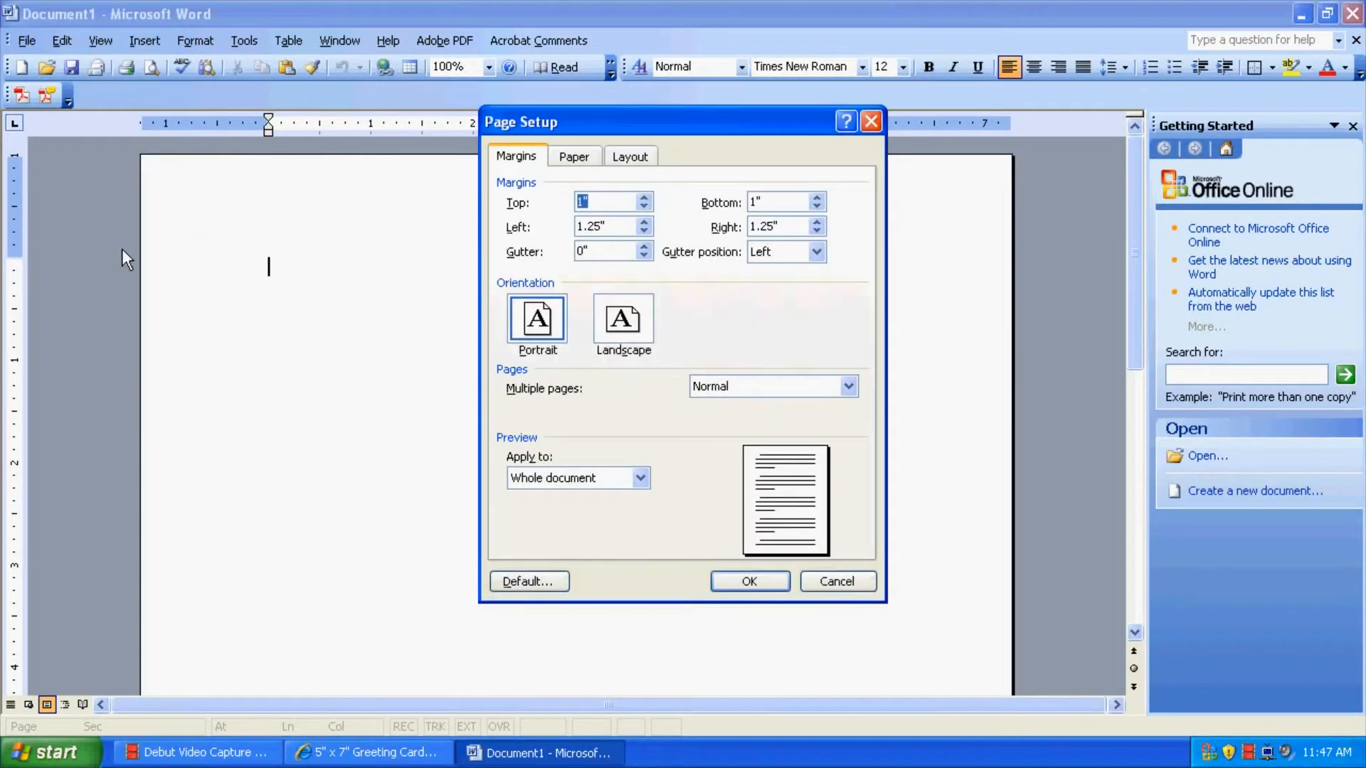
pyautogui.write('0')
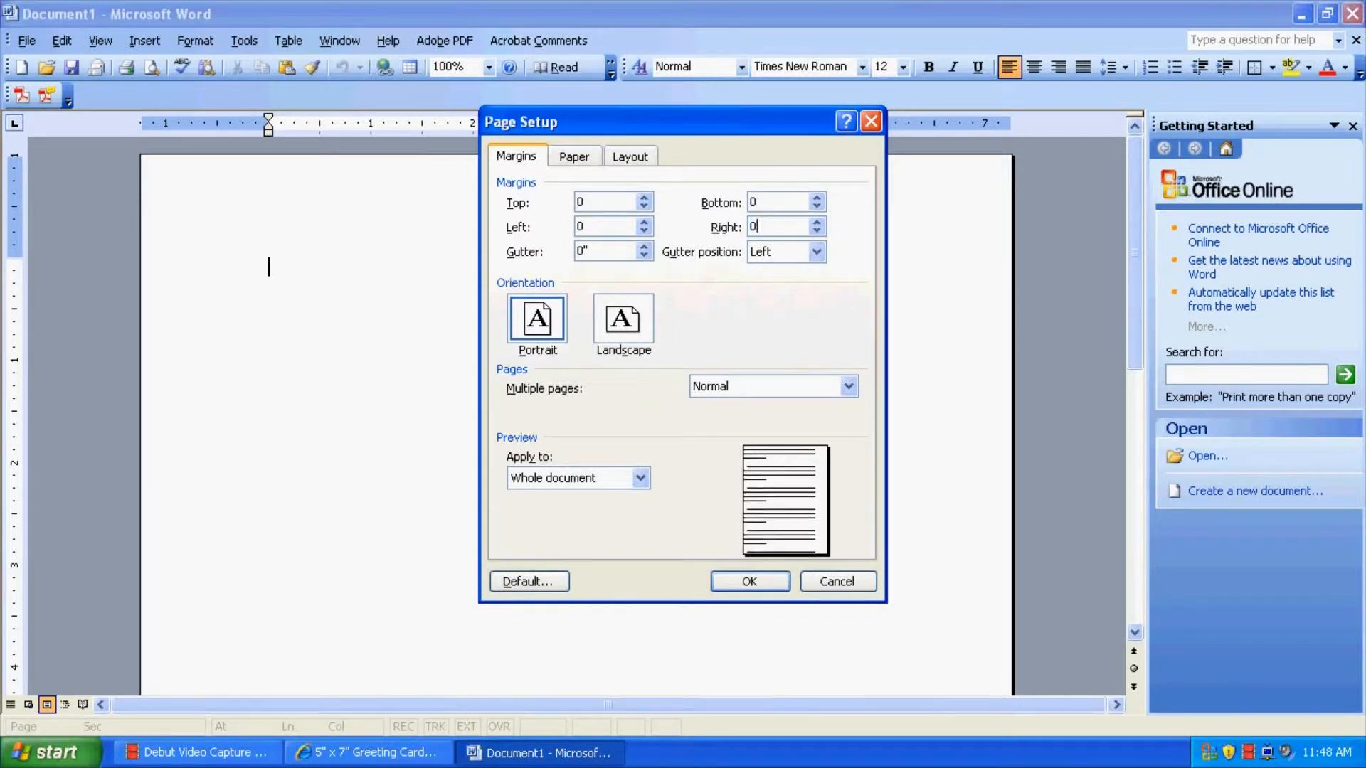
pyautogui.moveTo(458, 237)
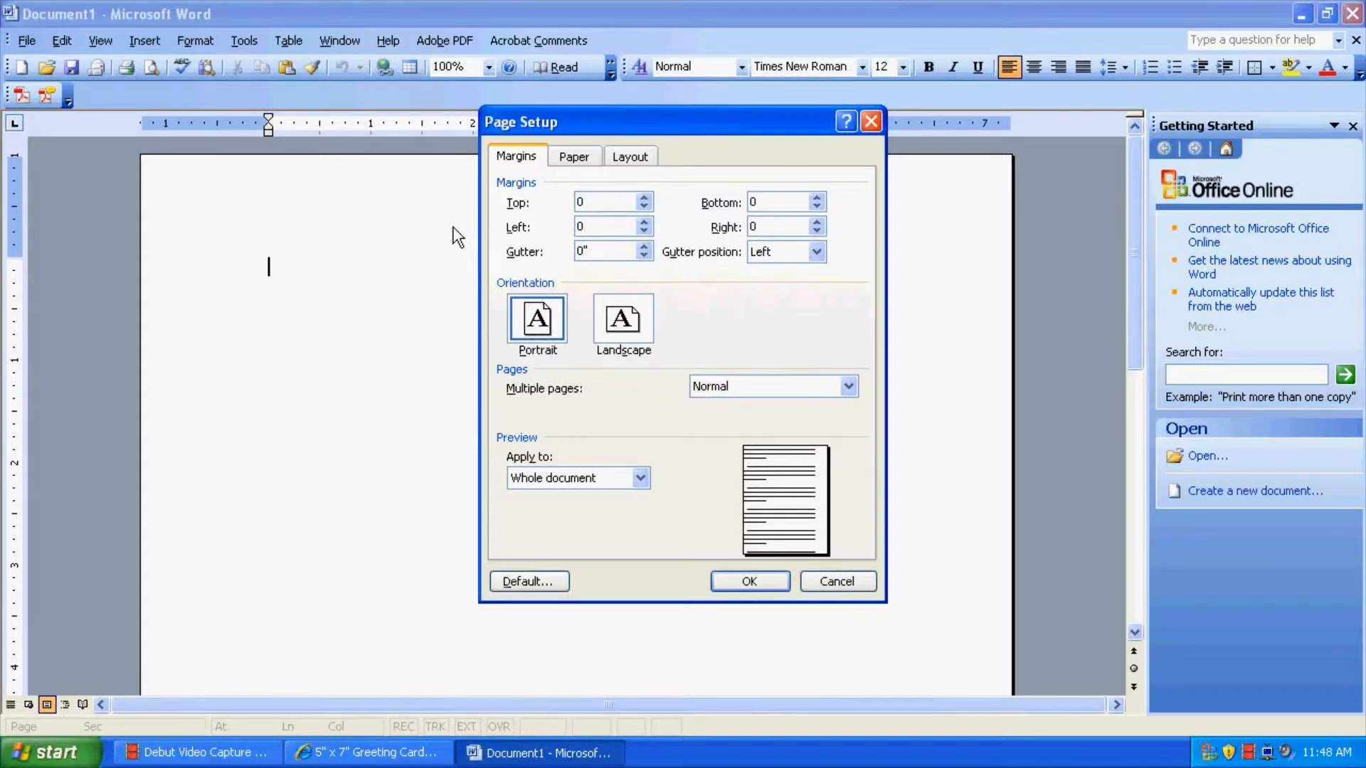
pyautogui.moveTo(493, 178)
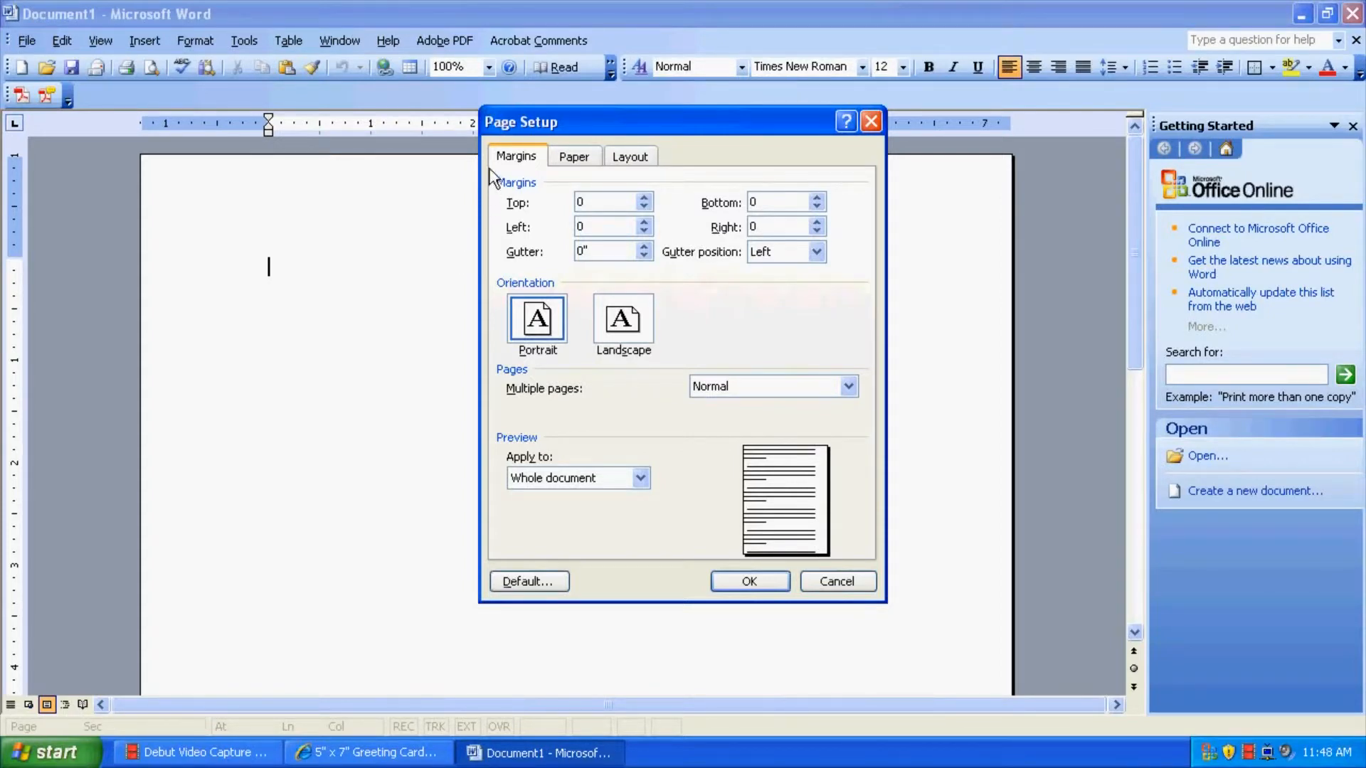
# Set the paper to 7 inches wide by 10 inches tall and apply it.
pyautogui.click(574, 156)
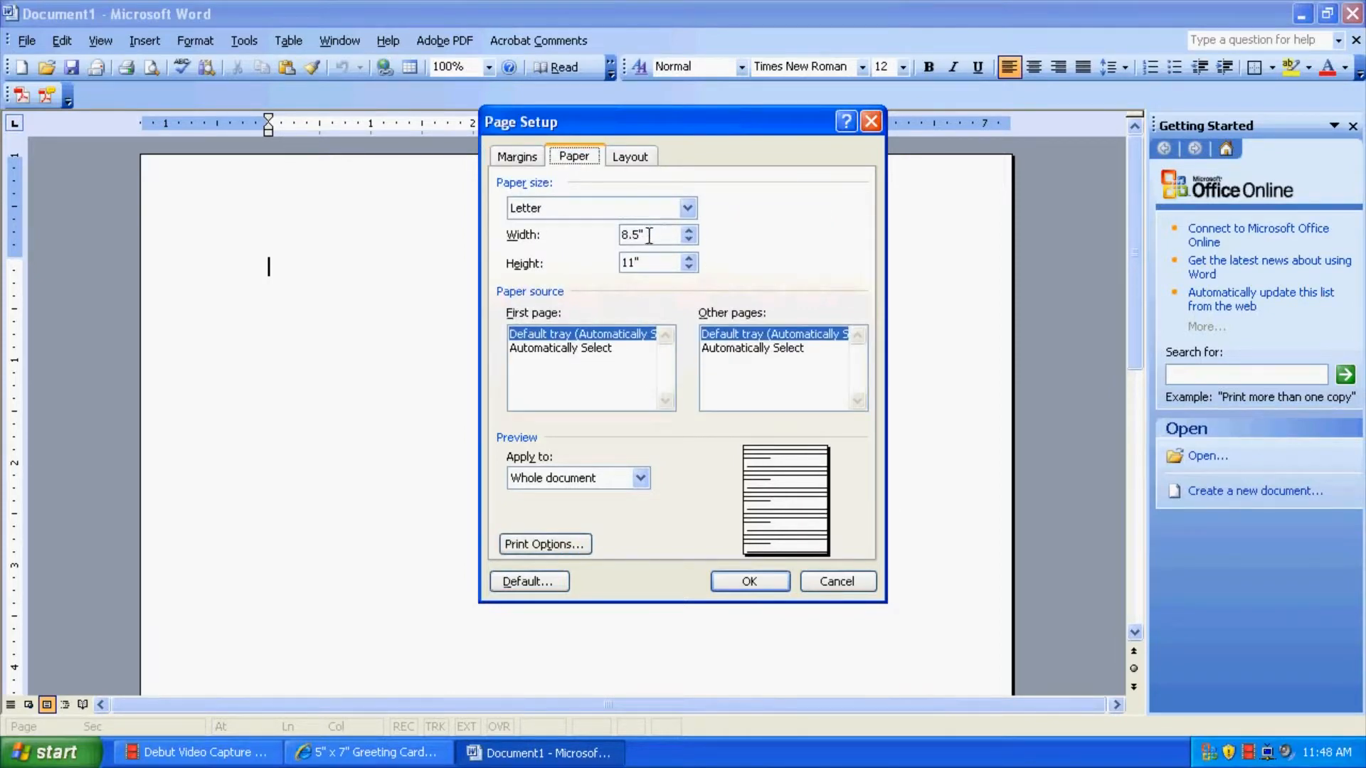
pyautogui.click(687, 207)
pyautogui.write('10')
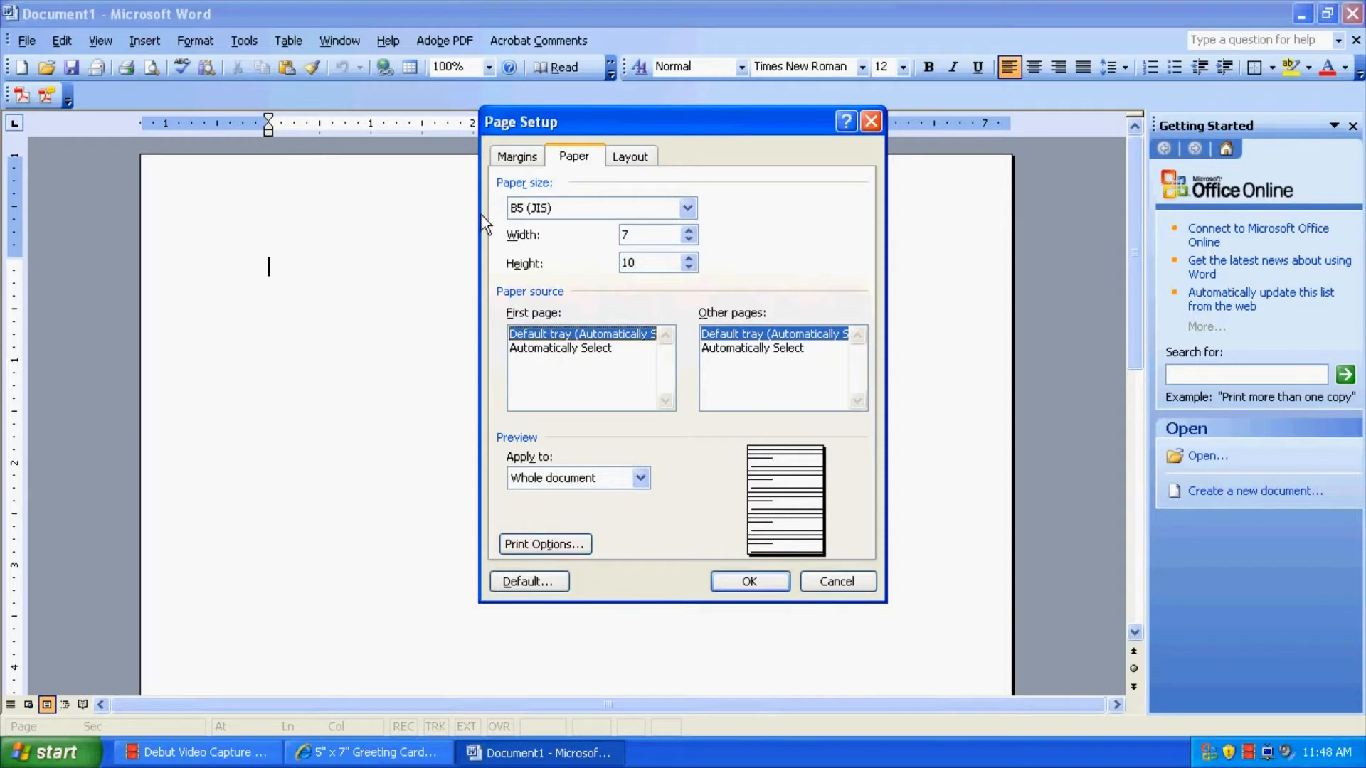
pyautogui.moveTo(749, 240)
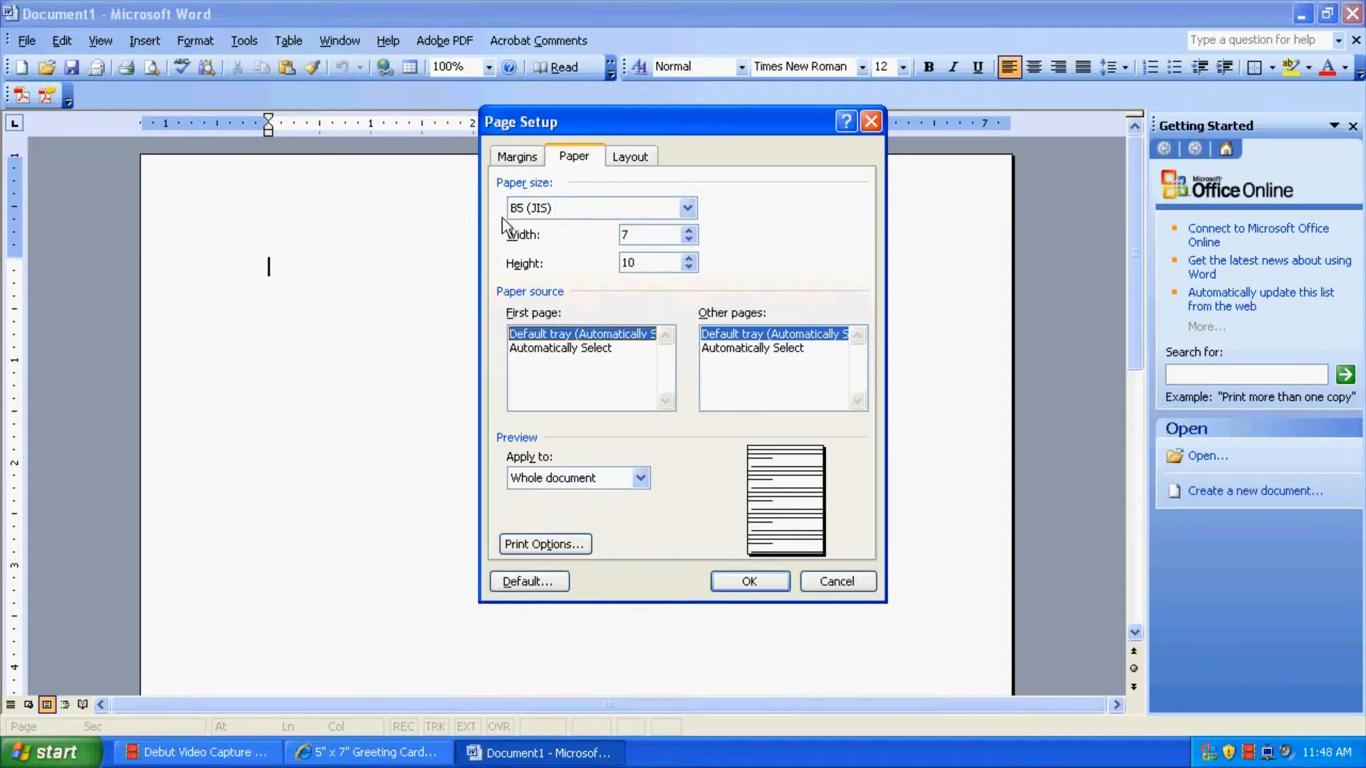
pyautogui.moveTo(570, 265)
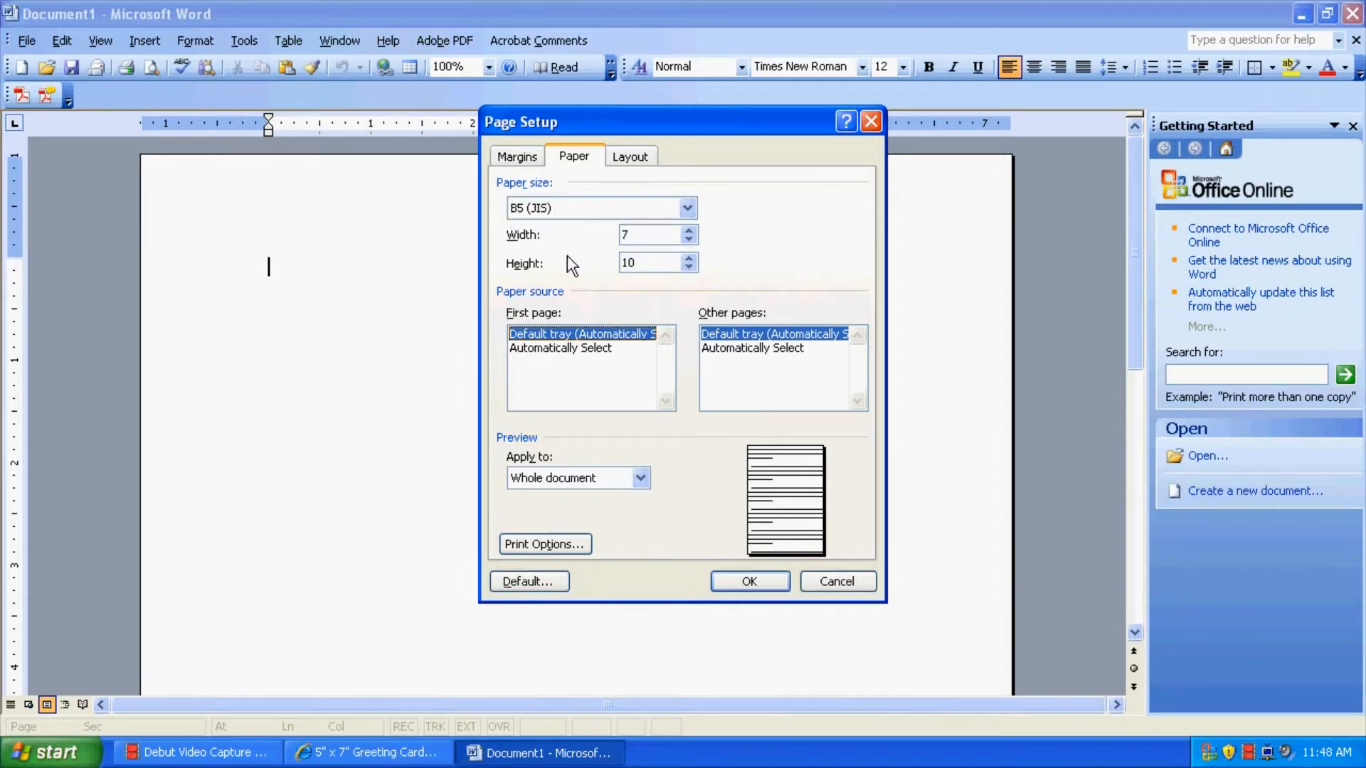
pyautogui.click(649, 236)
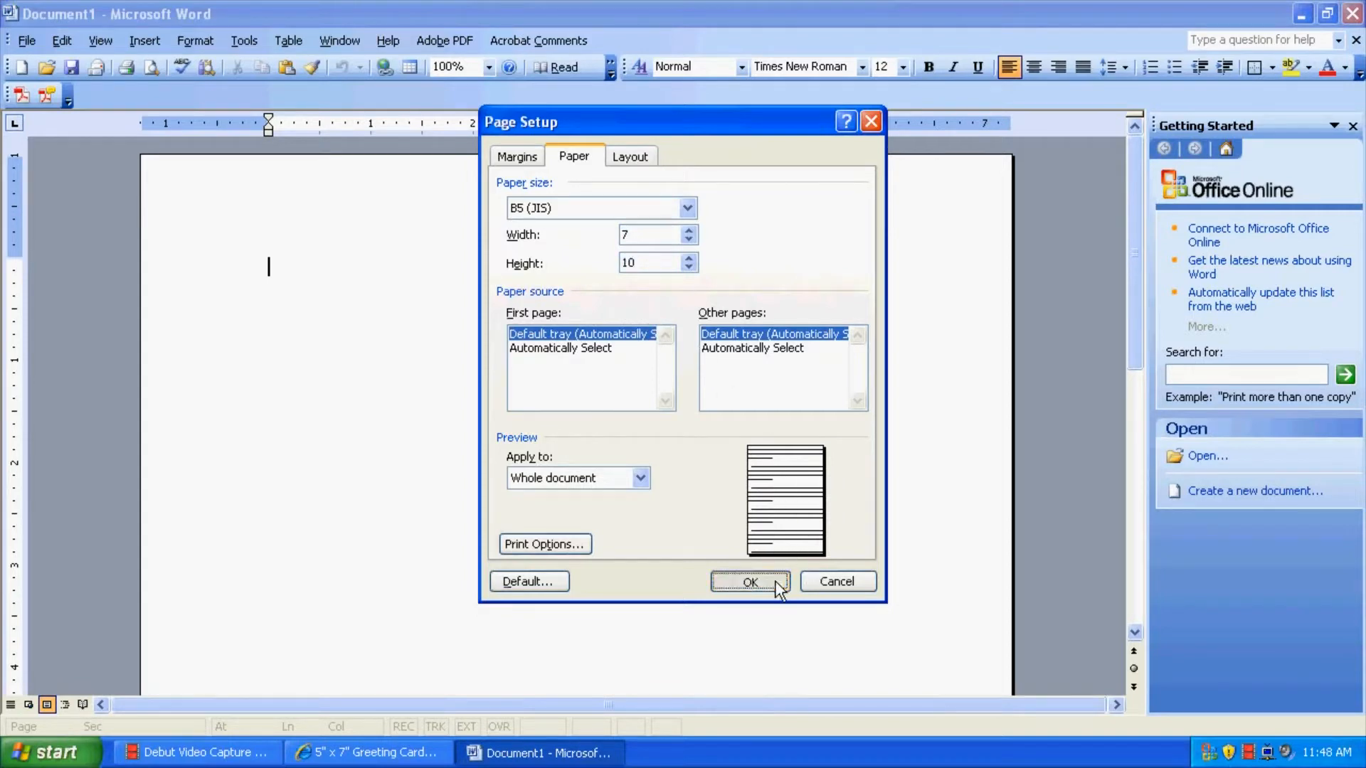
pyautogui.click(747, 581)
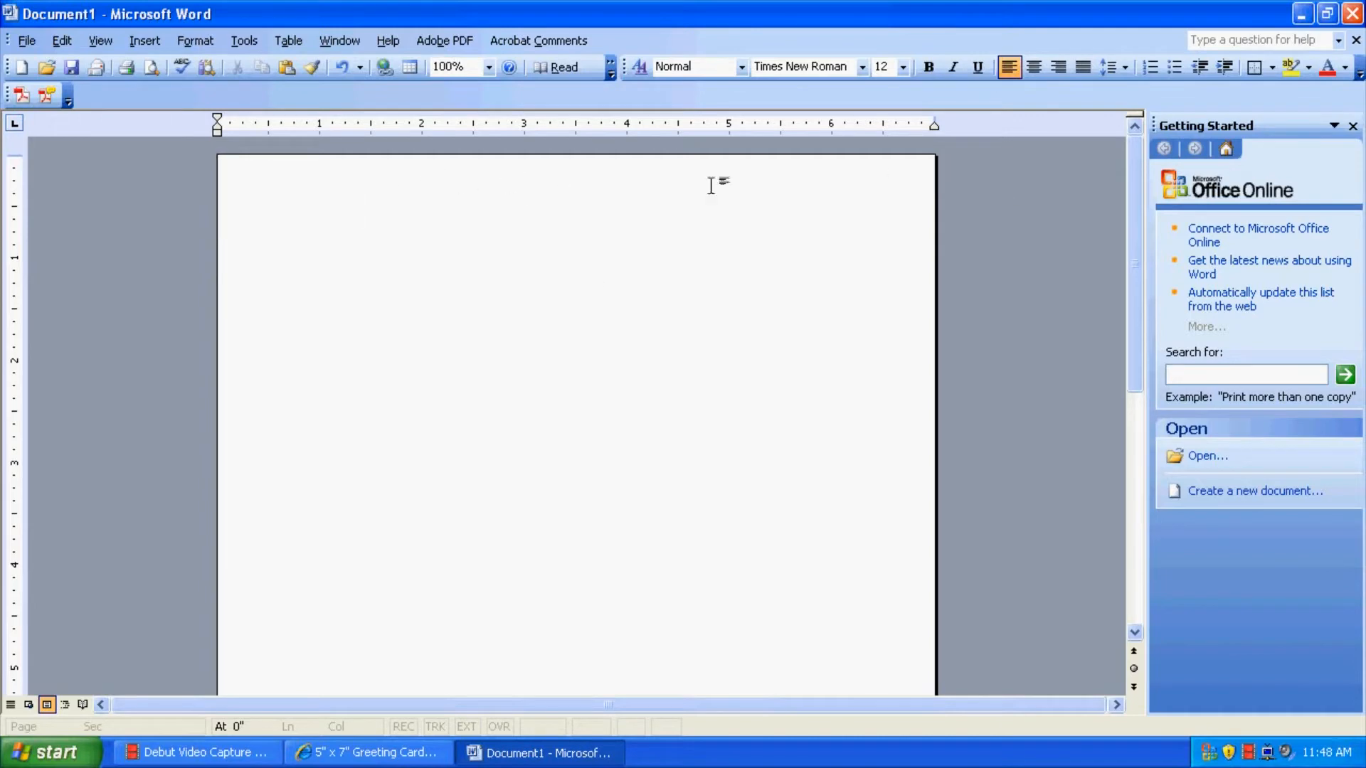
pyautogui.moveTo(322, 307)
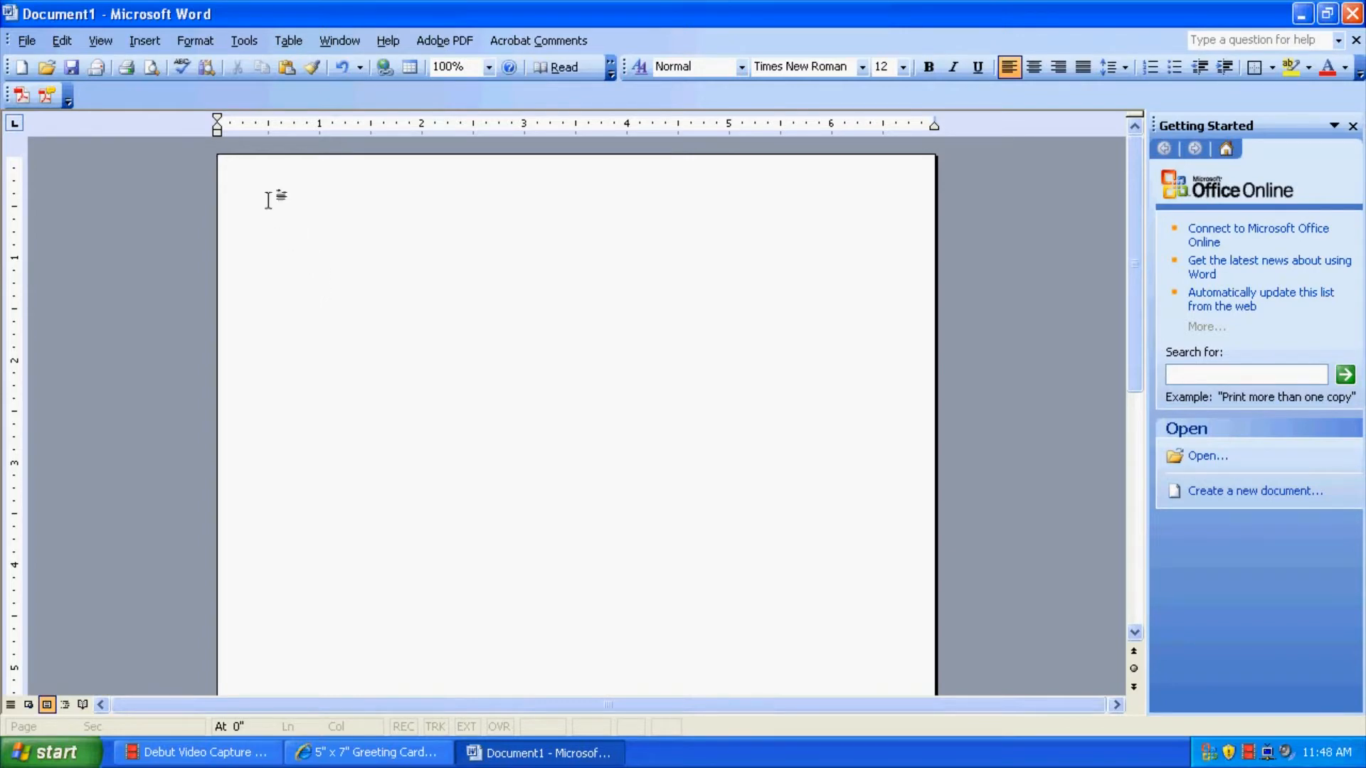
# Insert the red sunset photo from the Sample Pictures folder.
pyautogui.click(144, 40)
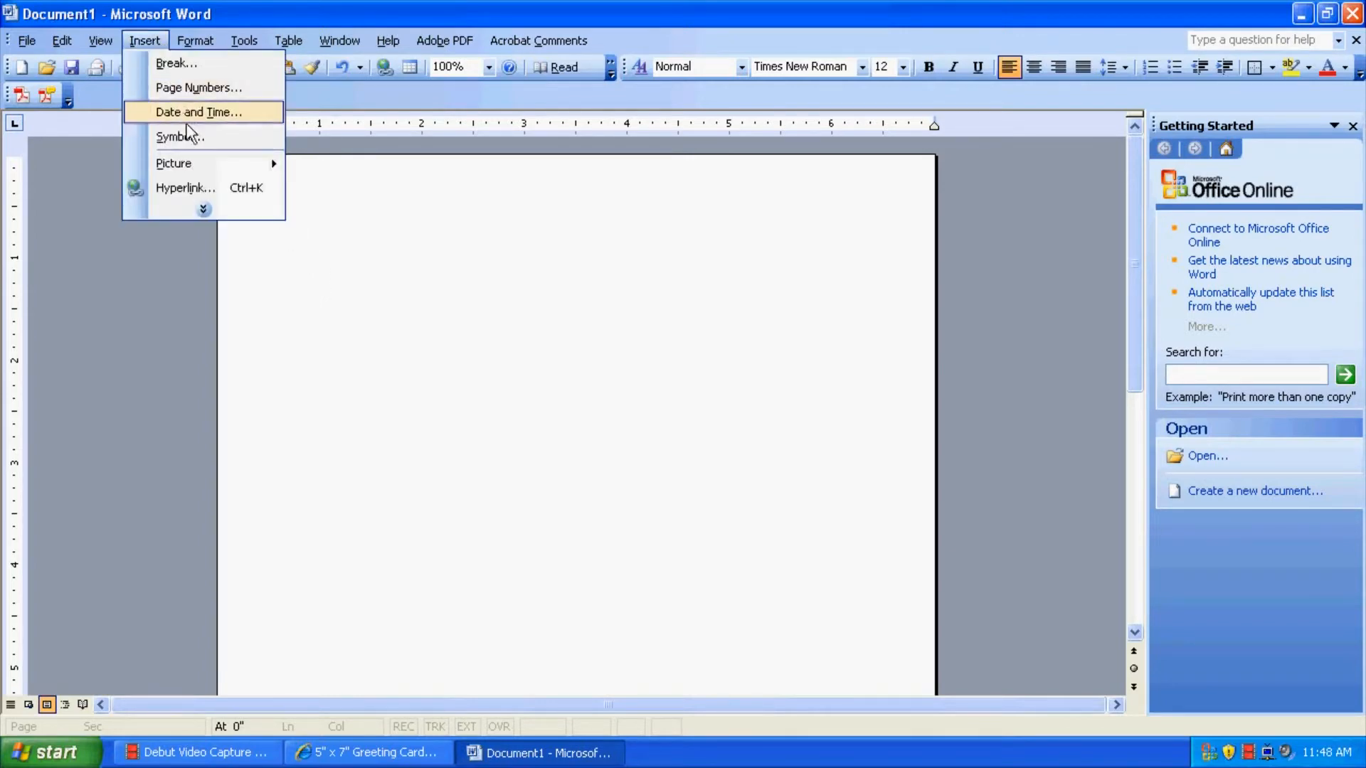
pyautogui.moveTo(174, 163)
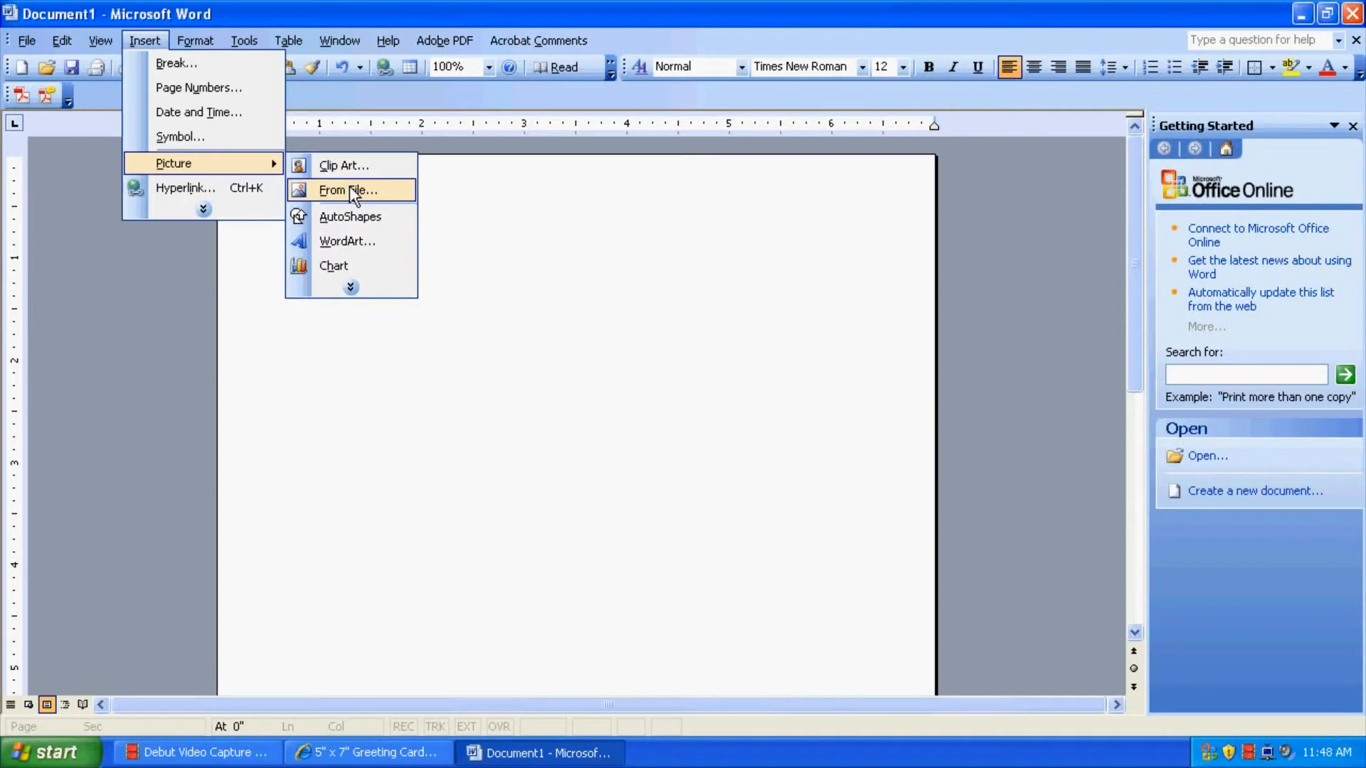
pyautogui.click(347, 190)
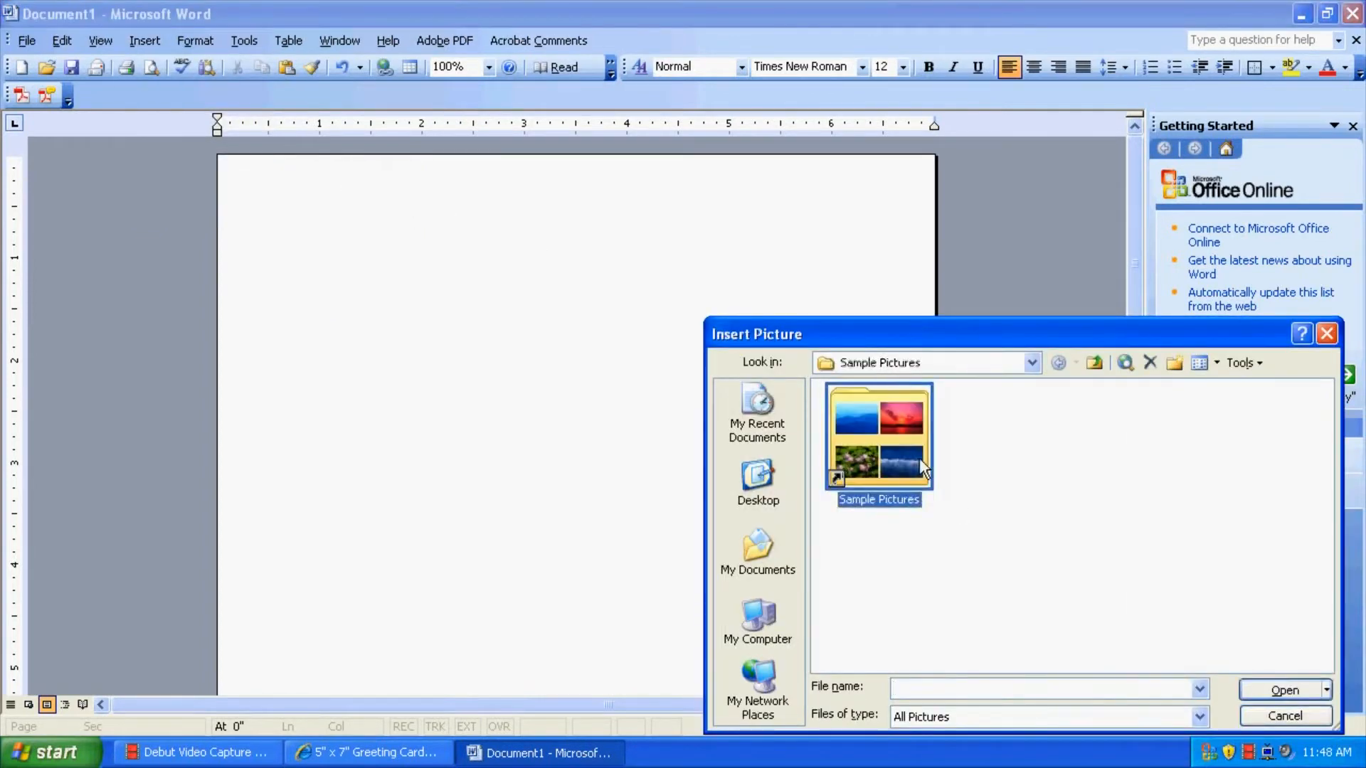
pyautogui.doubleClick(877, 435)
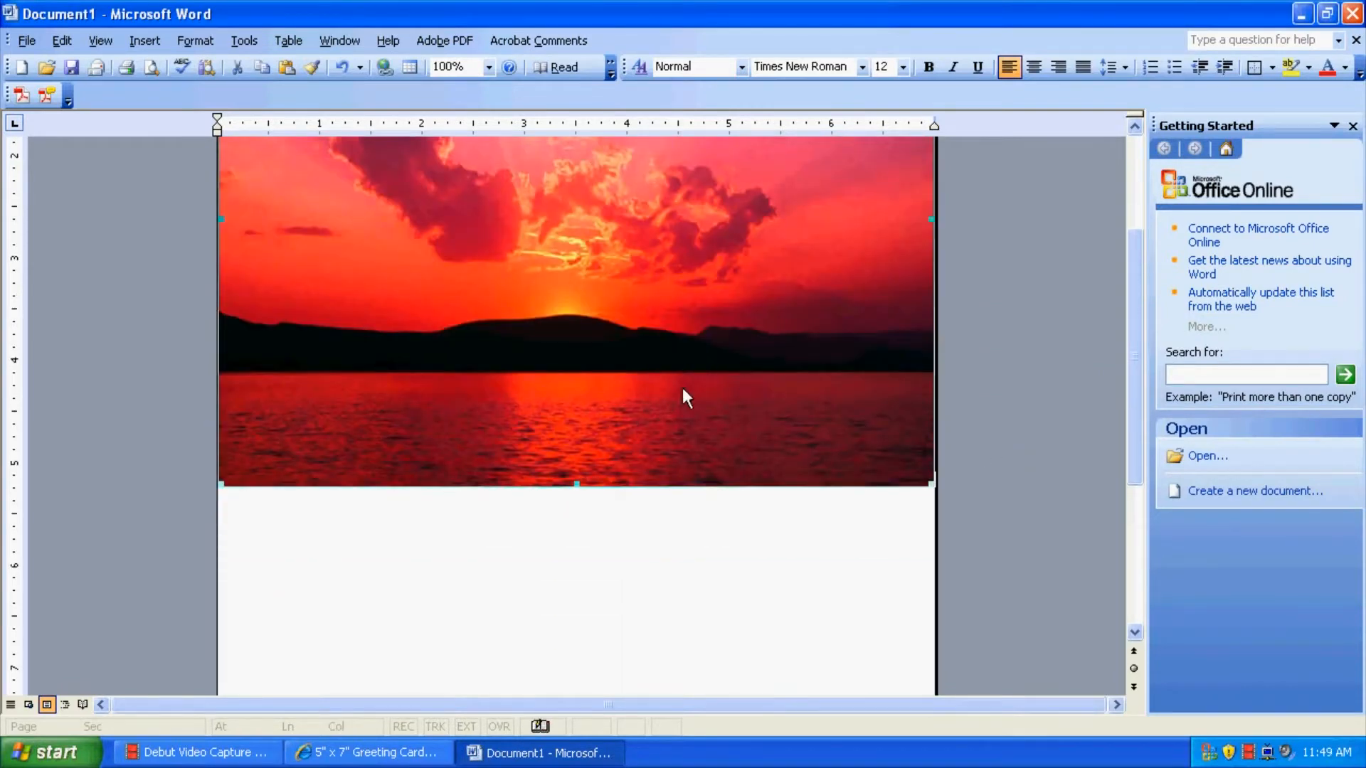
pyautogui.moveTo(536, 450)
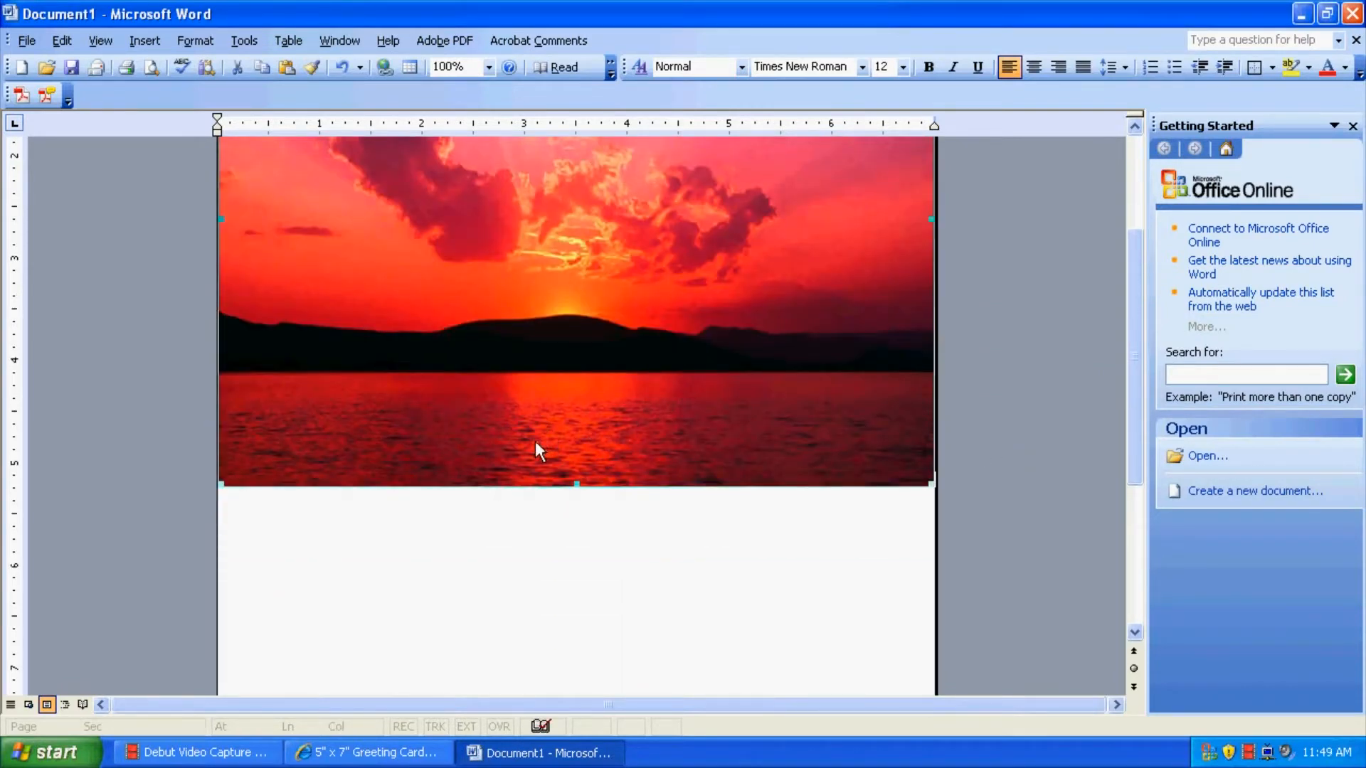
pyautogui.moveTo(33, 479)
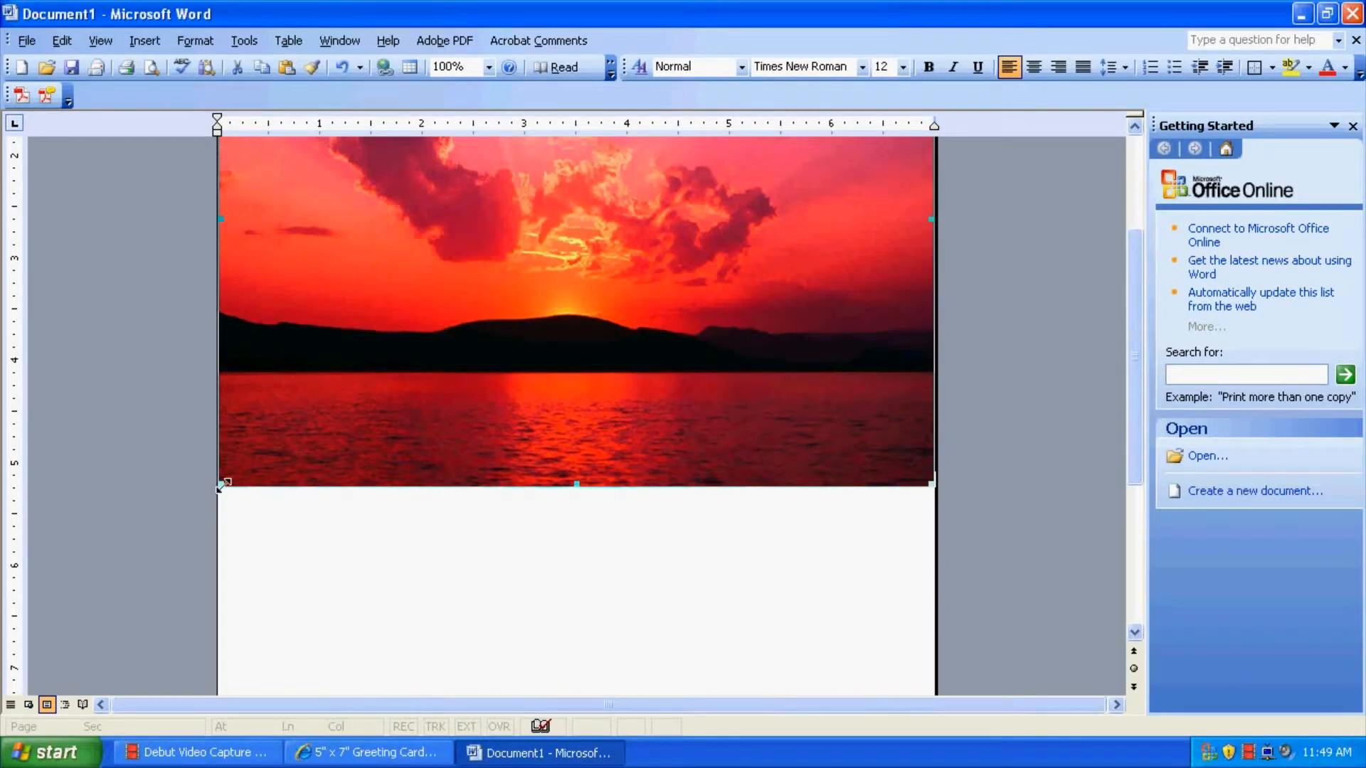
pyautogui.moveTo(244, 495)
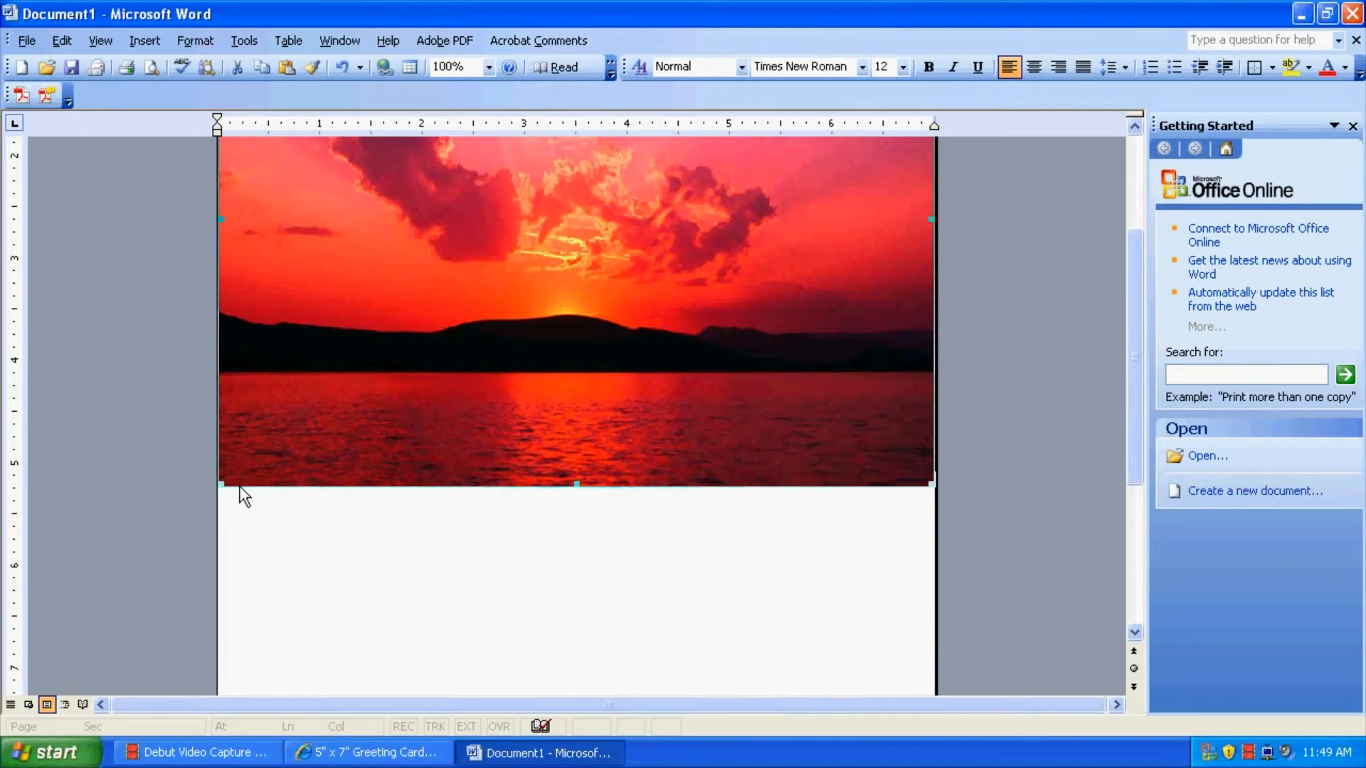
pyautogui.moveTo(470, 546)
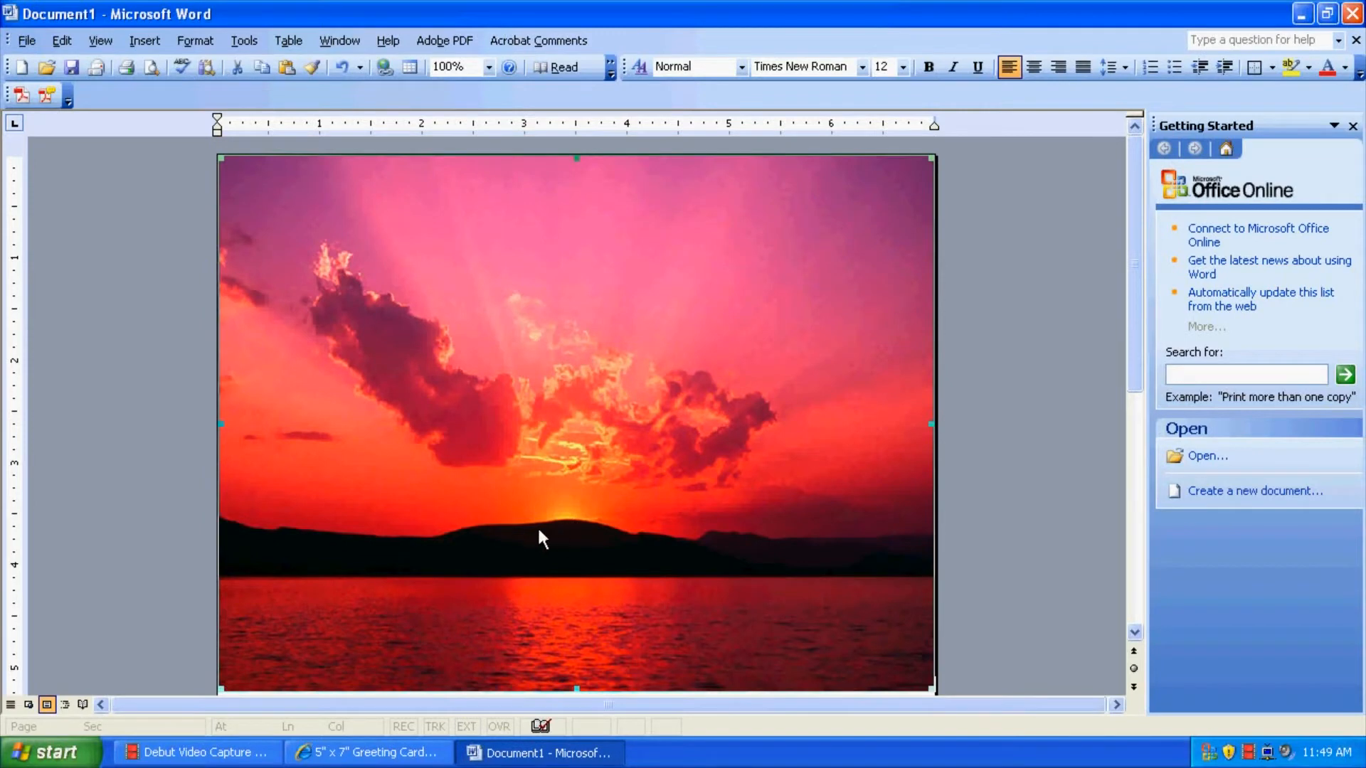
pyautogui.scroll(-3)
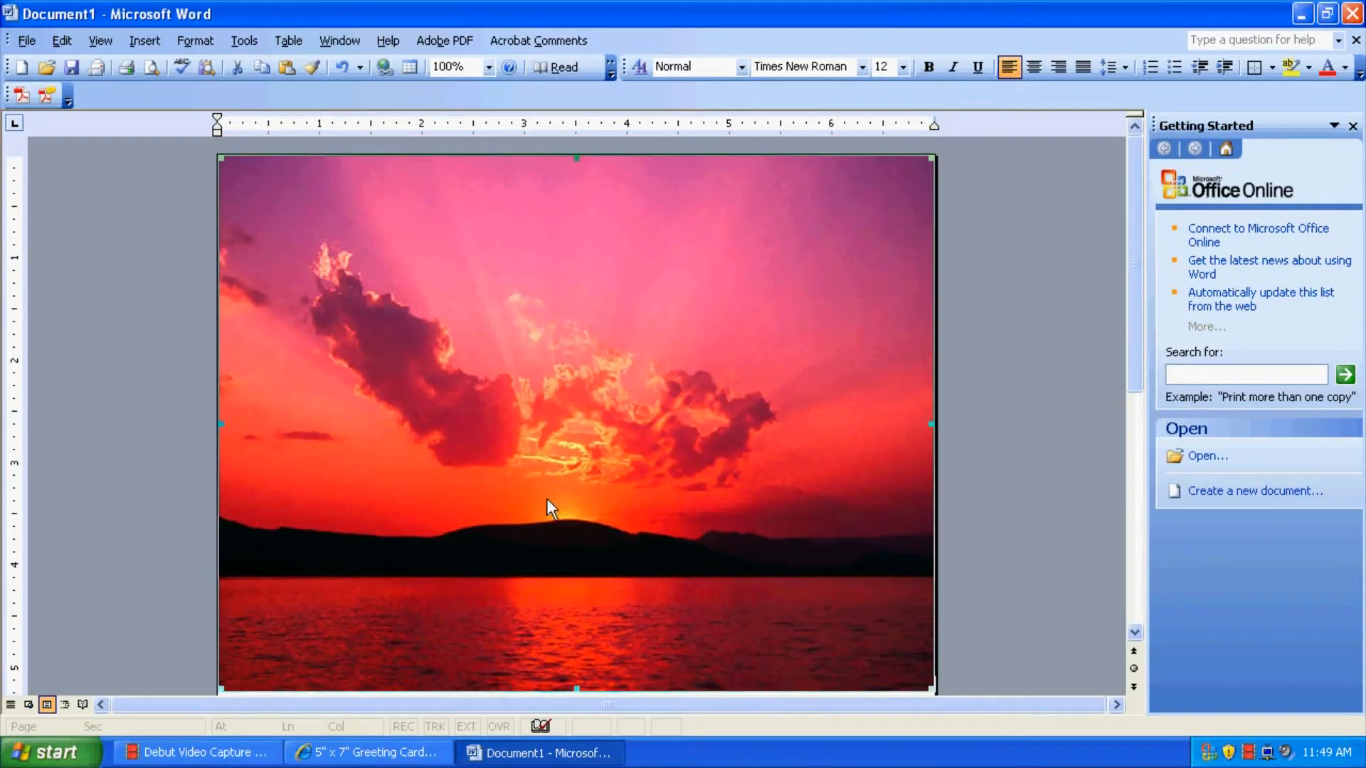
pyautogui.scroll(-3)
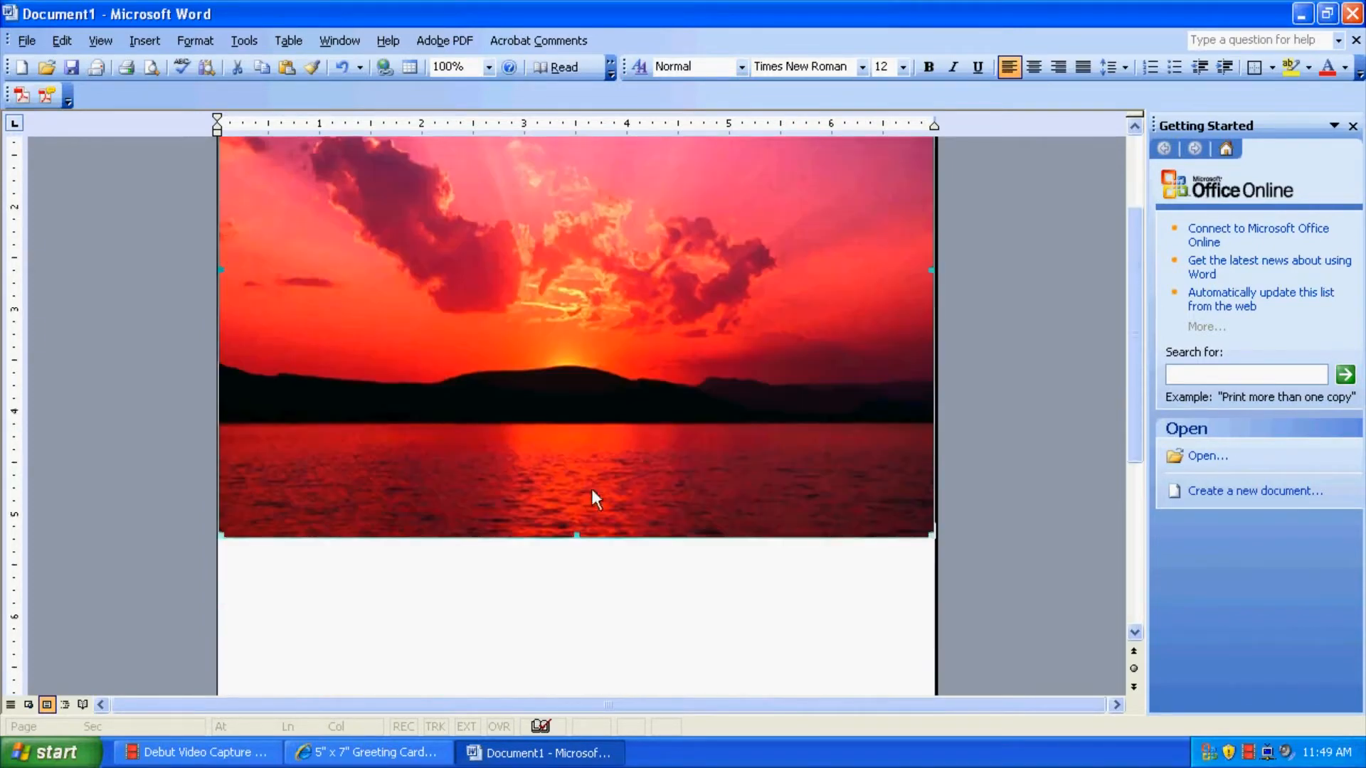
pyautogui.scroll(-3)
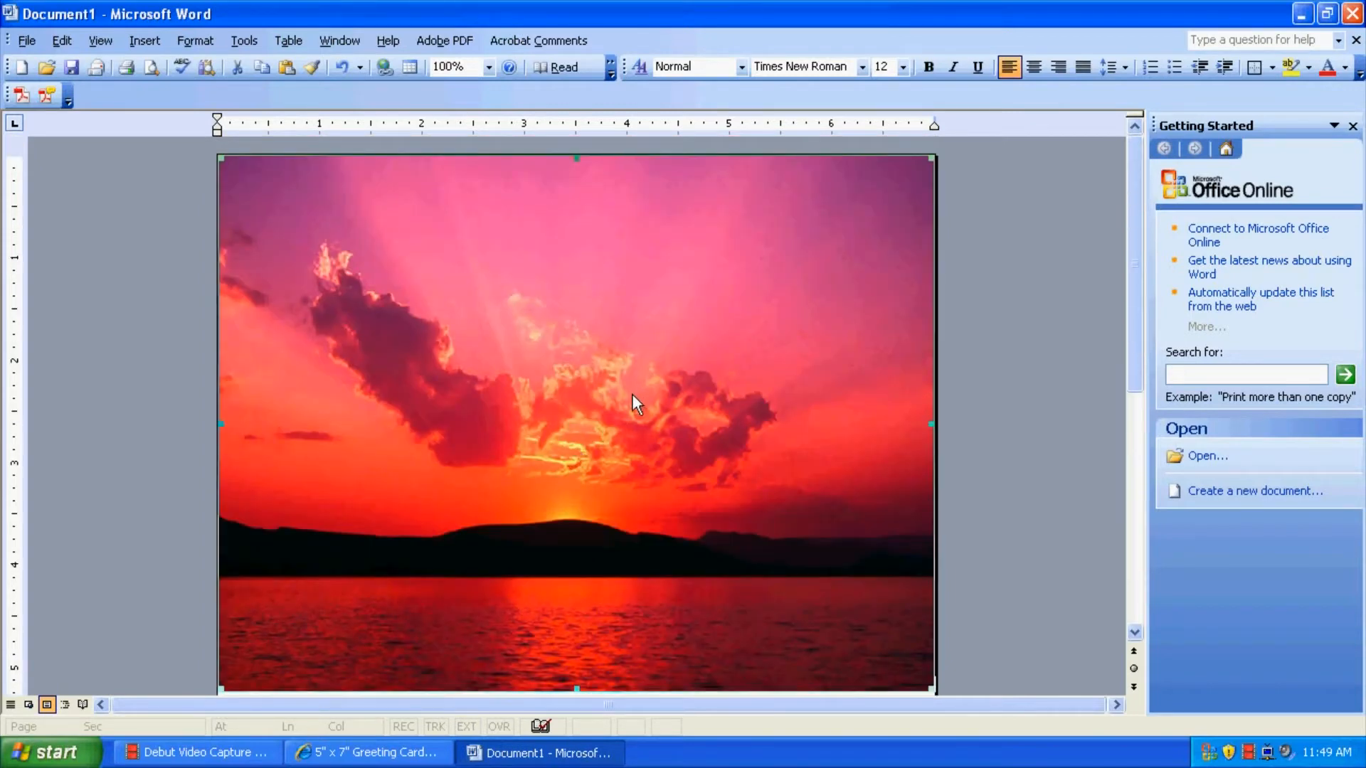
# Show the Picture toolbar and rotate the sunset photo upside down.
pyautogui.rightClick(634, 403)
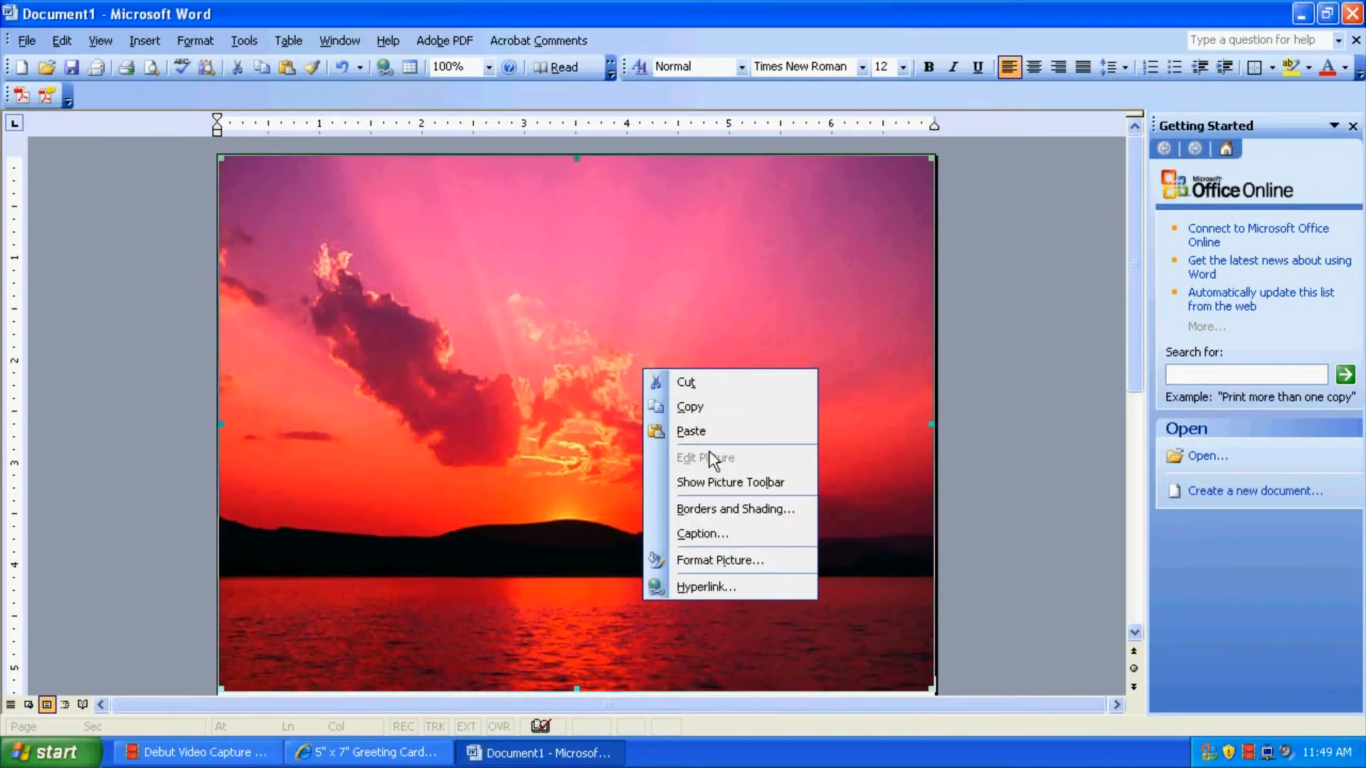
pyautogui.moveTo(730, 481)
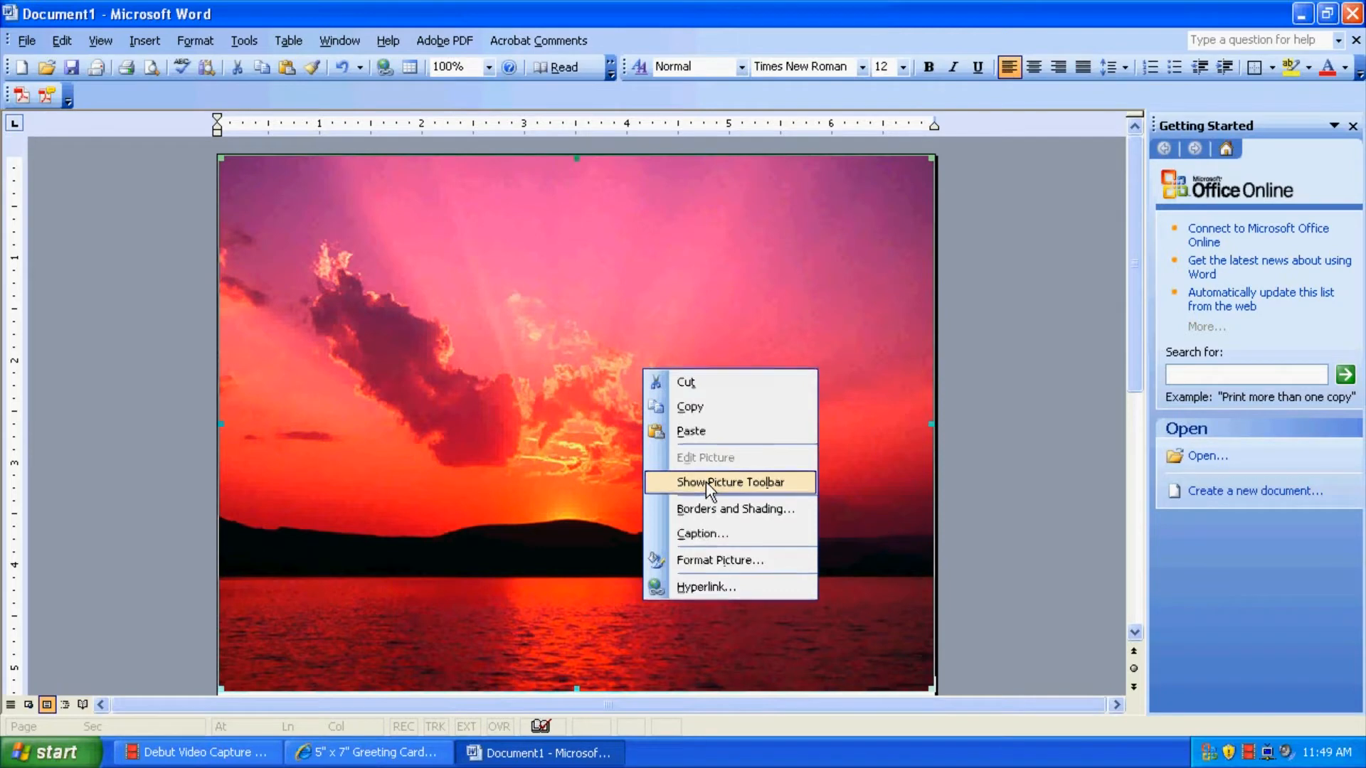
pyautogui.click(730, 481)
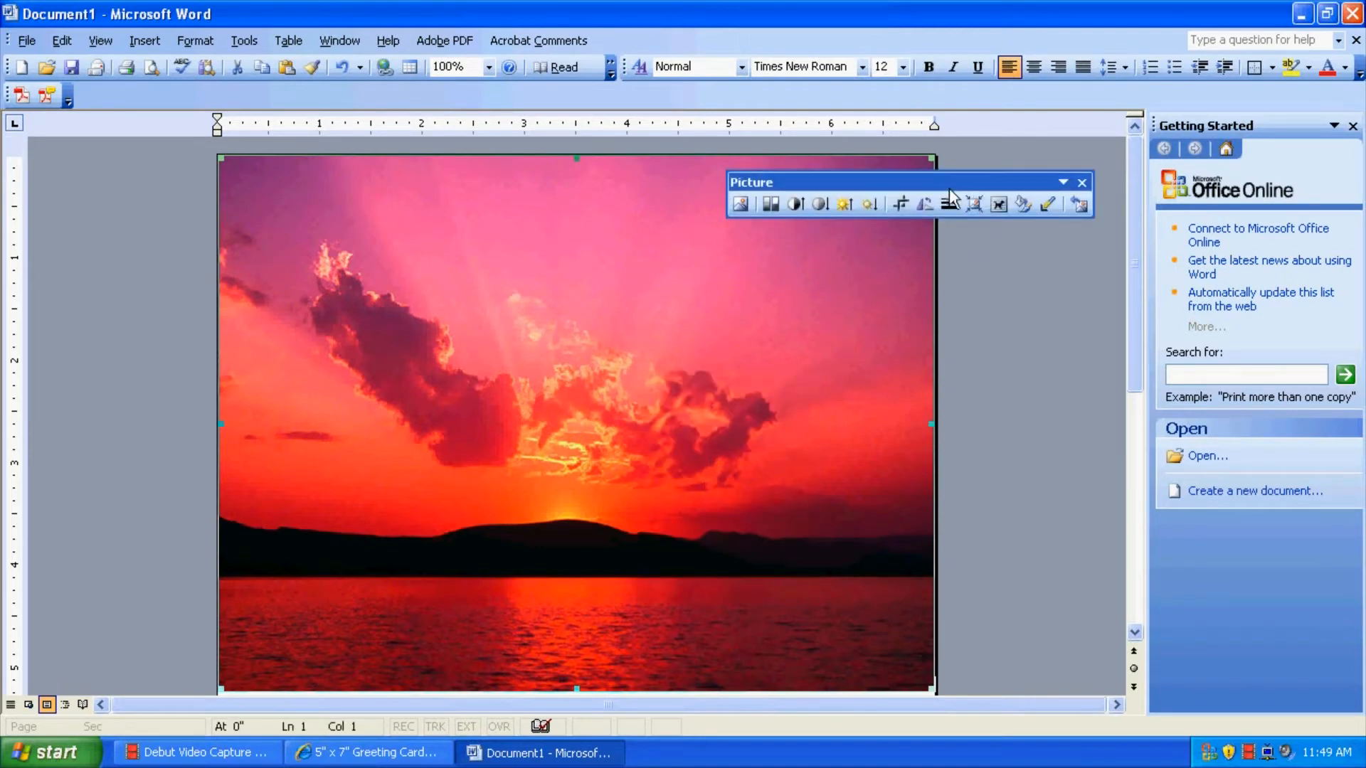
pyautogui.moveTo(924, 204)
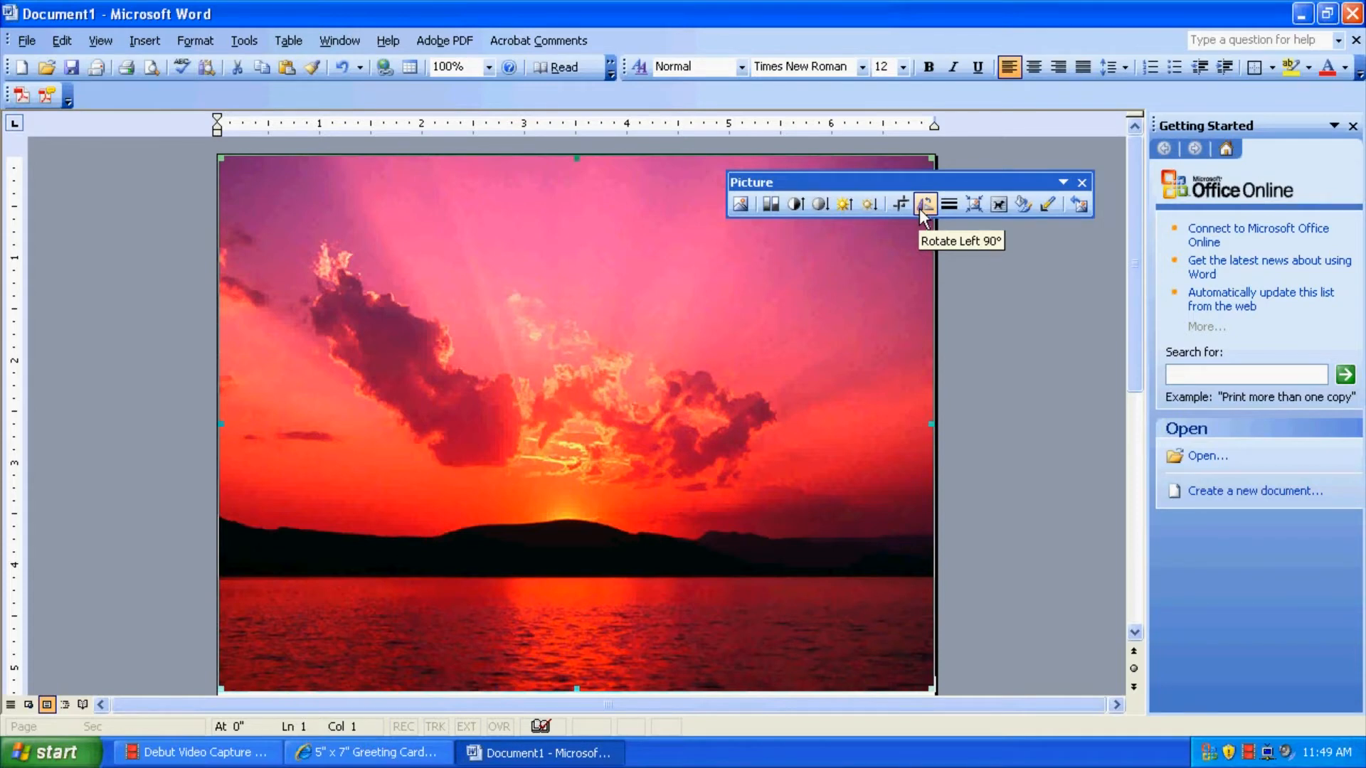
pyautogui.click(924, 204)
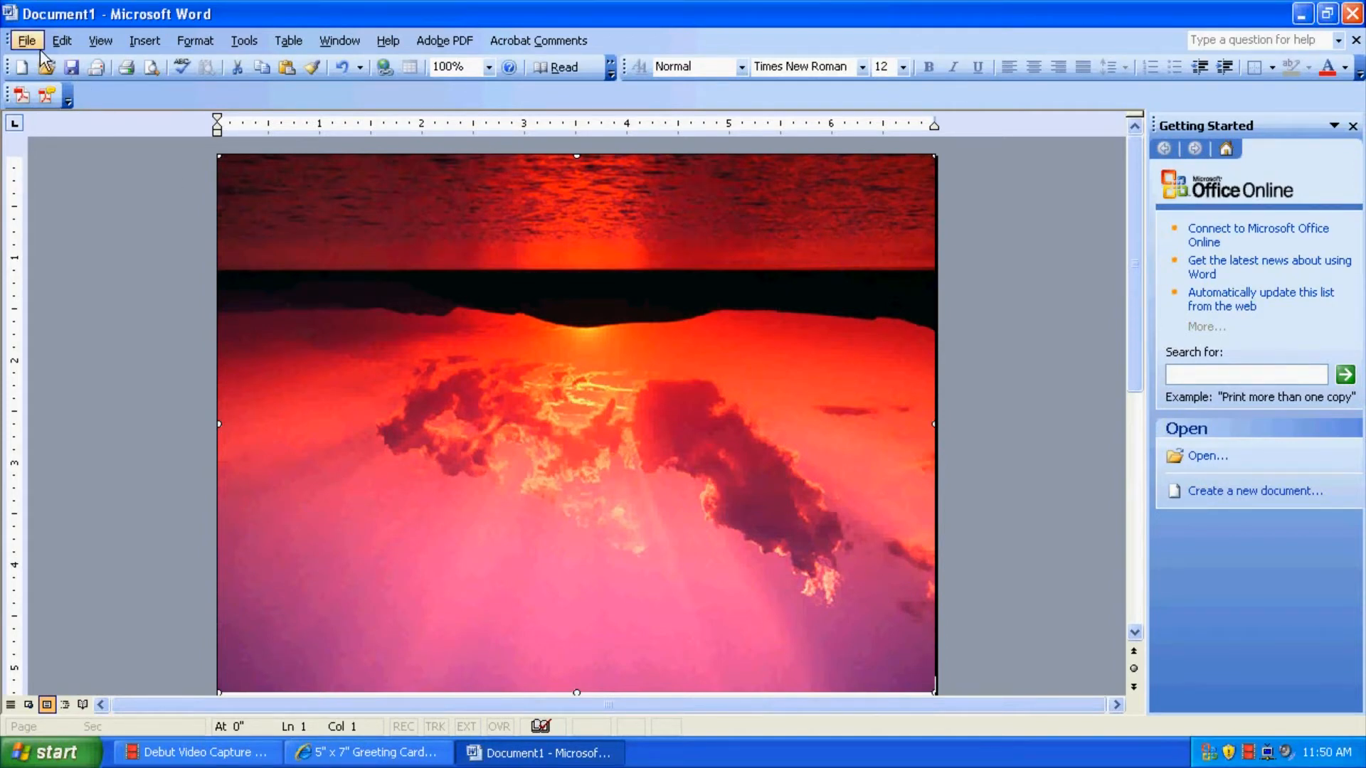
# In the Print dialog, select HP Photosmart D7200 series as the printer.
pyautogui.click(26, 40)
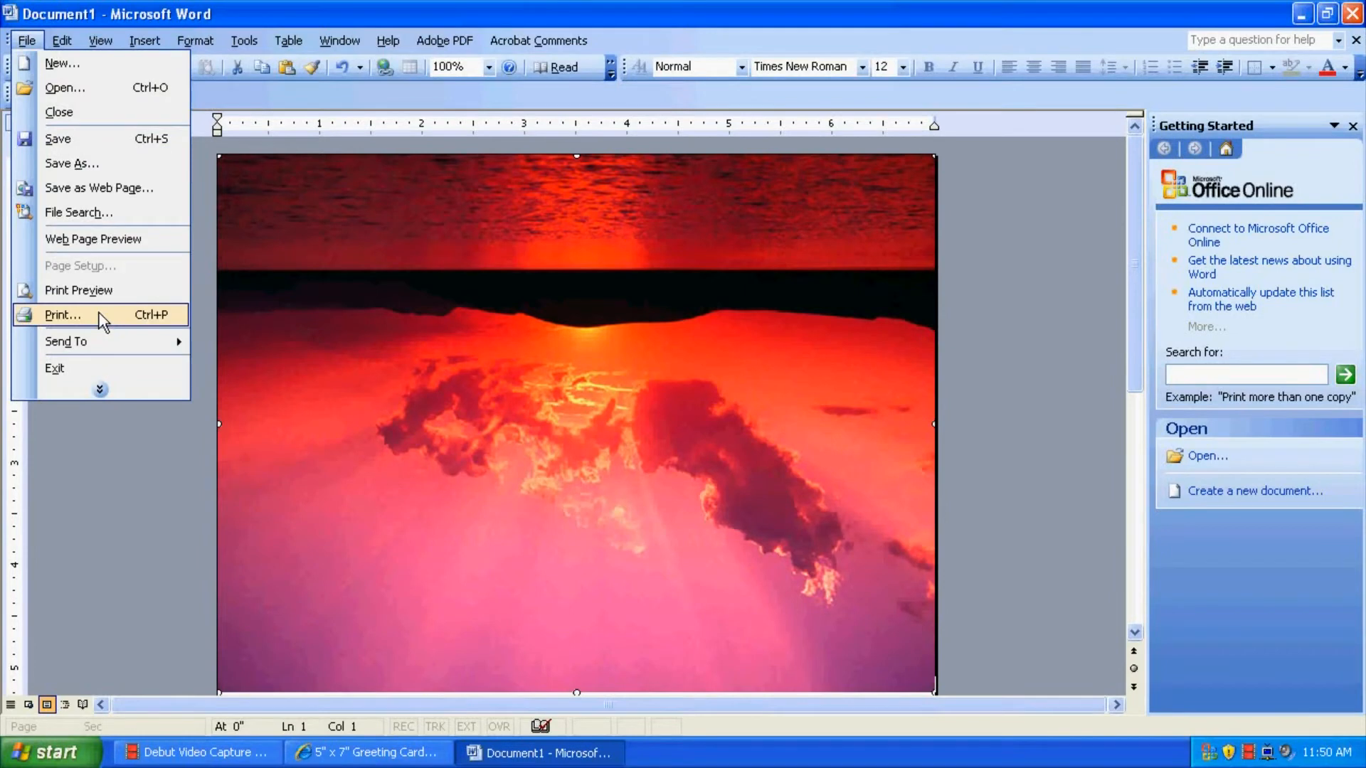
pyautogui.click(62, 314)
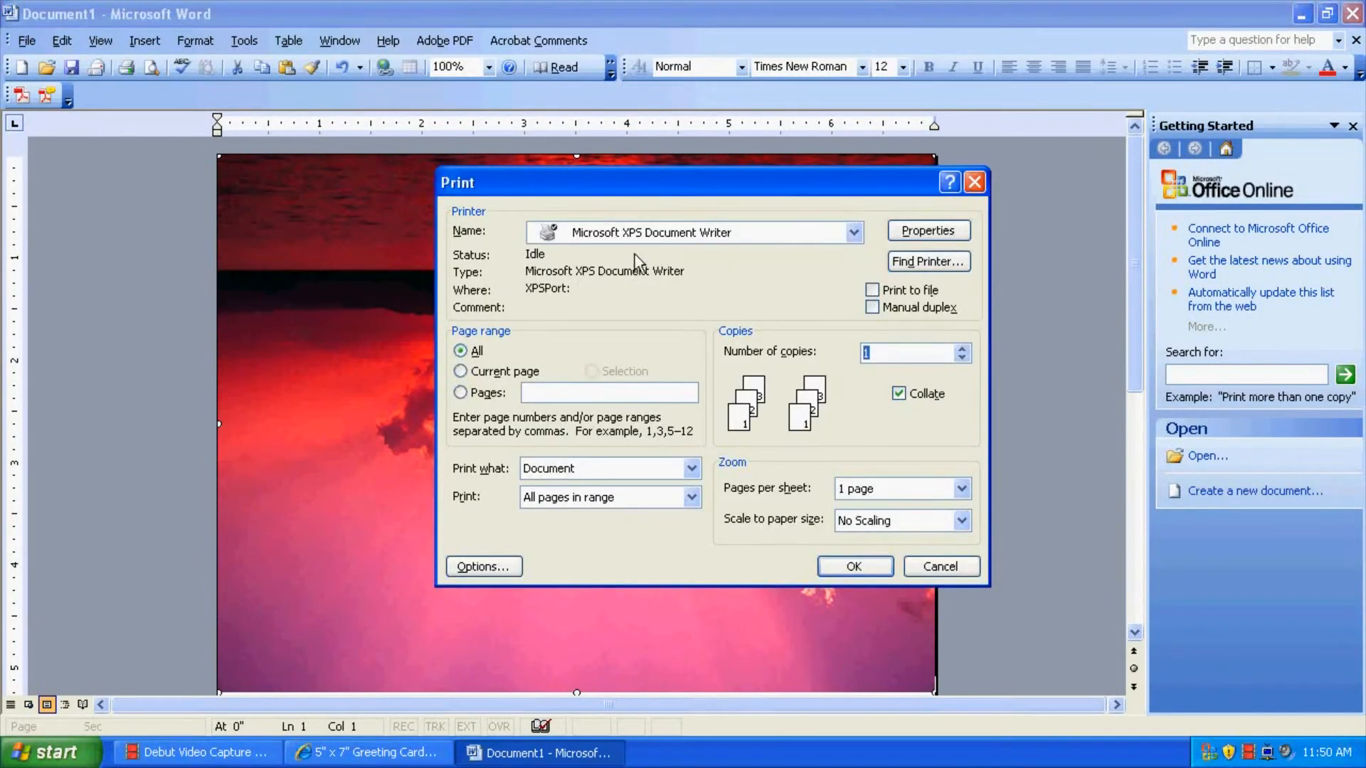
pyautogui.click(852, 232)
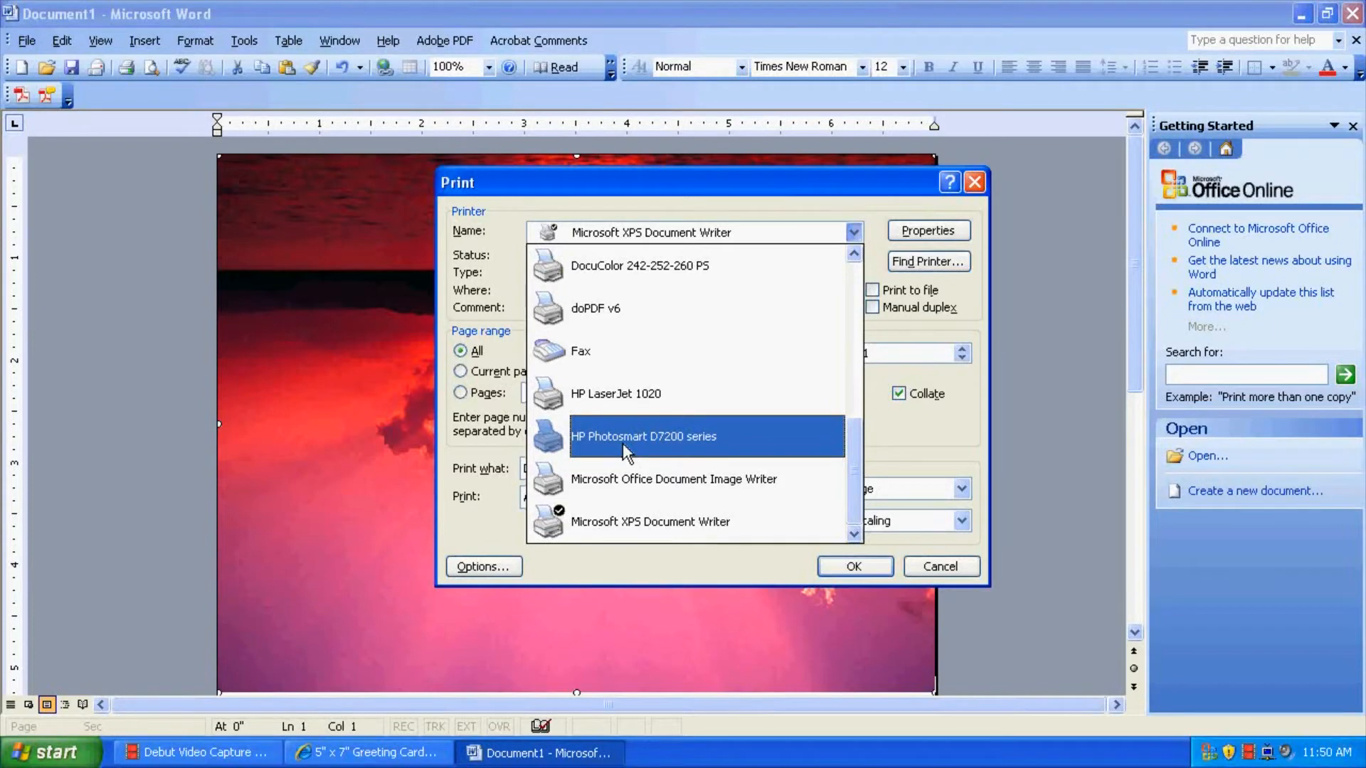
pyautogui.click(643, 436)
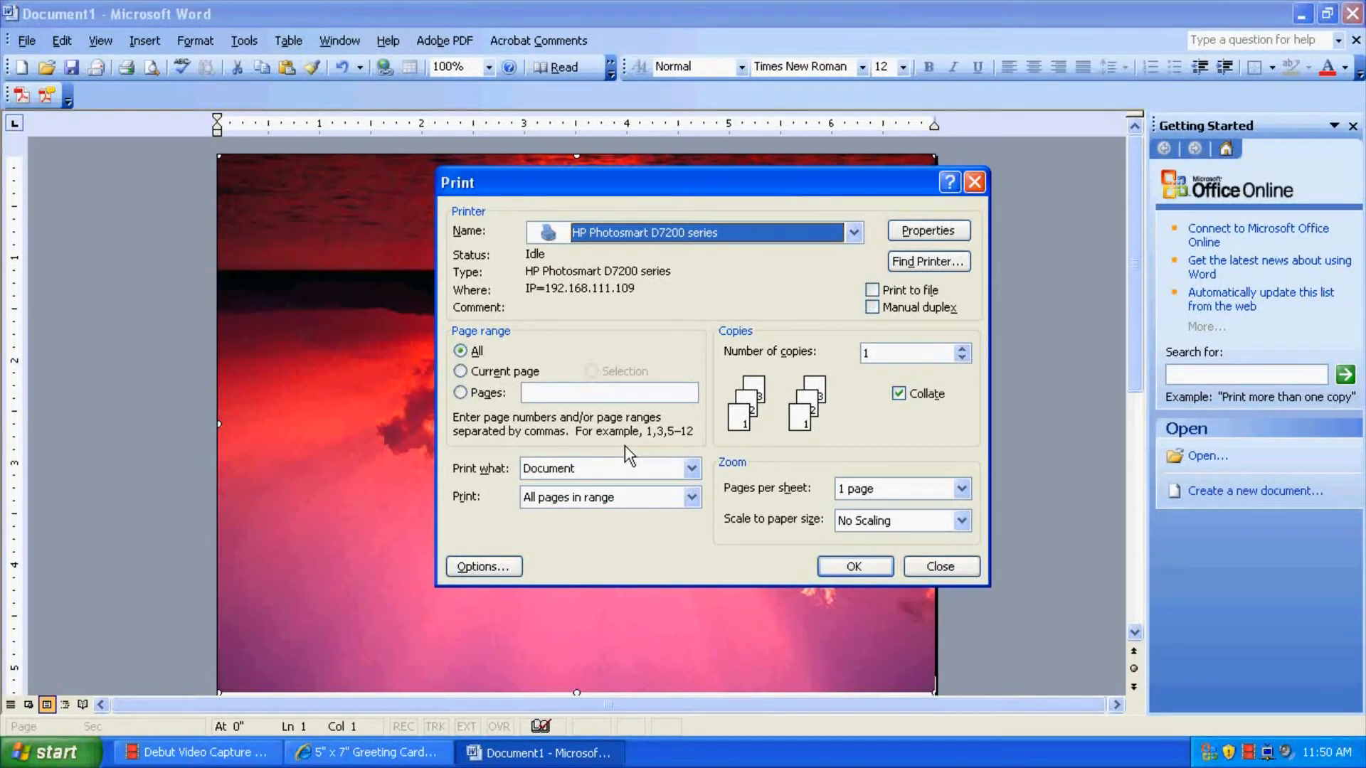
pyautogui.click(852, 231)
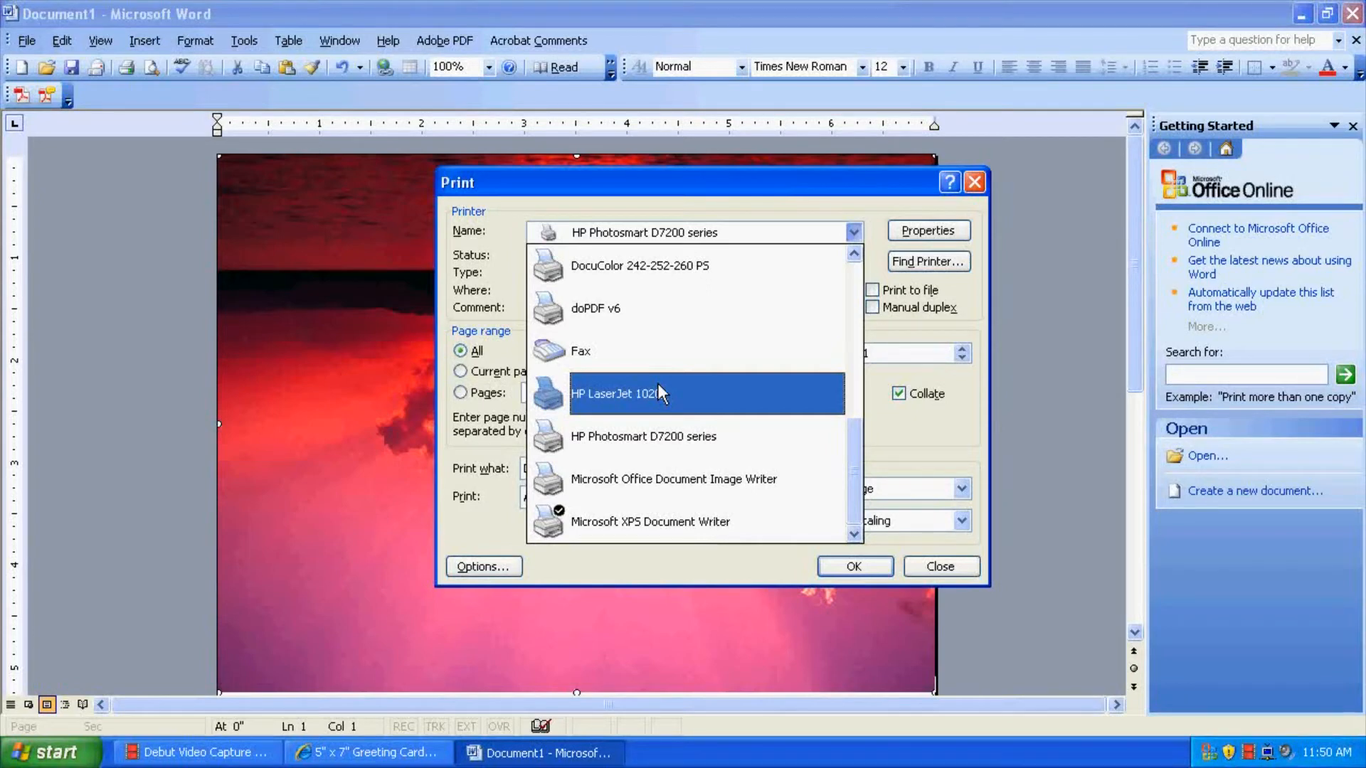
pyautogui.moveTo(656, 410)
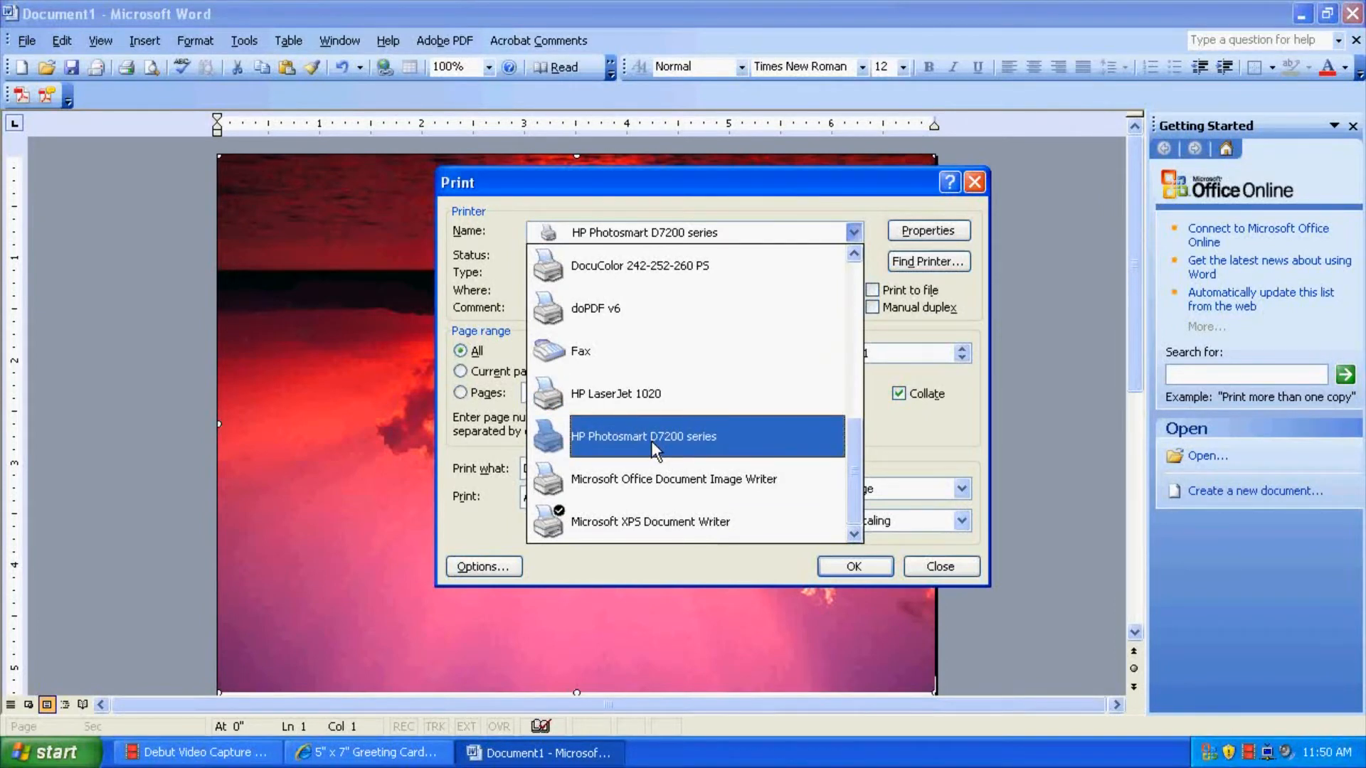
pyautogui.click(645, 436)
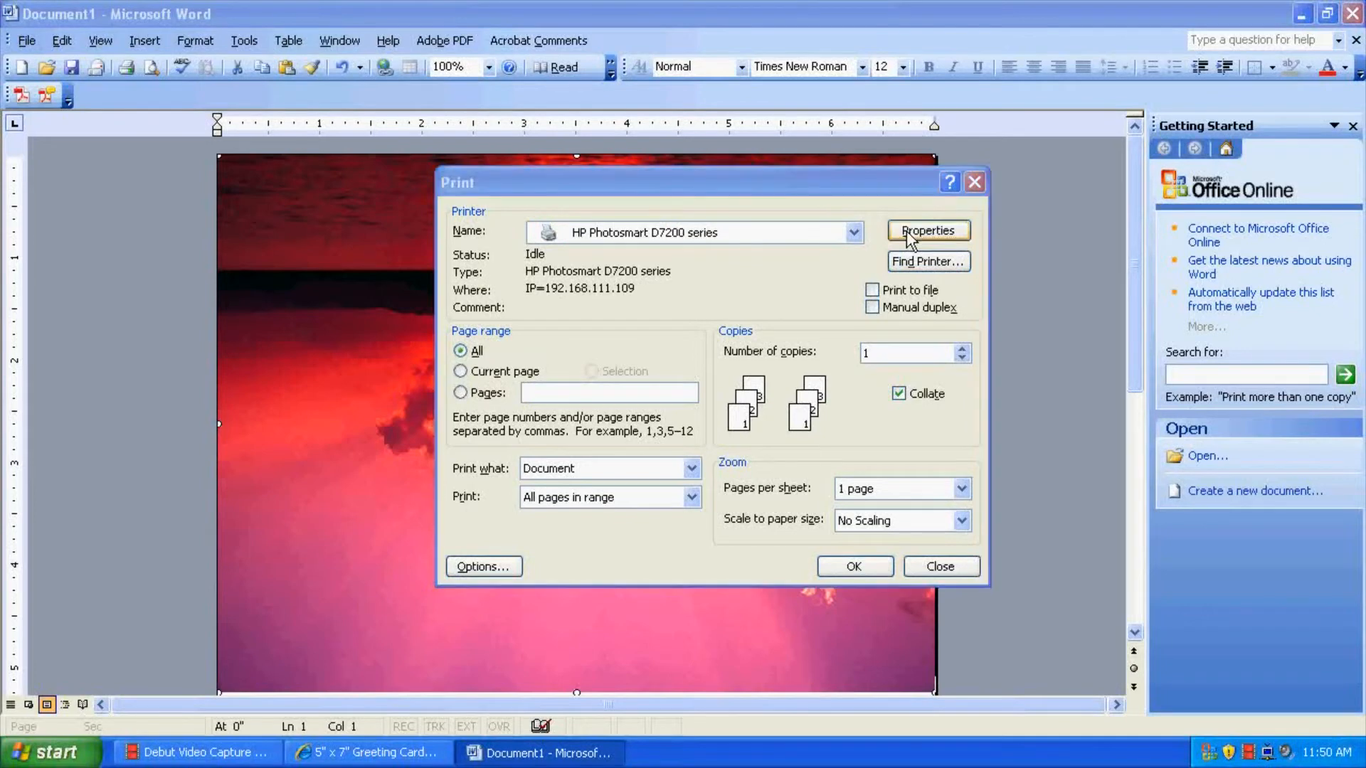
# Open the HP Photosmart properties' Features tab and browse the Size list under Resizing Options.
pyautogui.click(926, 230)
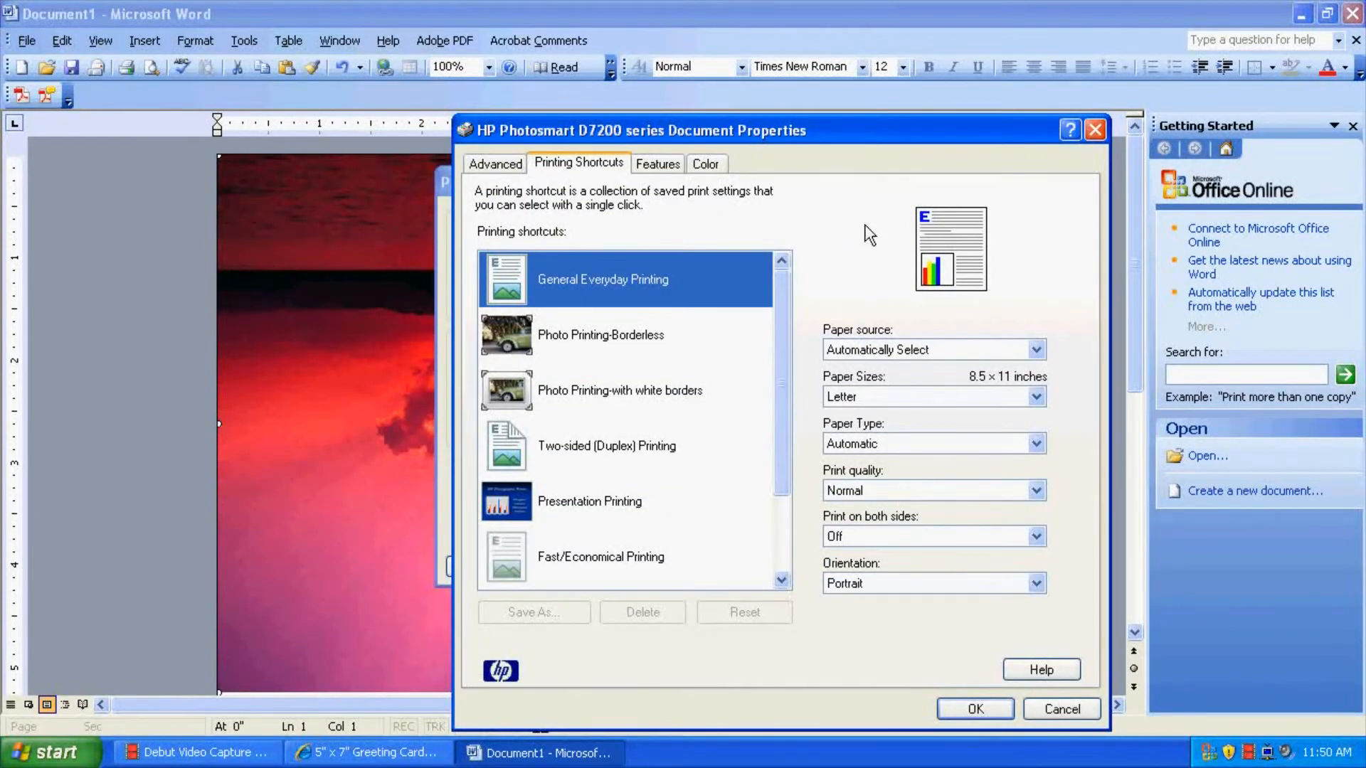
pyautogui.moveTo(904, 263)
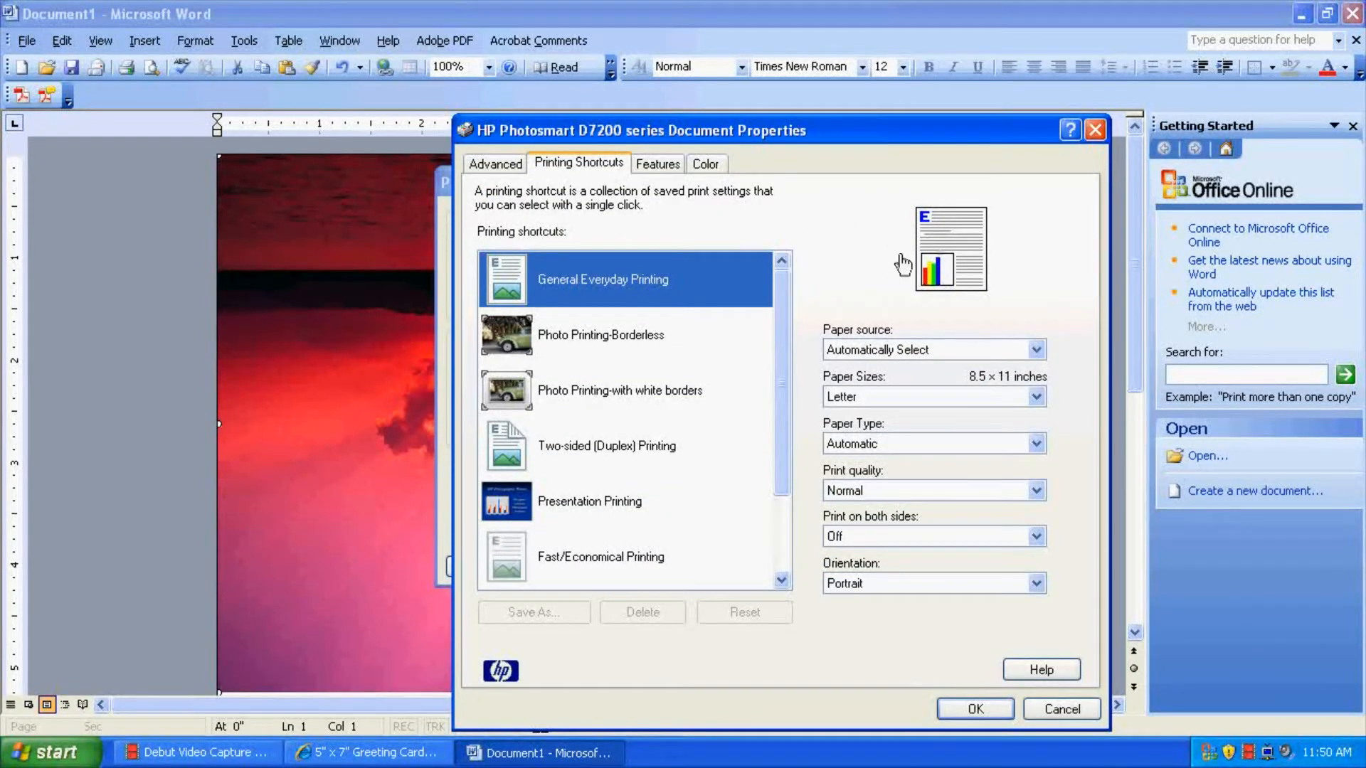
pyautogui.click(1036, 396)
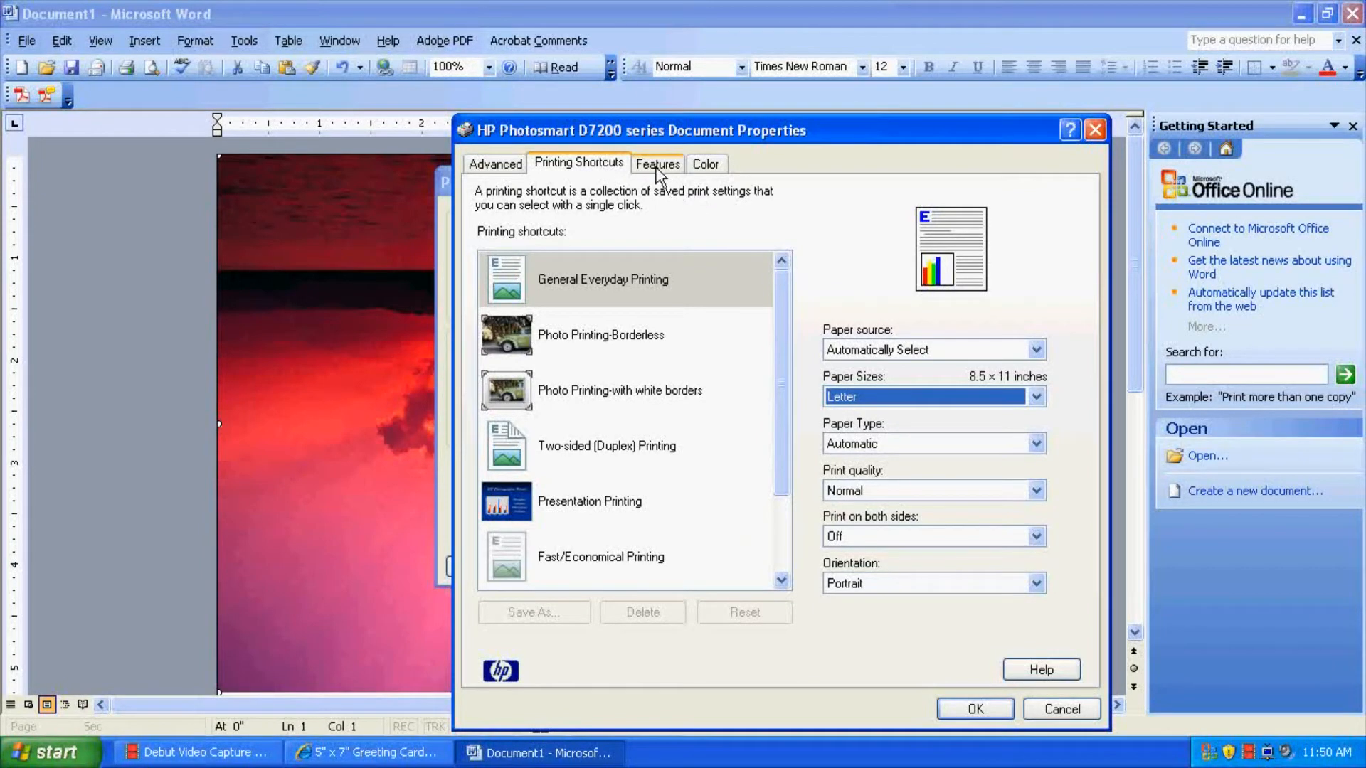
pyautogui.click(657, 164)
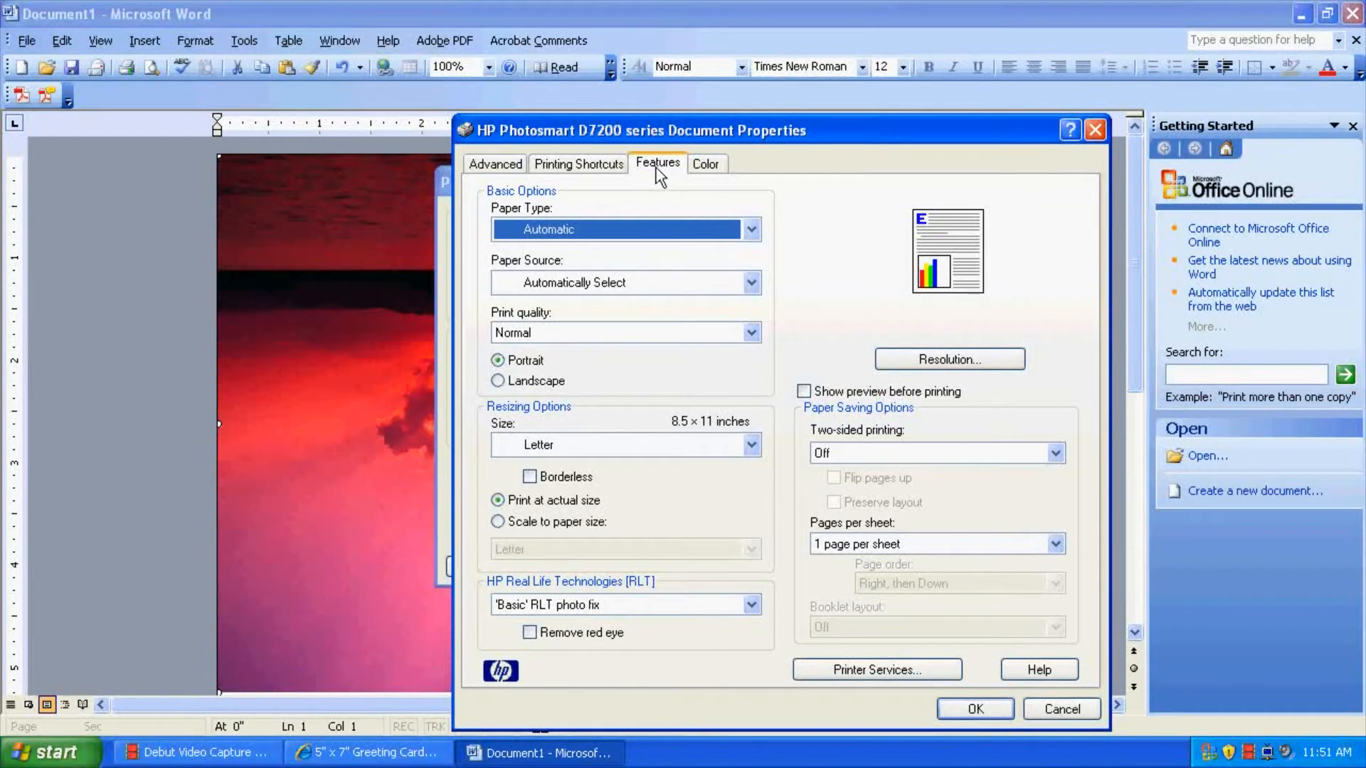
pyautogui.moveTo(540, 410)
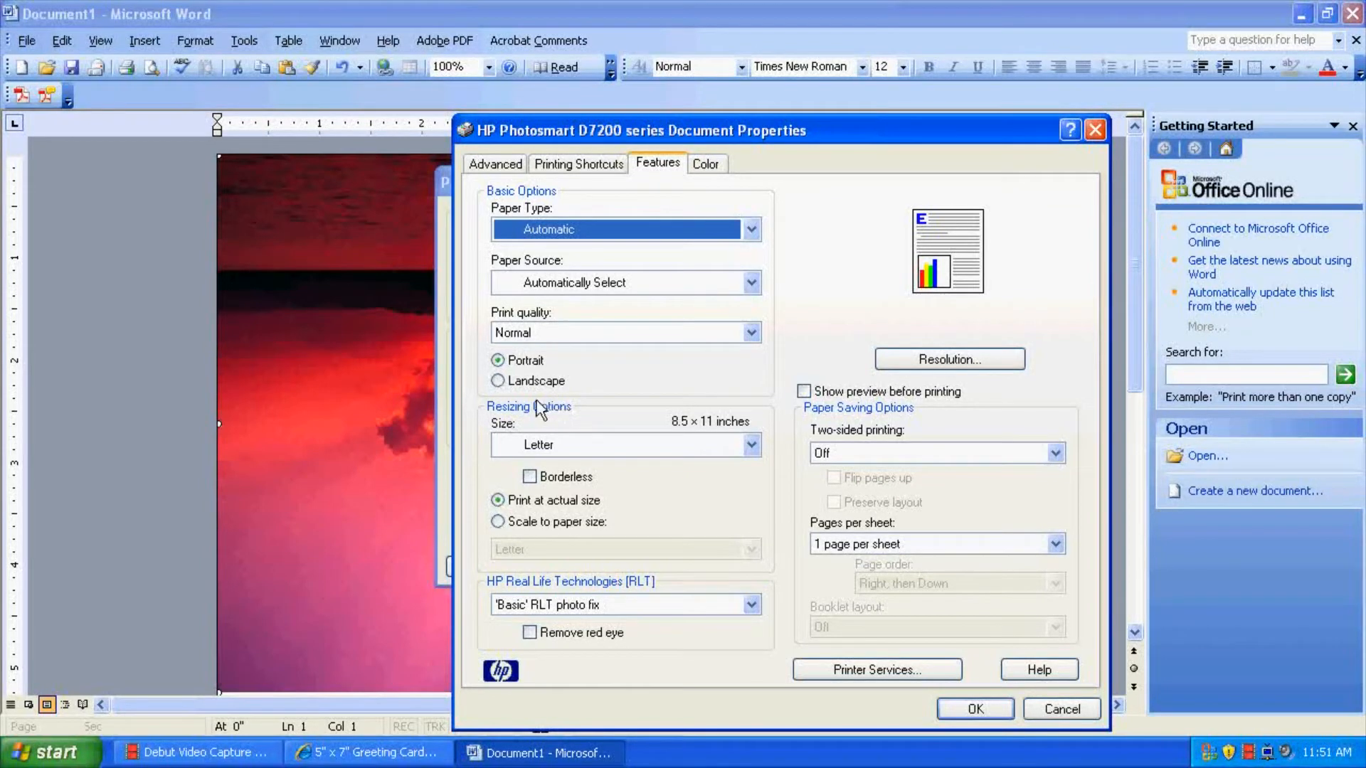
pyautogui.click(748, 444)
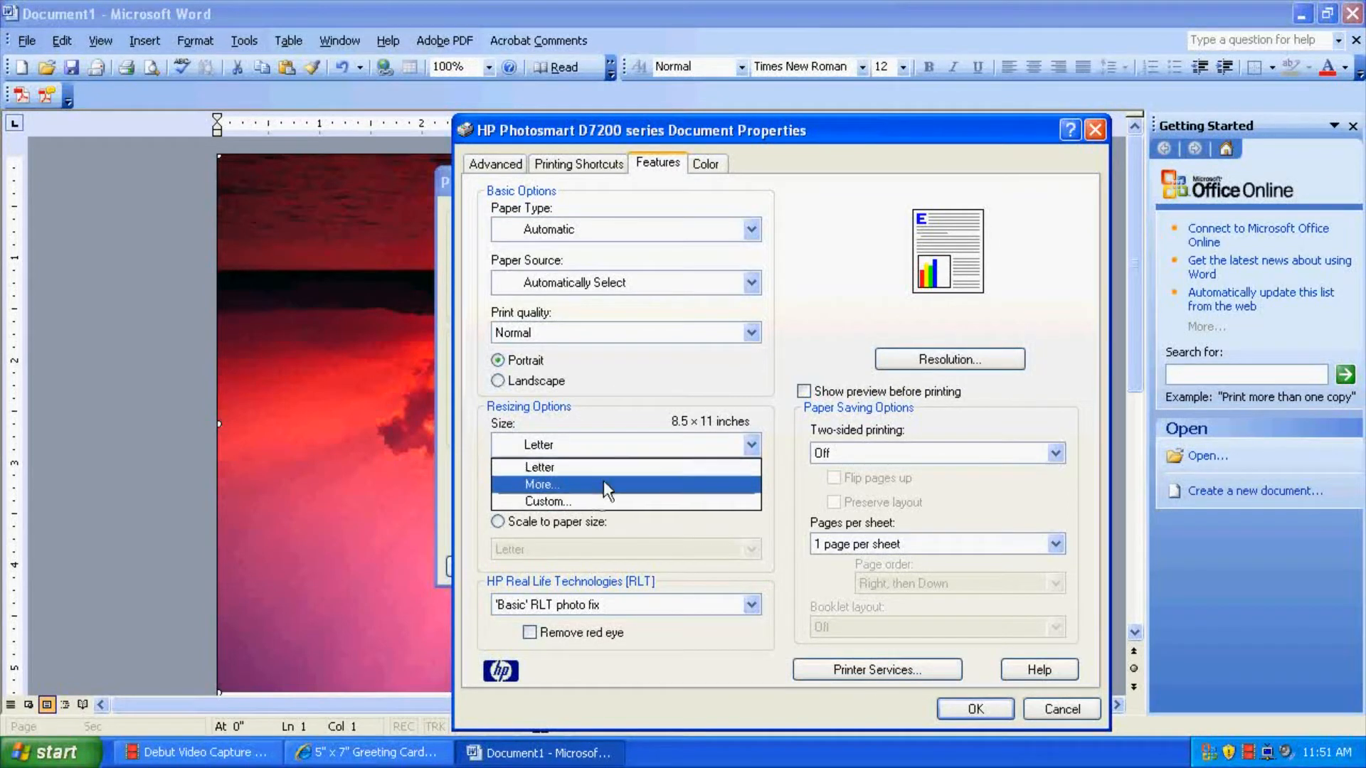
pyautogui.moveTo(609, 466)
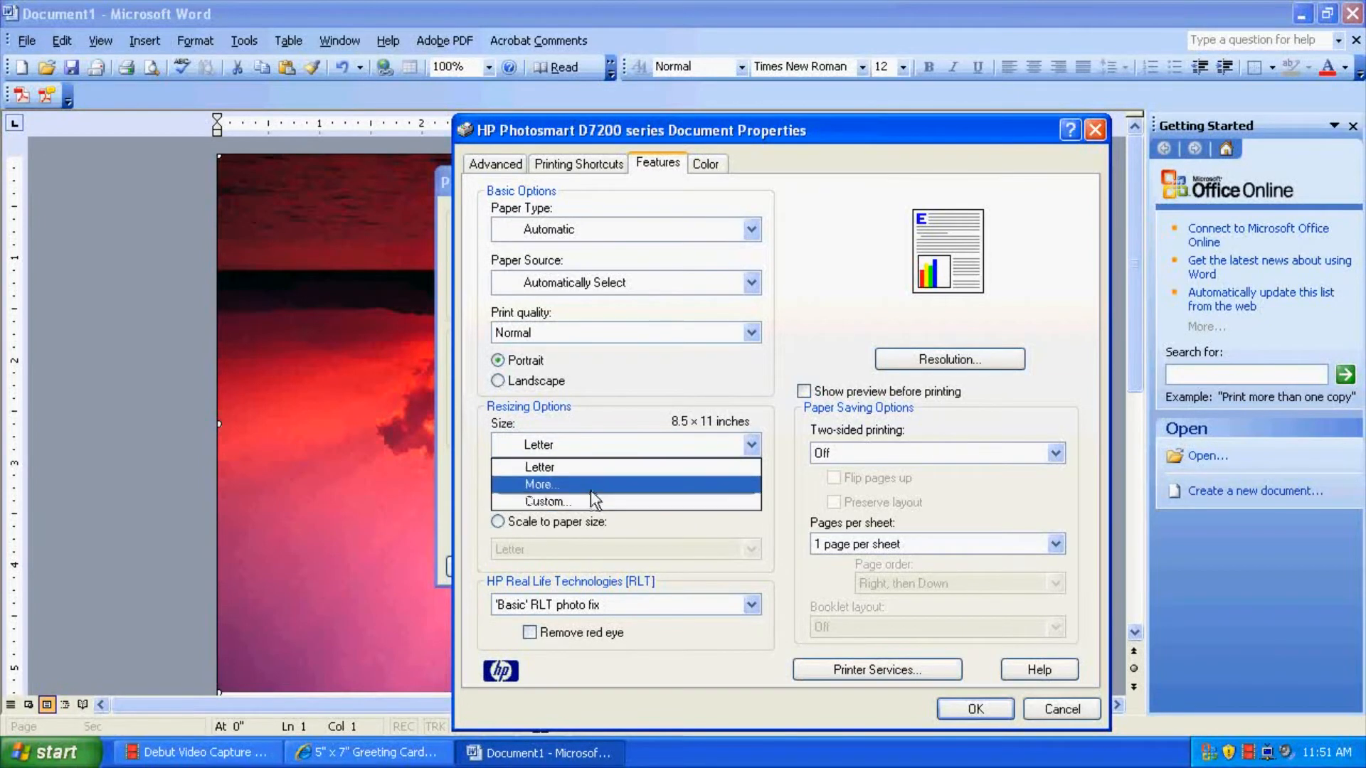
pyautogui.click(539, 484)
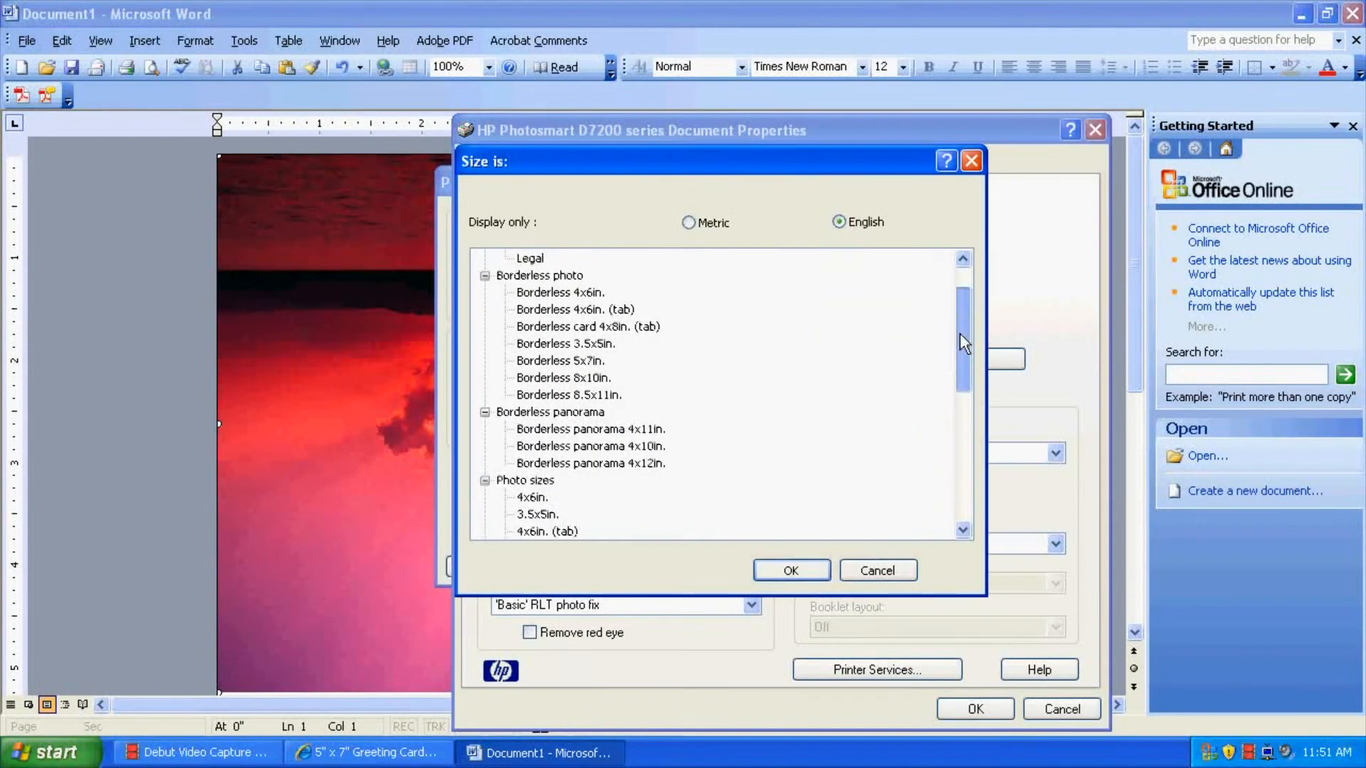
pyautogui.scroll(-3)
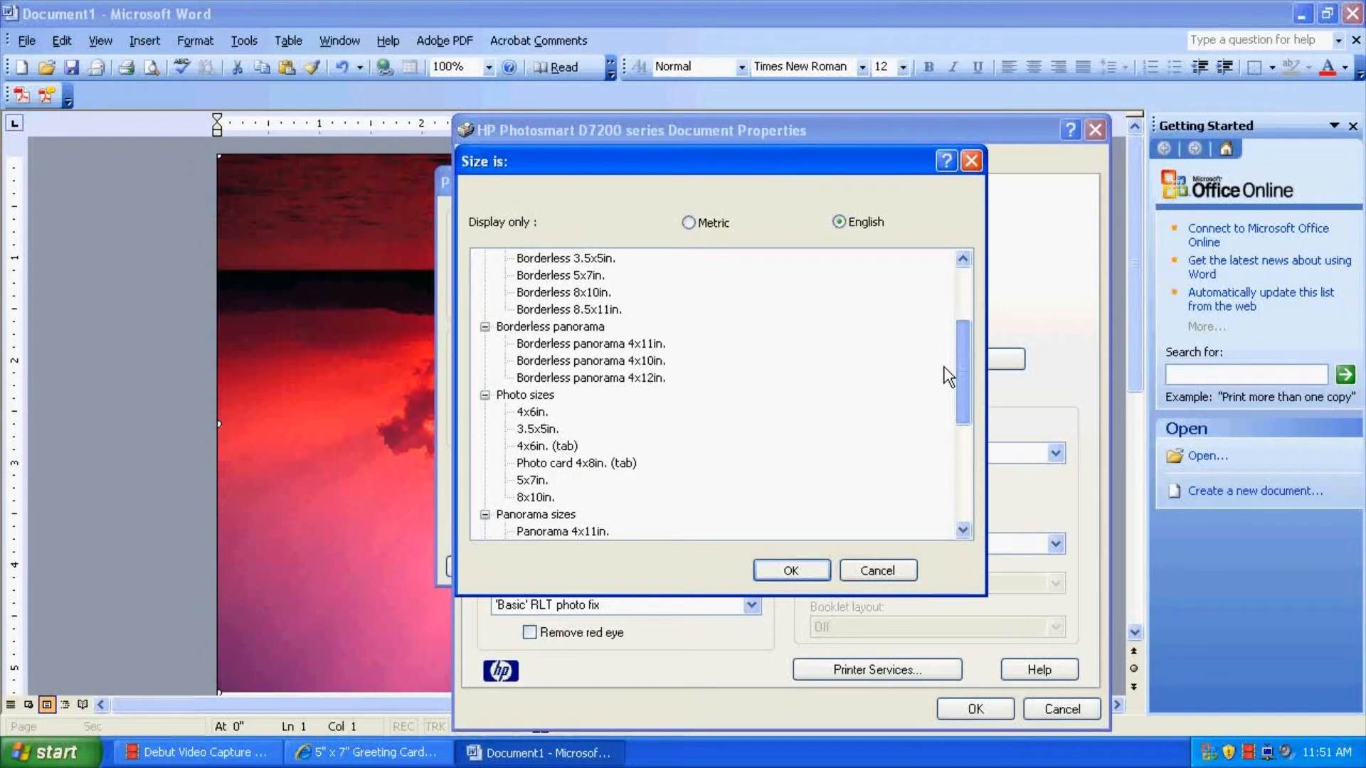
pyautogui.click(876, 570)
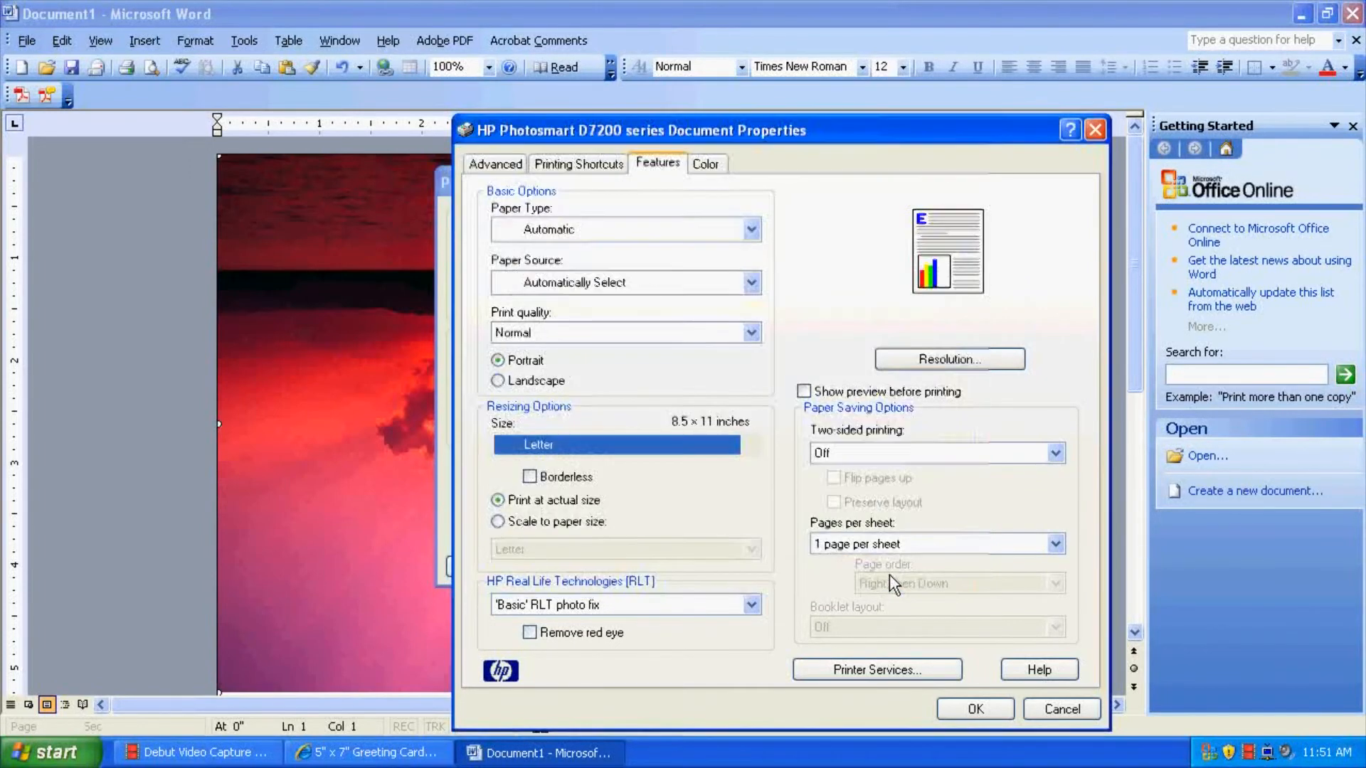
pyautogui.click(747, 443)
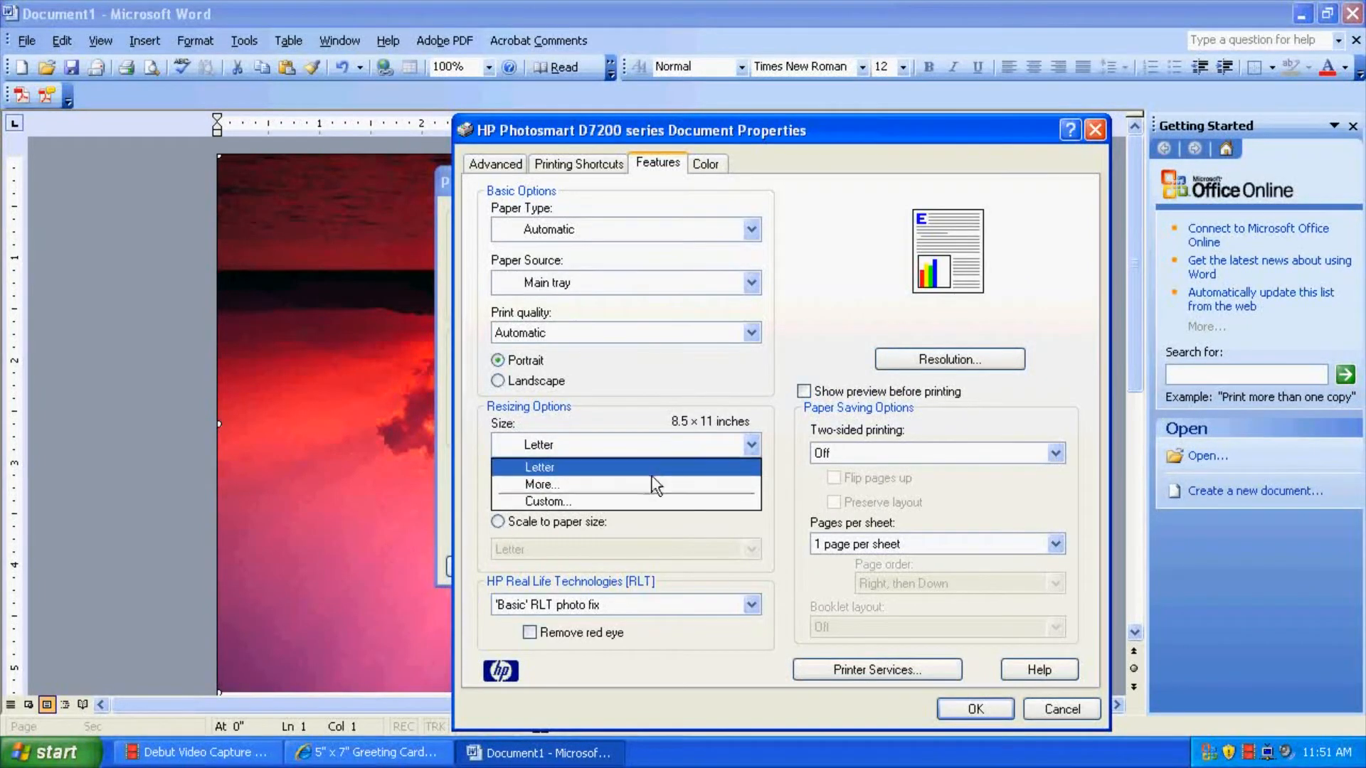
pyautogui.moveTo(636, 501)
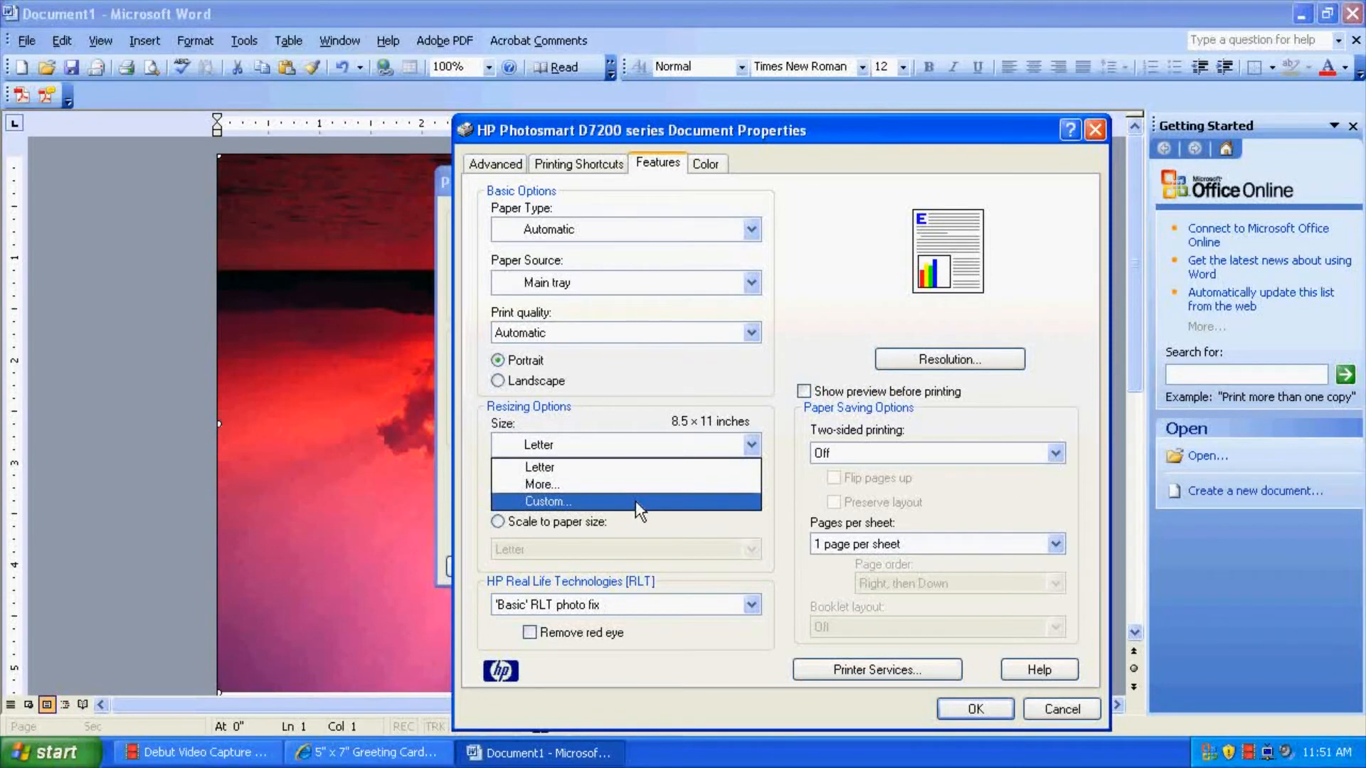
# Save a borderless custom paper size named 7x10, width 7 and length 10.
pyautogui.click(548, 501)
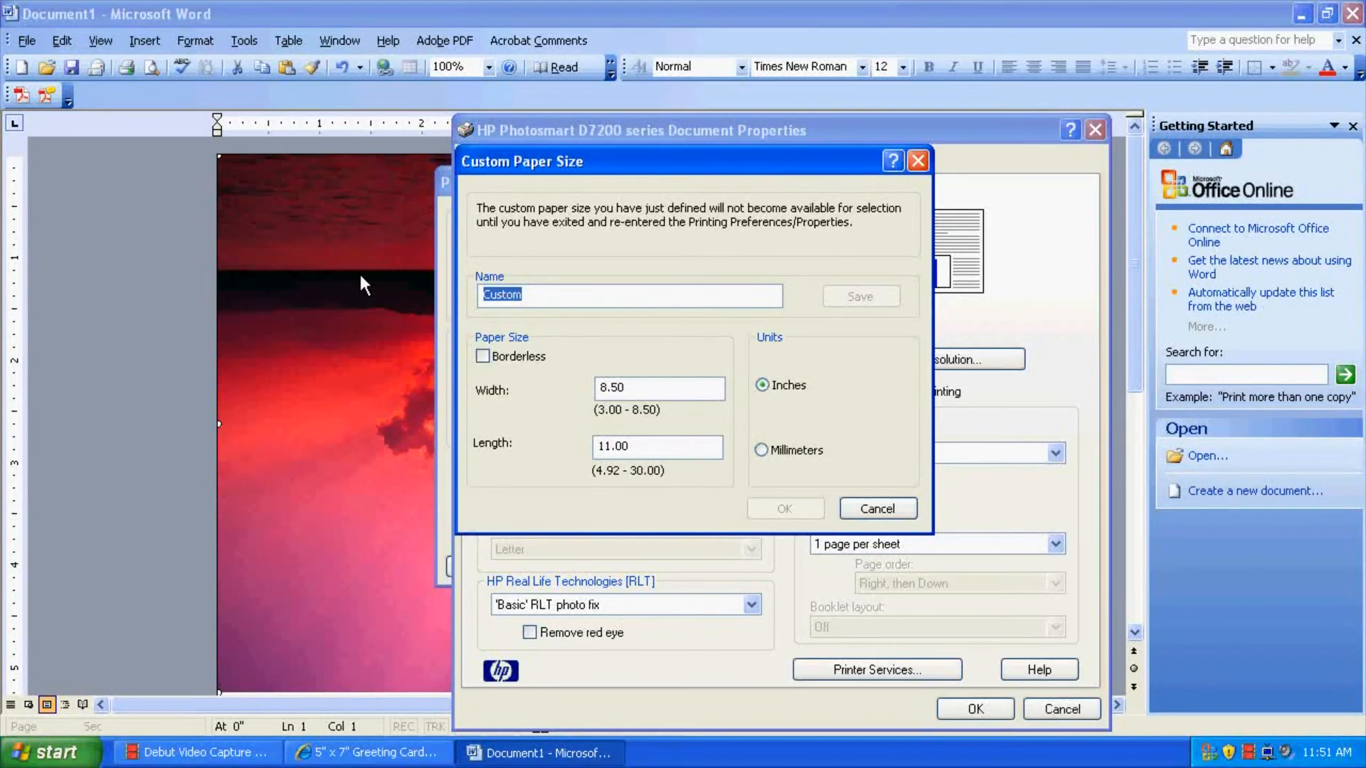
pyautogui.write('7')
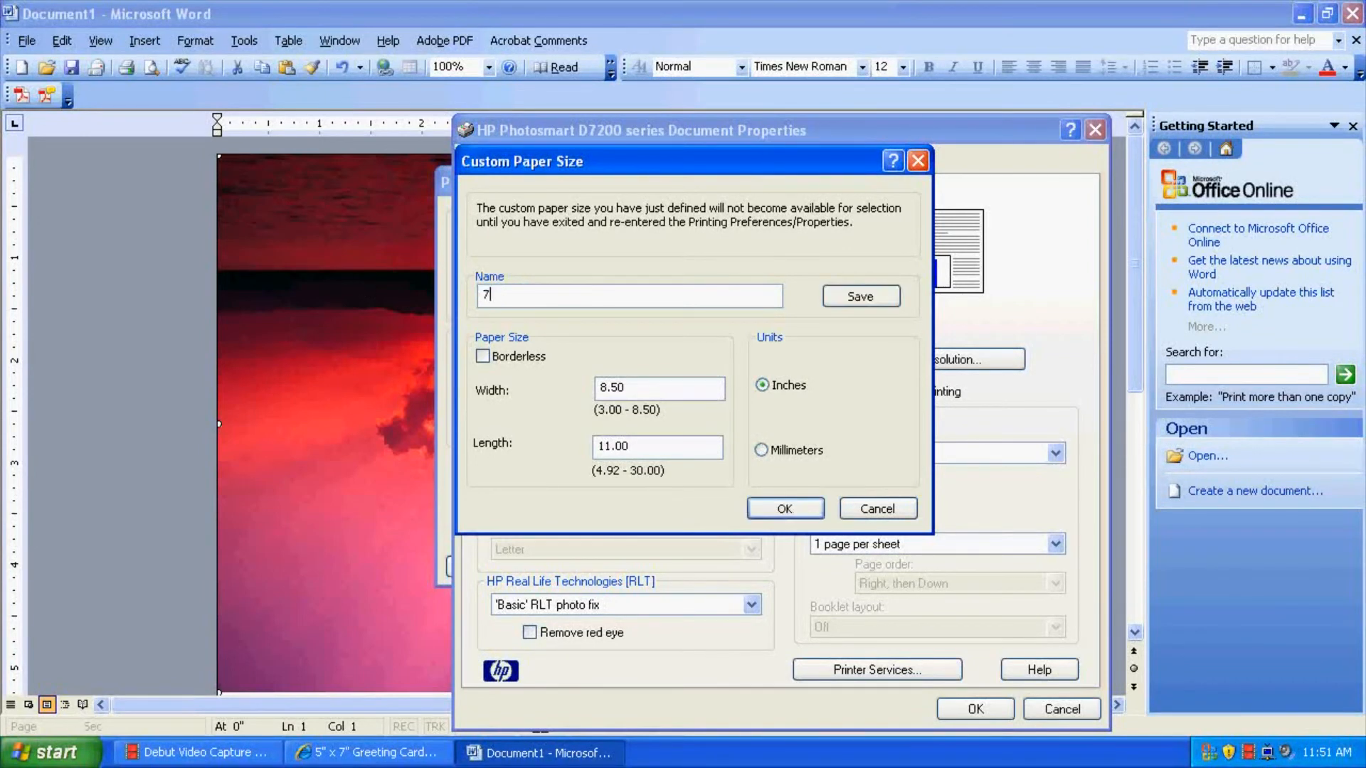
pyautogui.write('x10')
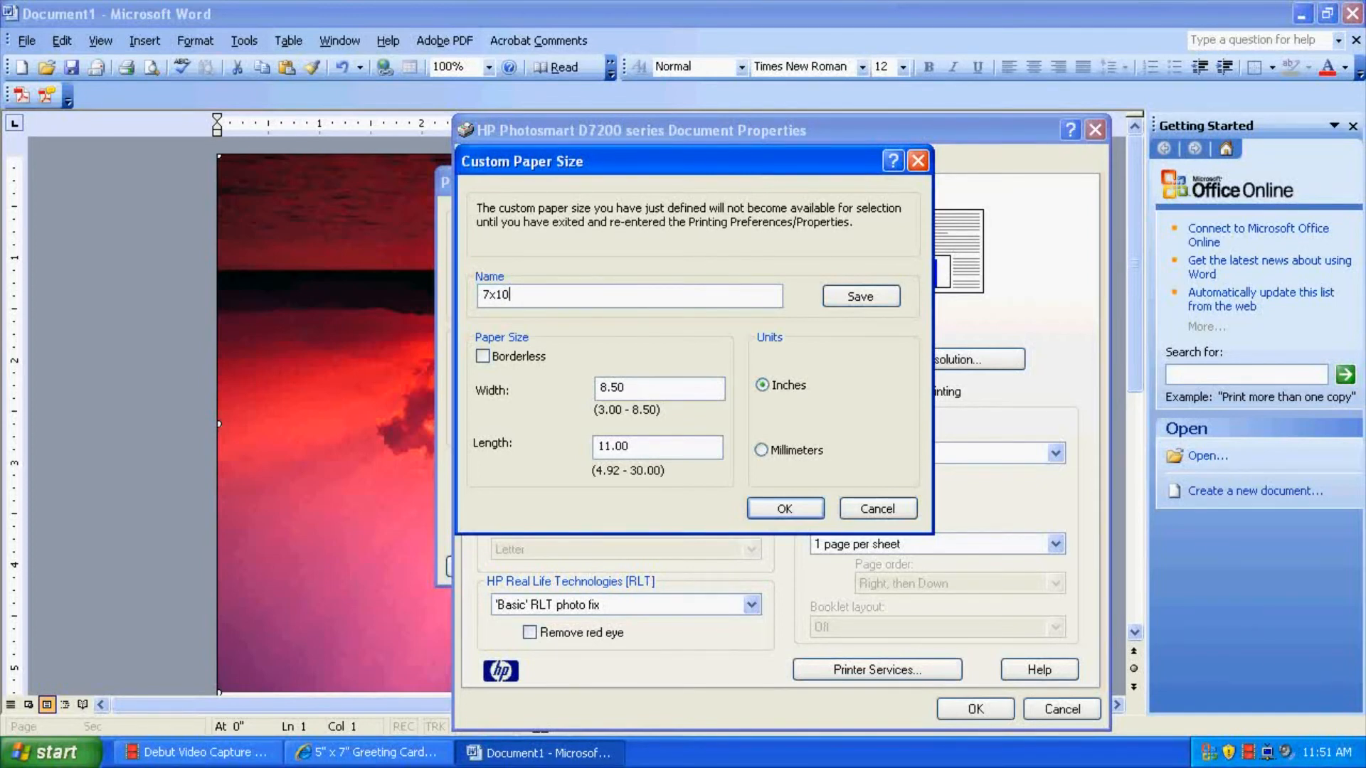
pyautogui.moveTo(493, 250)
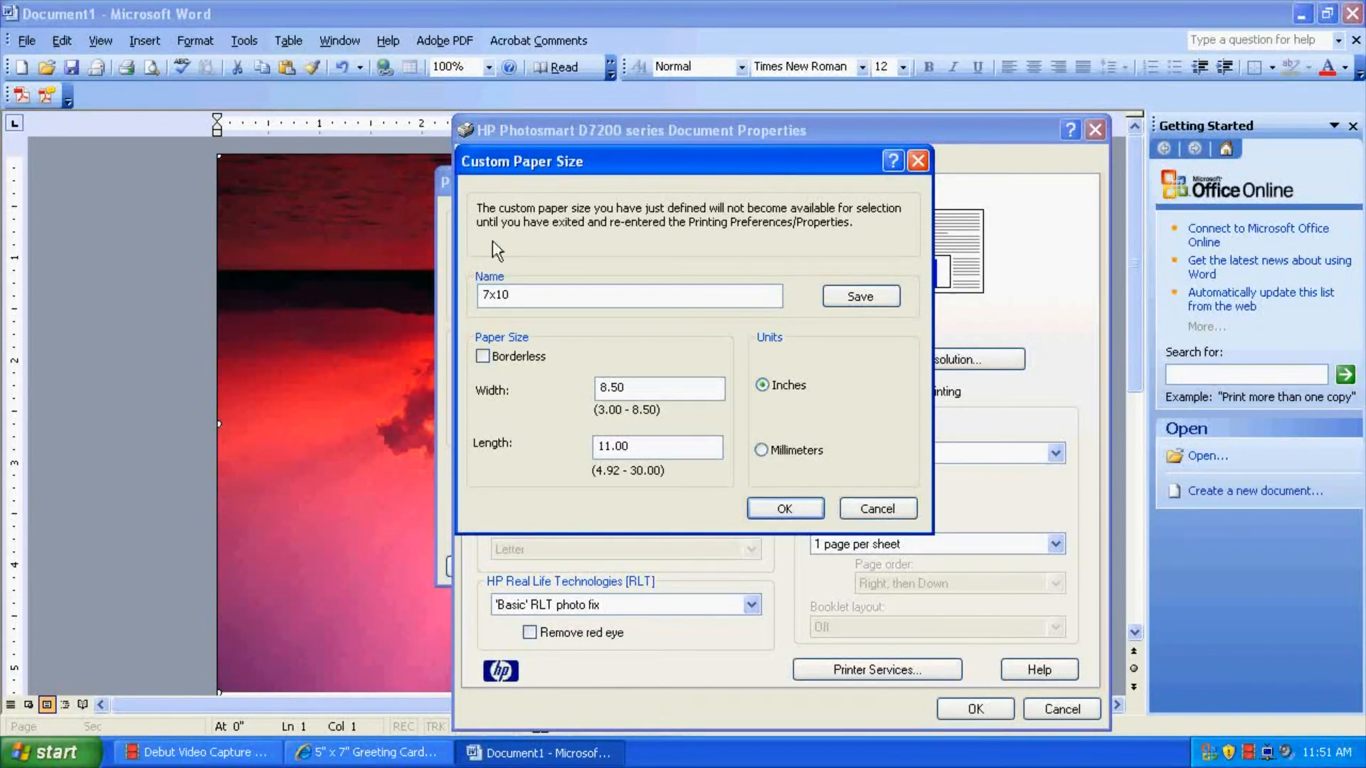
pyautogui.click(482, 357)
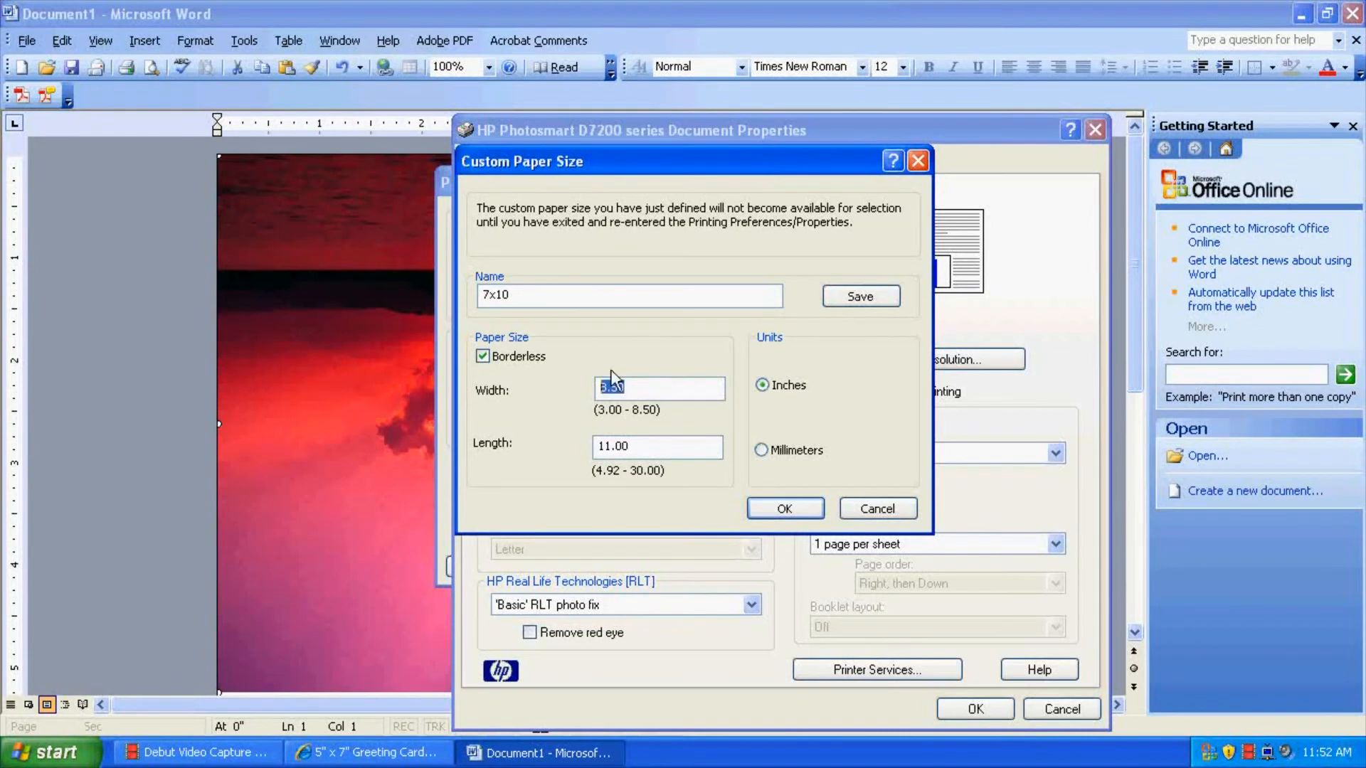
pyautogui.moveTo(839, 377)
pyautogui.write('7')
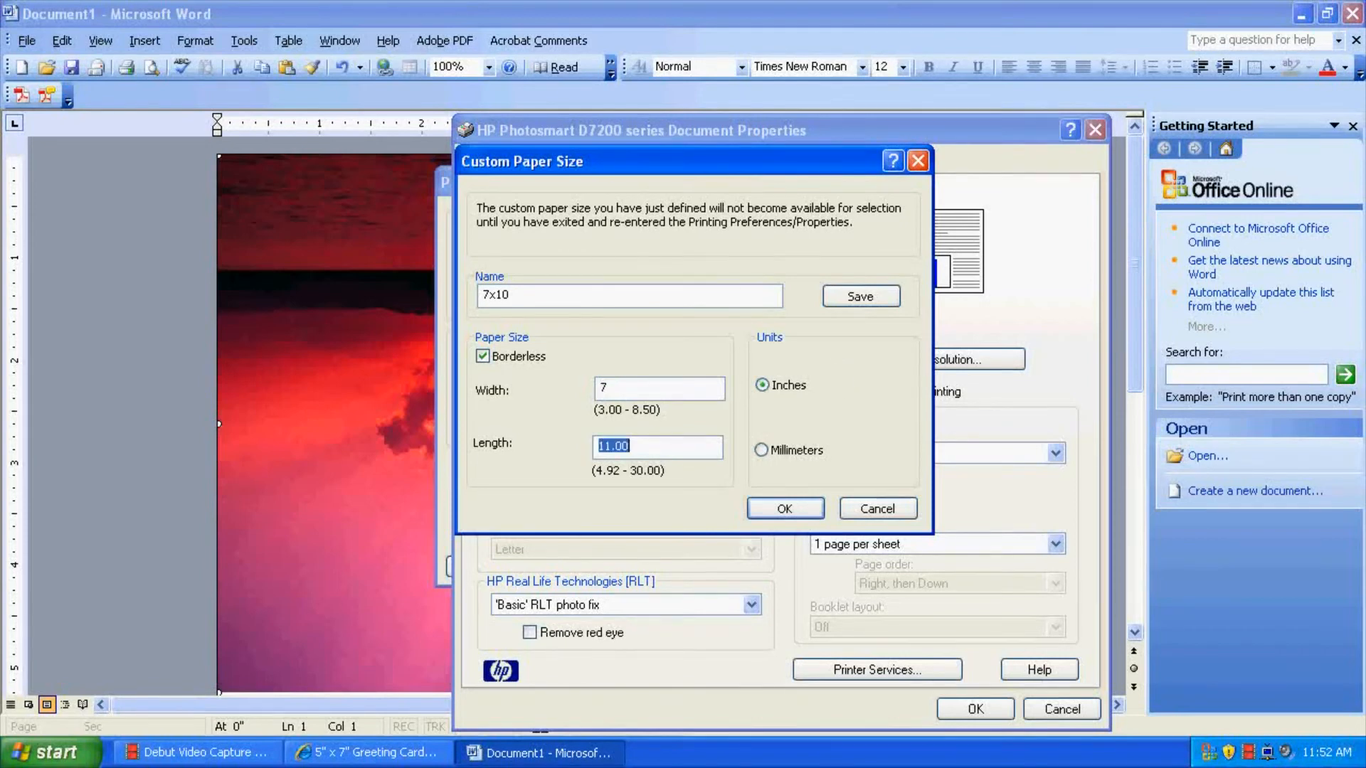
pyautogui.write('10')
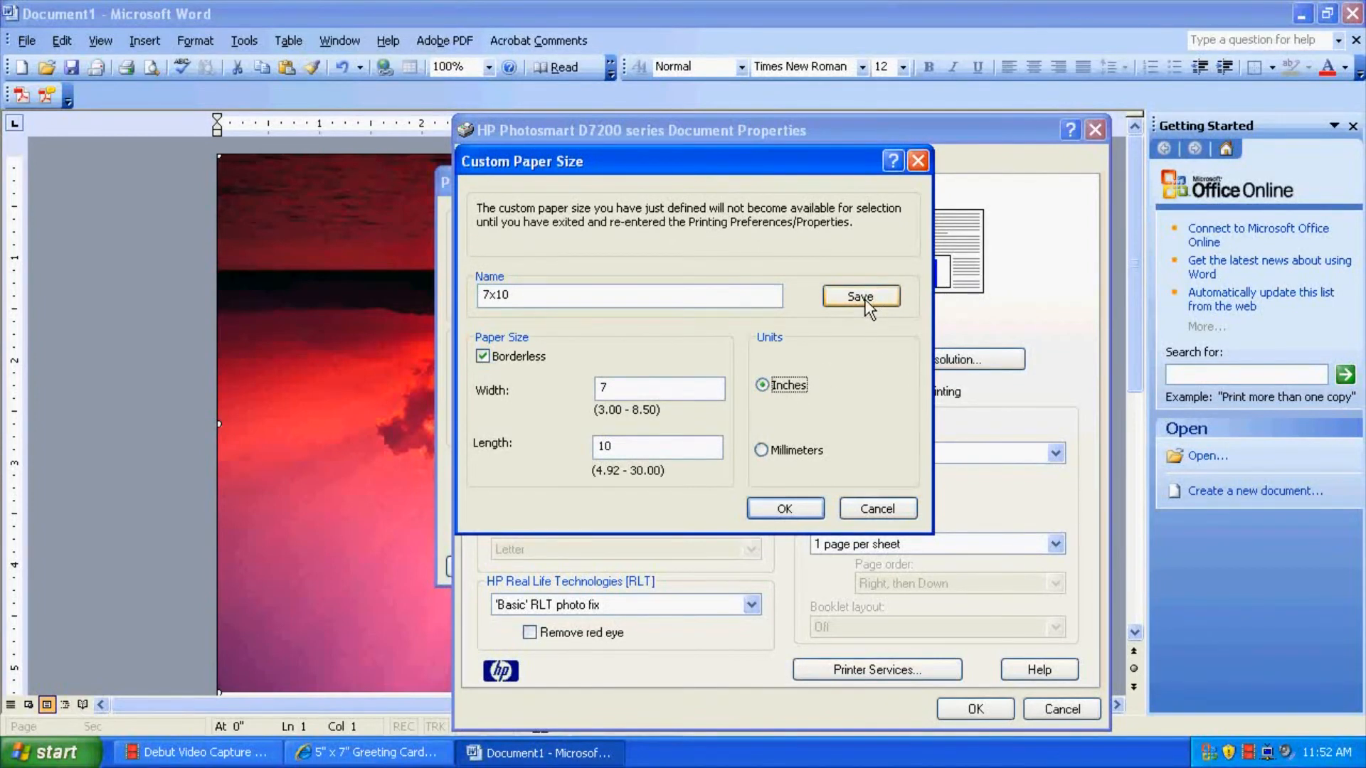
pyautogui.click(860, 295)
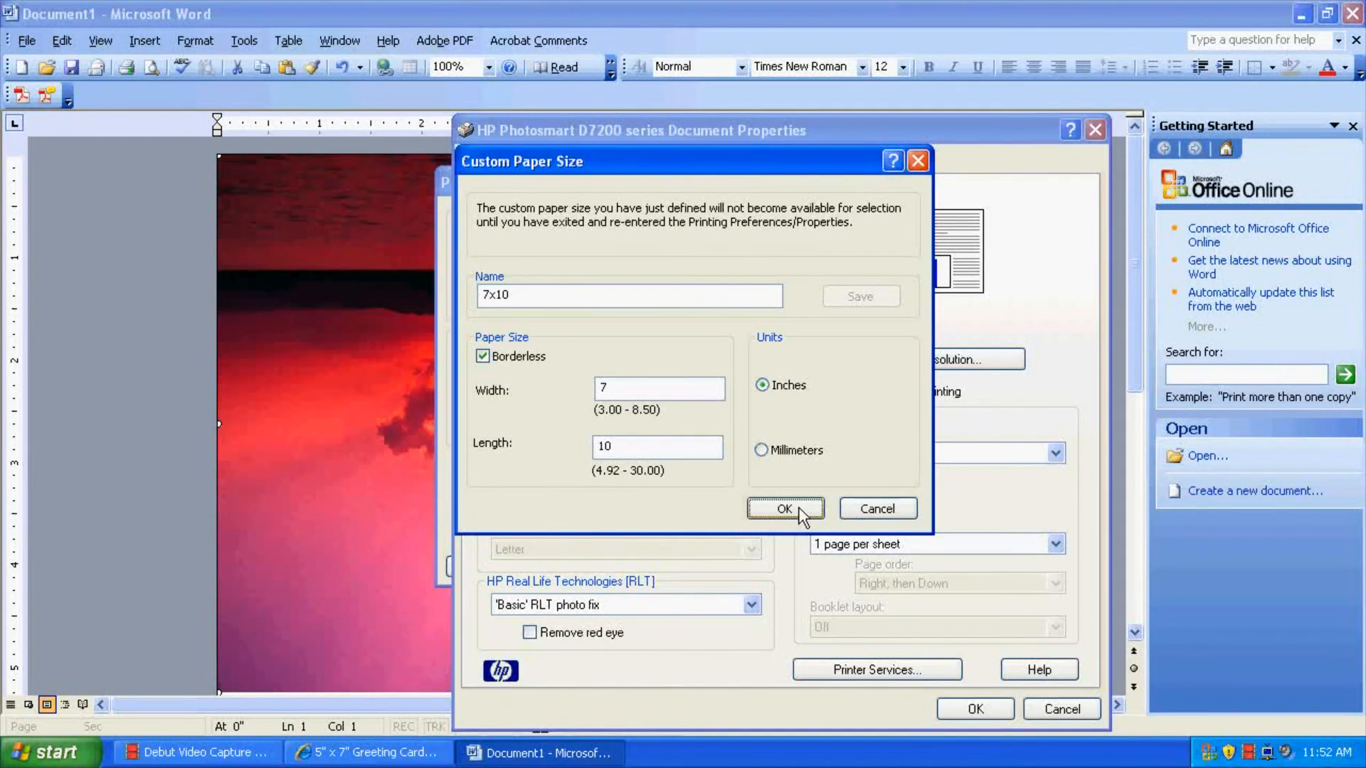
pyautogui.click(783, 508)
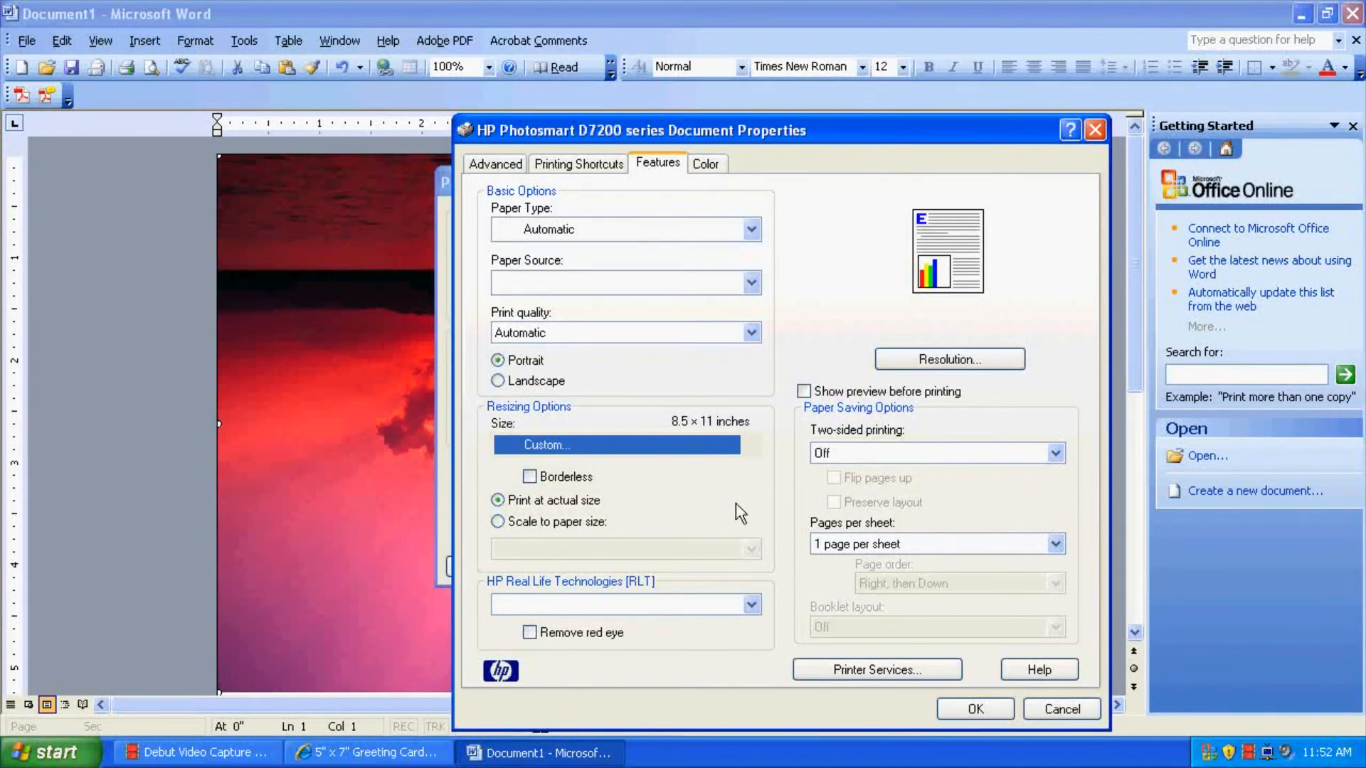
# Reopen the paper size list, then close the printer properties.
pyautogui.click(748, 444)
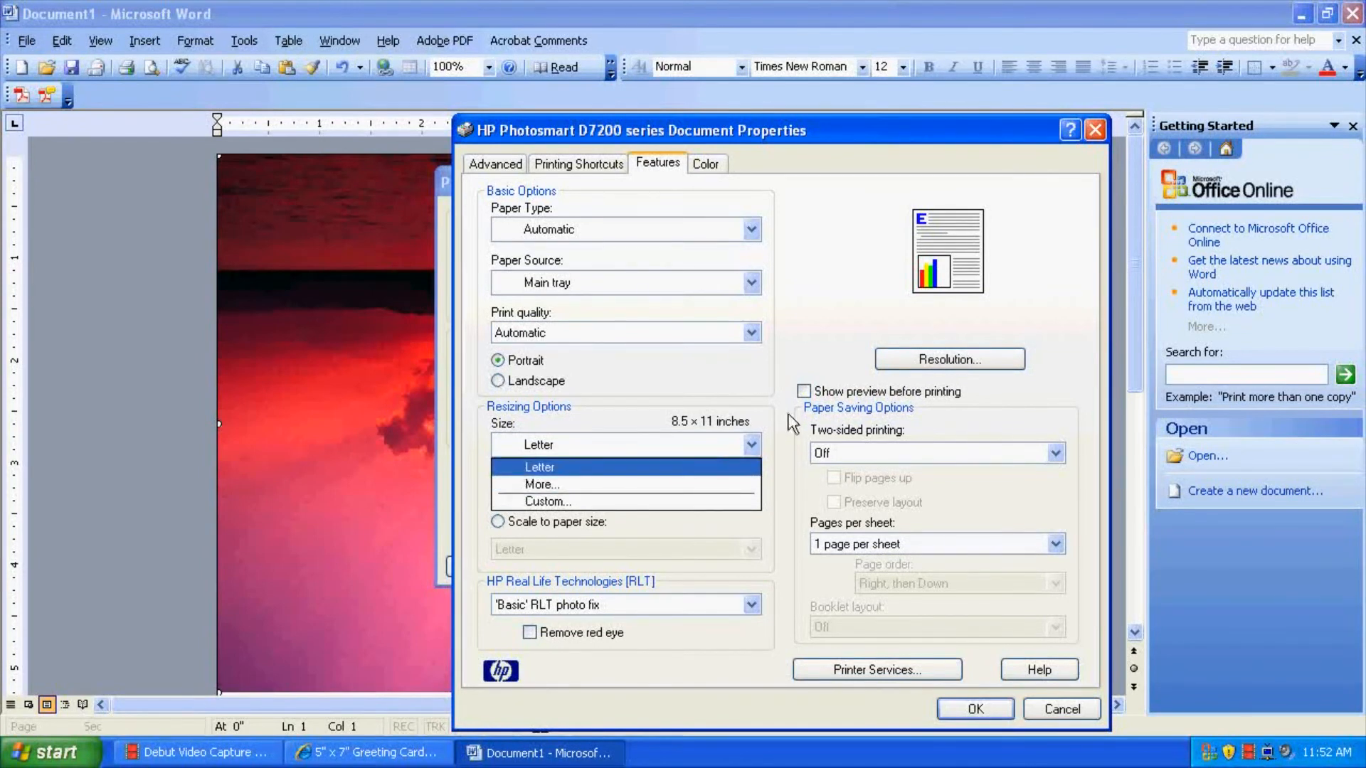
pyautogui.click(539, 466)
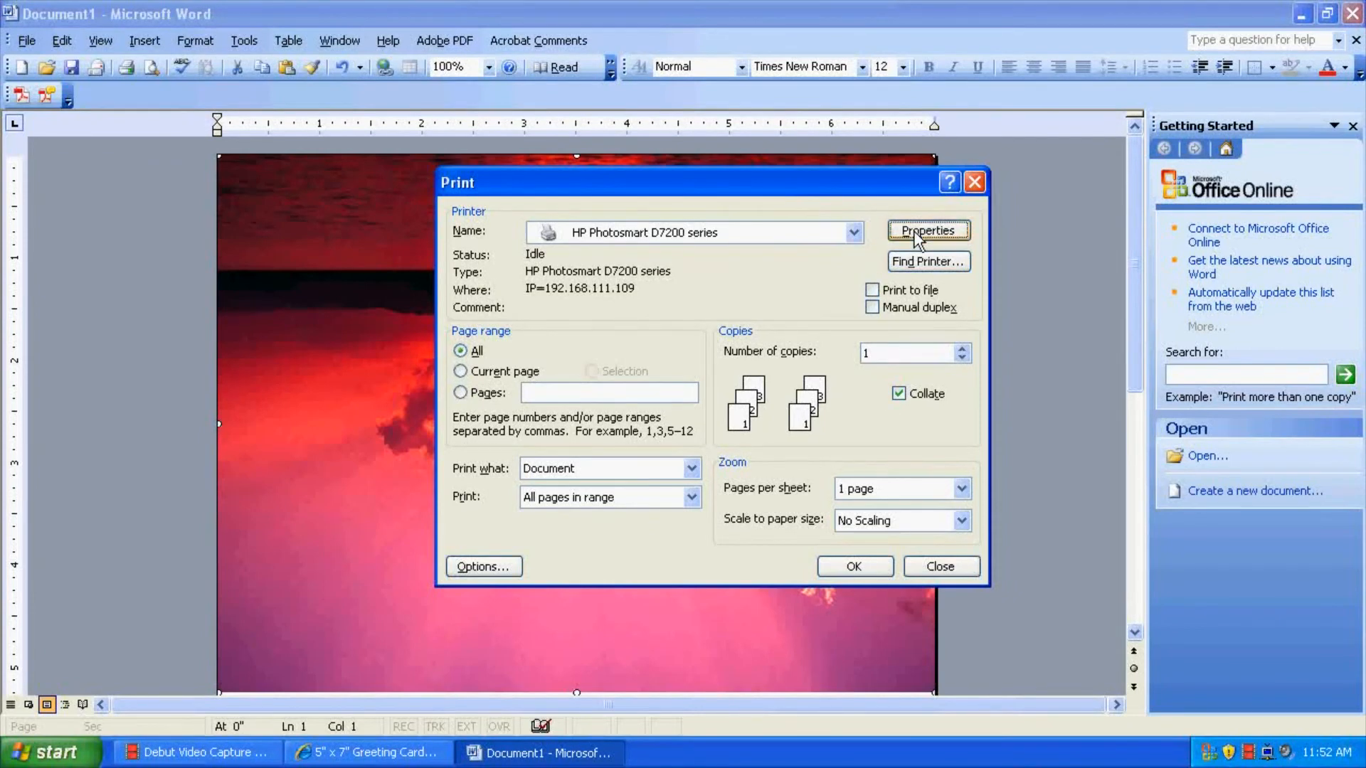
# Choose the saved 7x10 custom size in the printer properties and apply it.
pyautogui.click(926, 230)
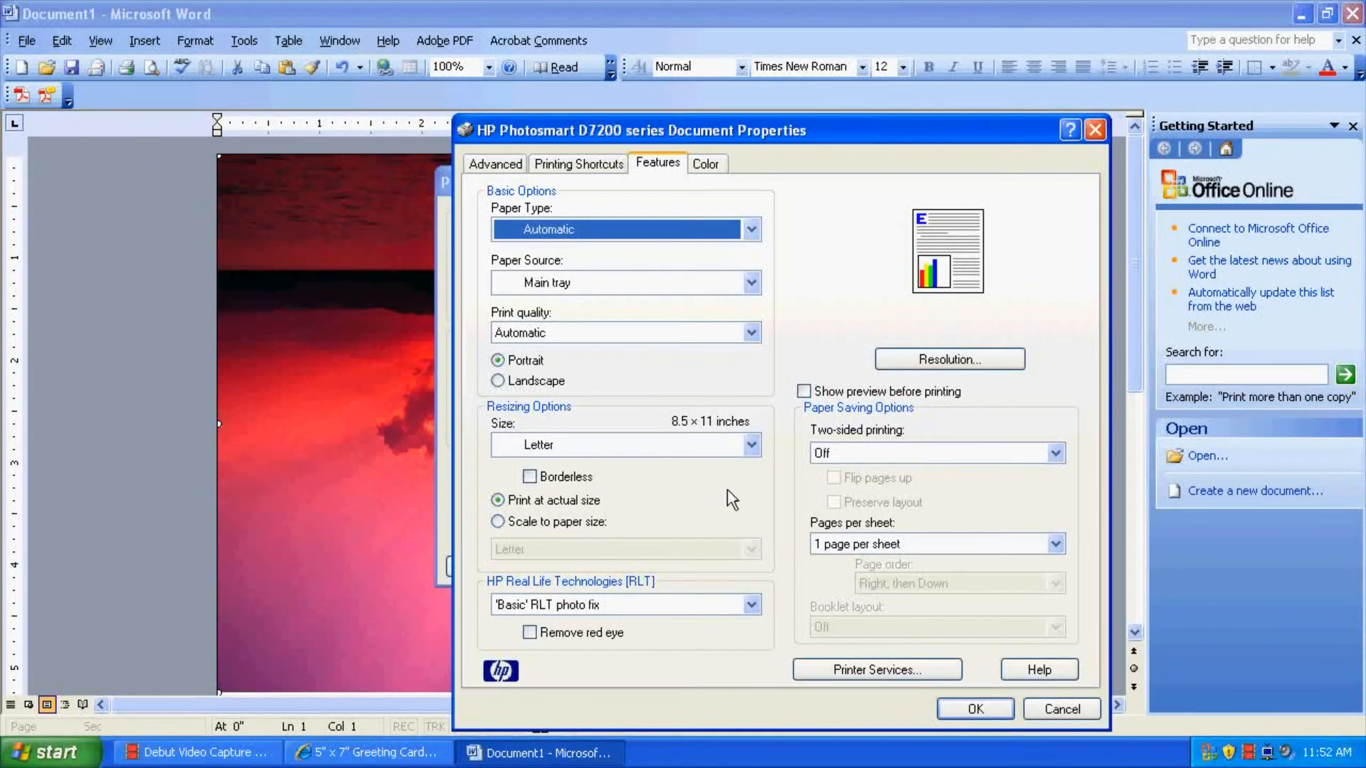
pyautogui.click(748, 444)
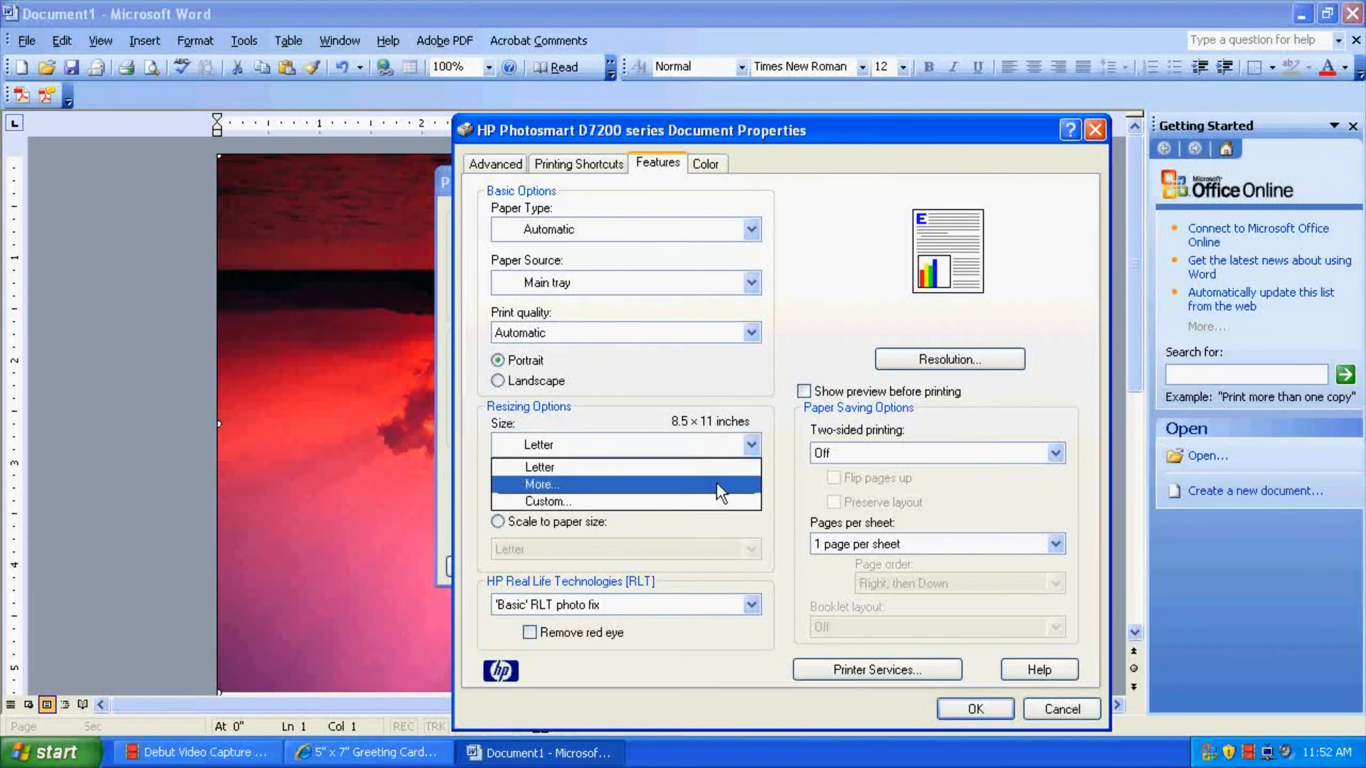
pyautogui.click(540, 485)
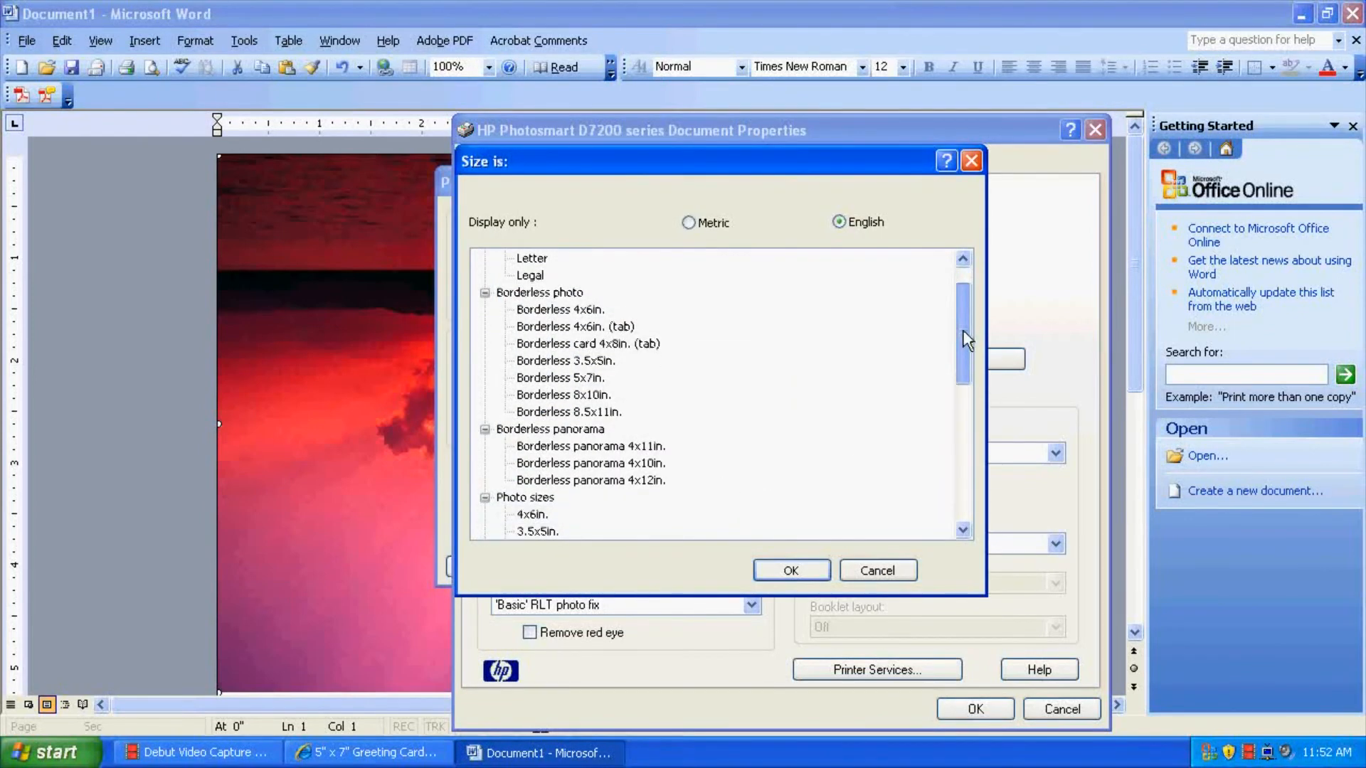
pyautogui.scroll(-3)
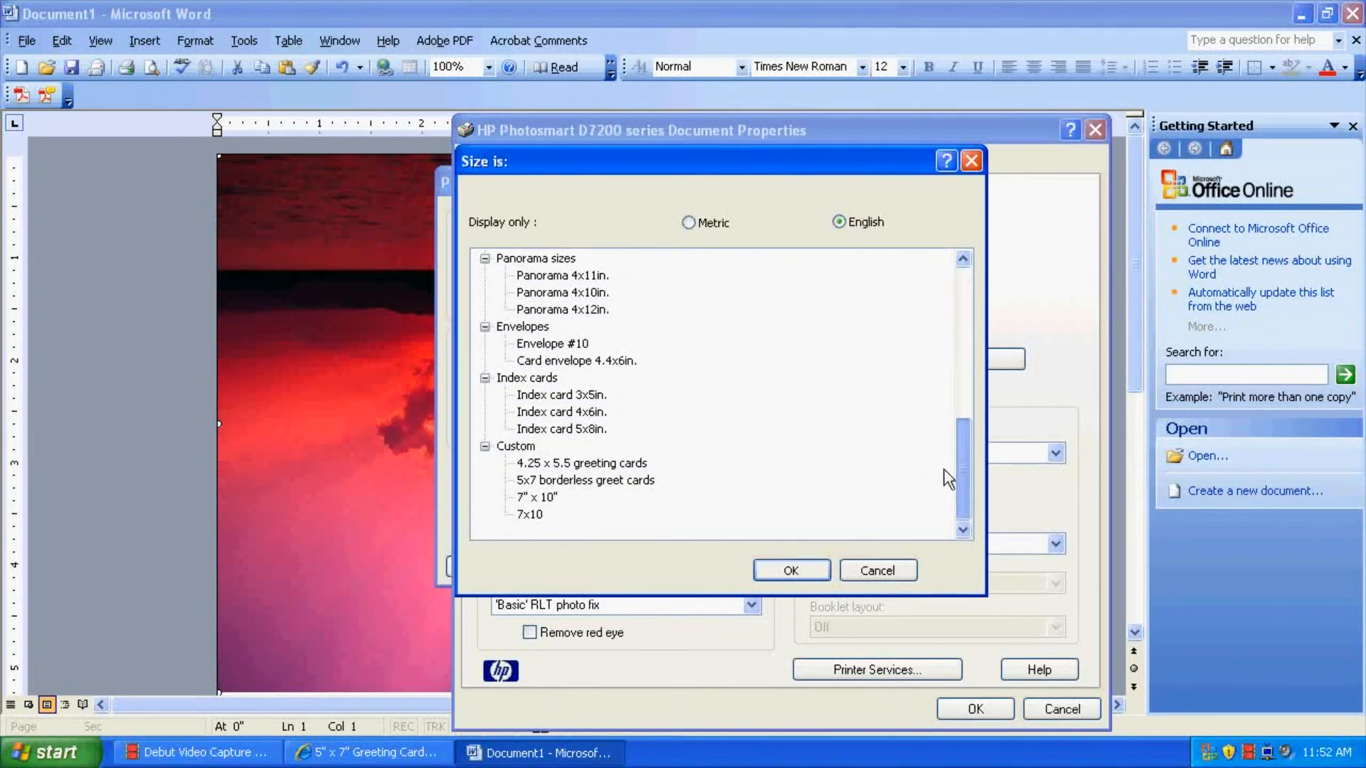
pyautogui.click(529, 514)
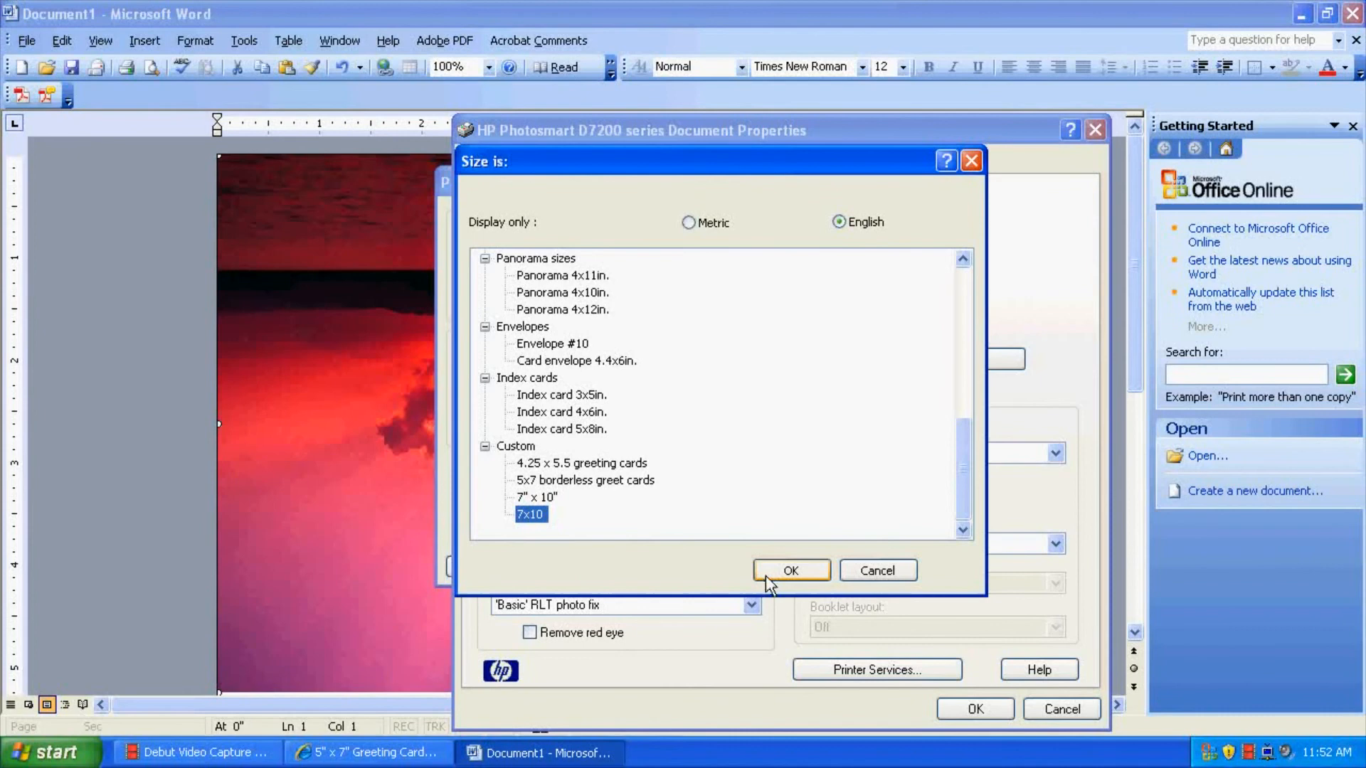
pyautogui.click(789, 570)
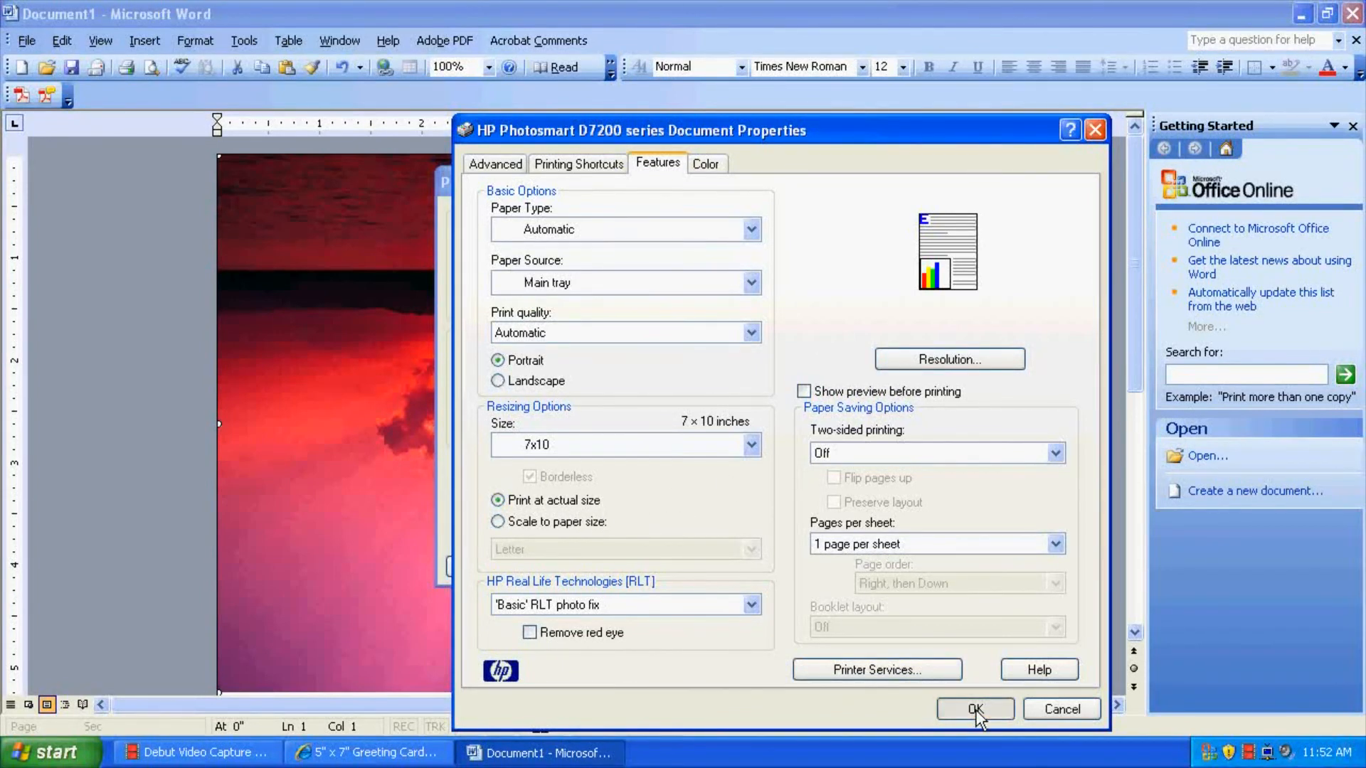
pyautogui.click(974, 709)
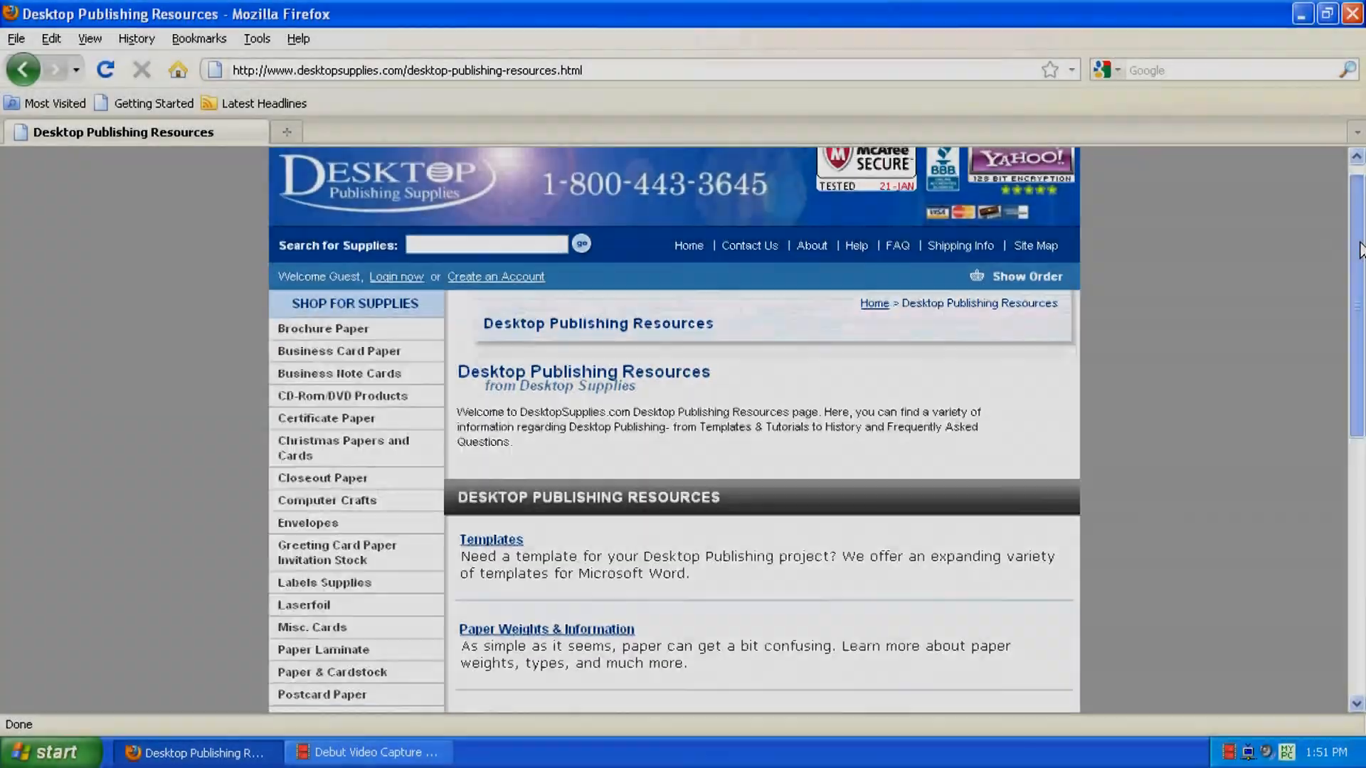
# Scroll the Desktop Publishing Resources page down to the Tutorials, Blog, Eco-Friendly Papers and Software links.
pyautogui.scroll(-3)
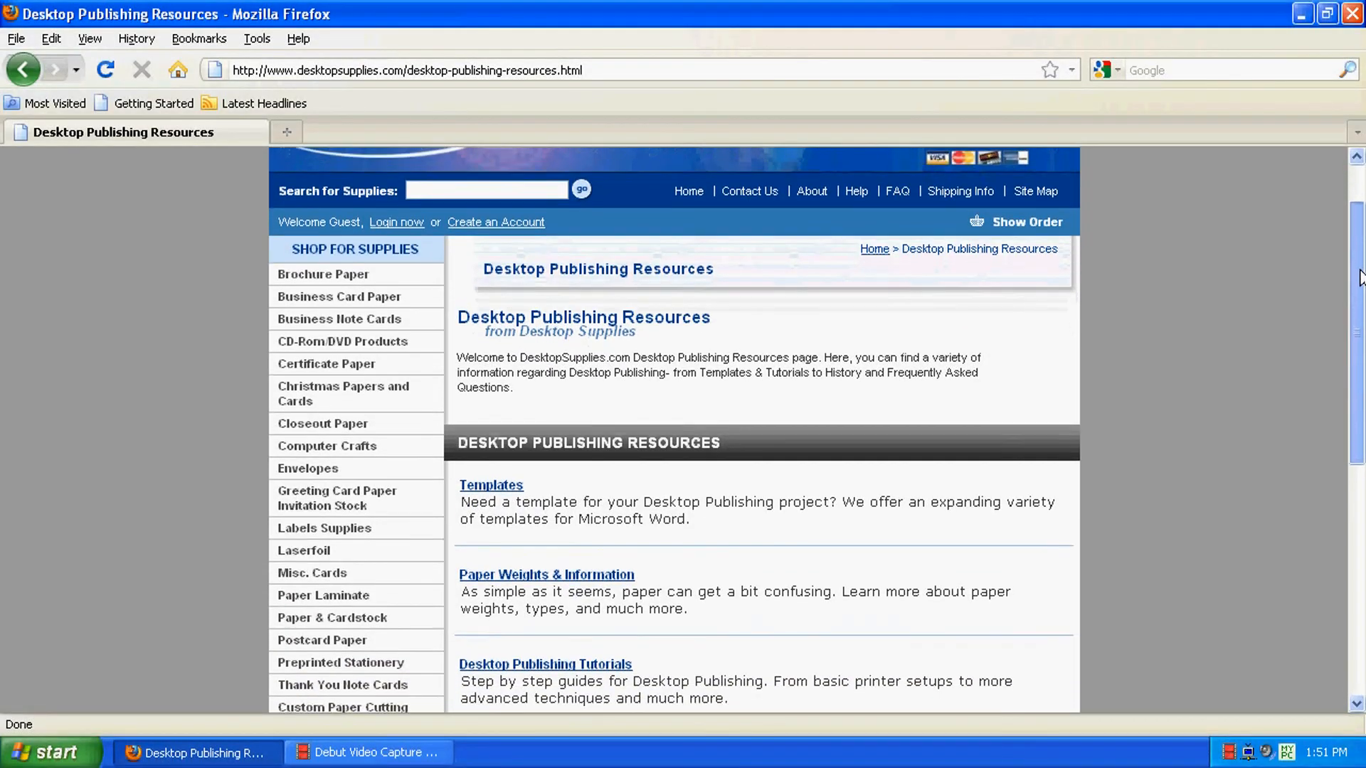
pyautogui.scroll(-3)
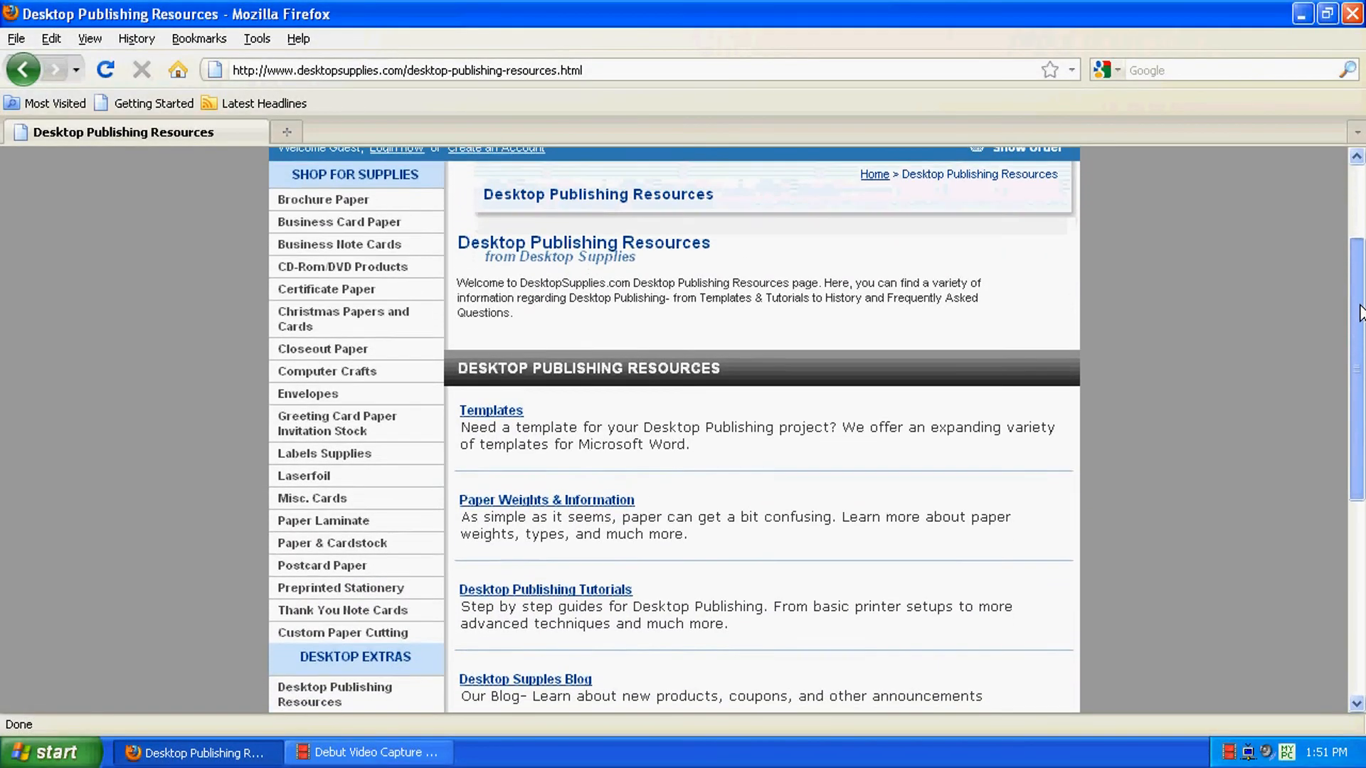
pyautogui.scroll(-3)
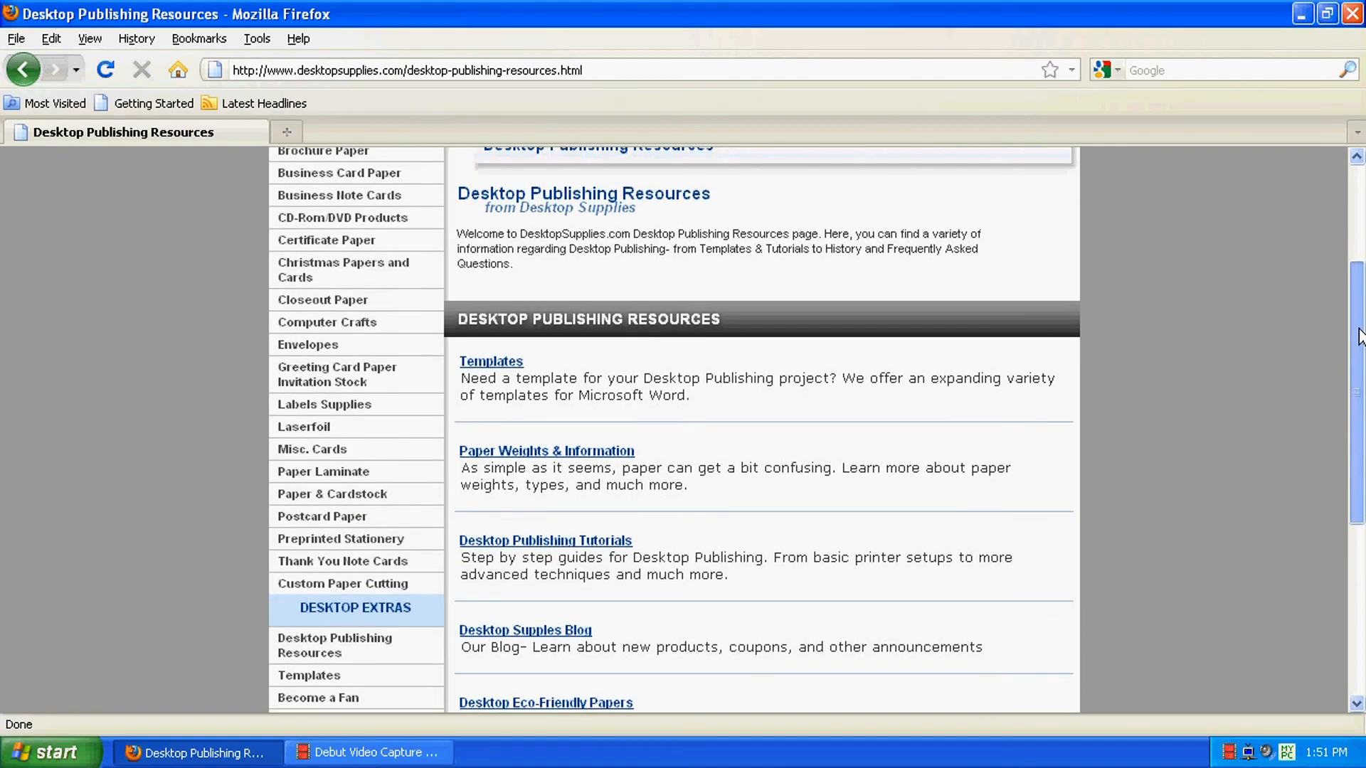
pyautogui.scroll(-3)
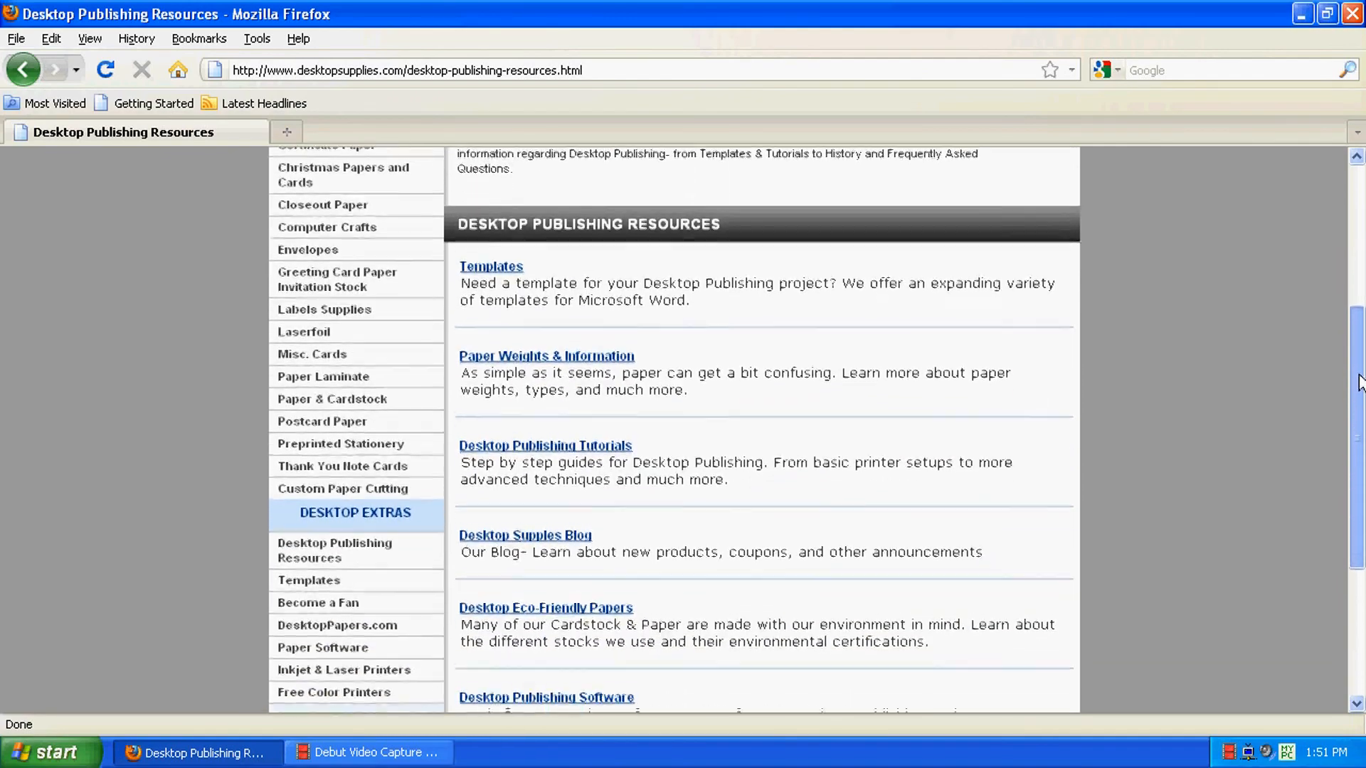